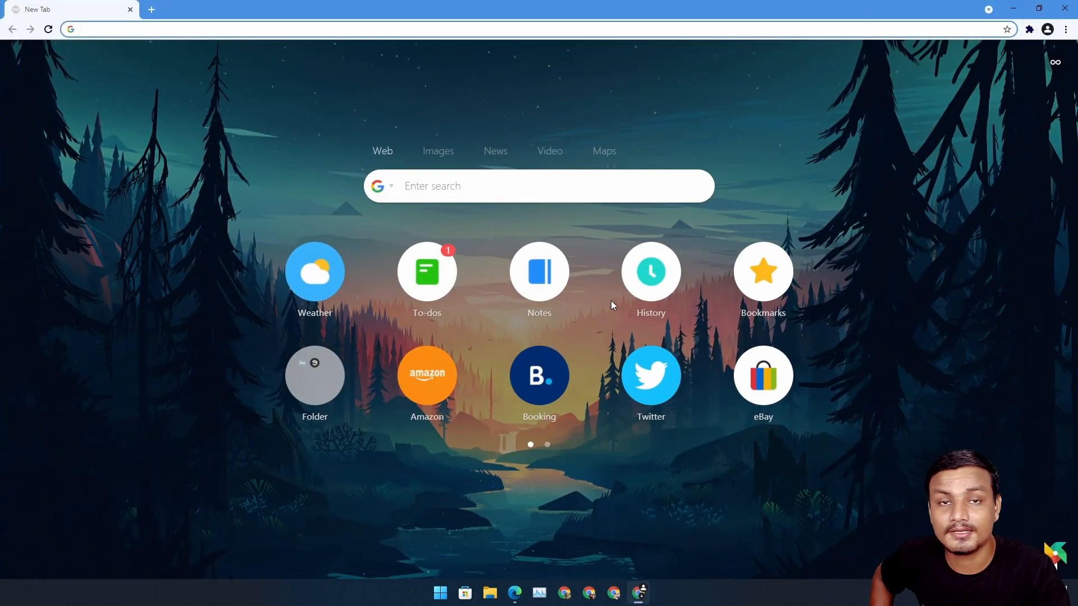
mouse_move(852, 315)
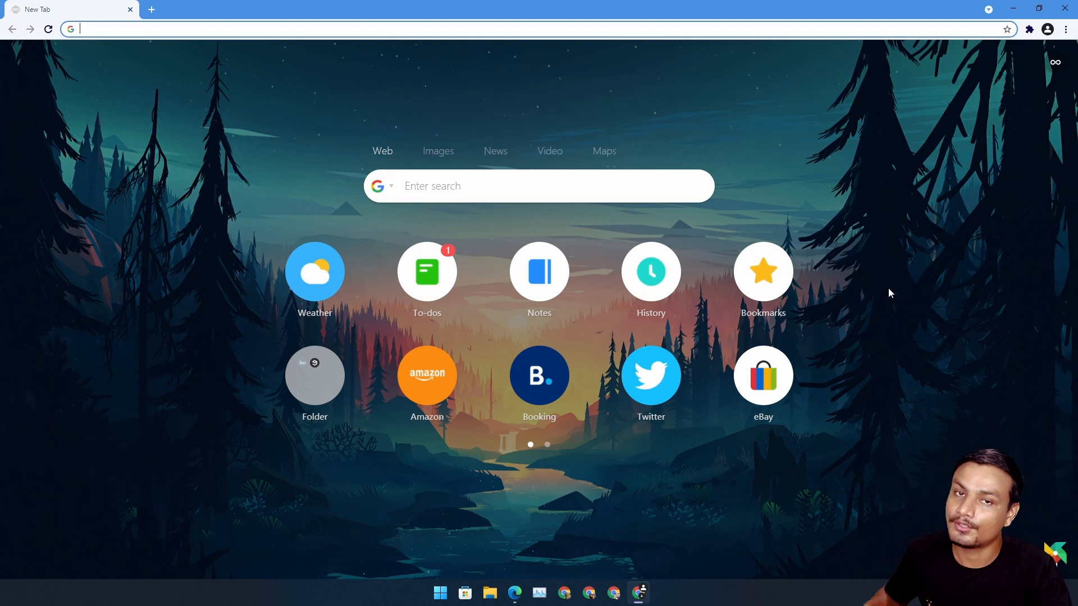
mouse_move(899, 289)
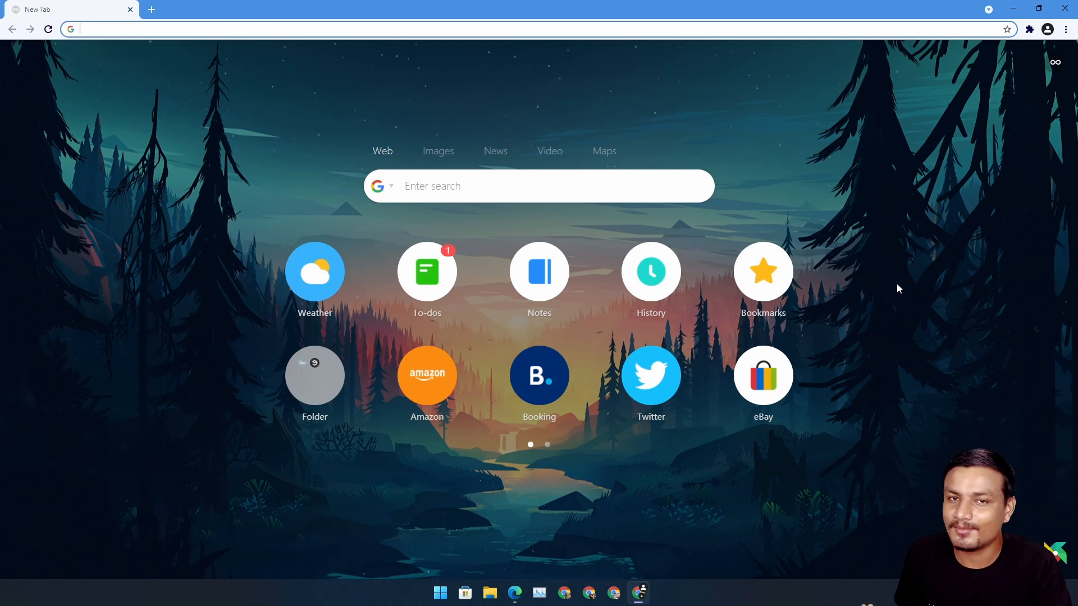
mouse_move(904, 323)
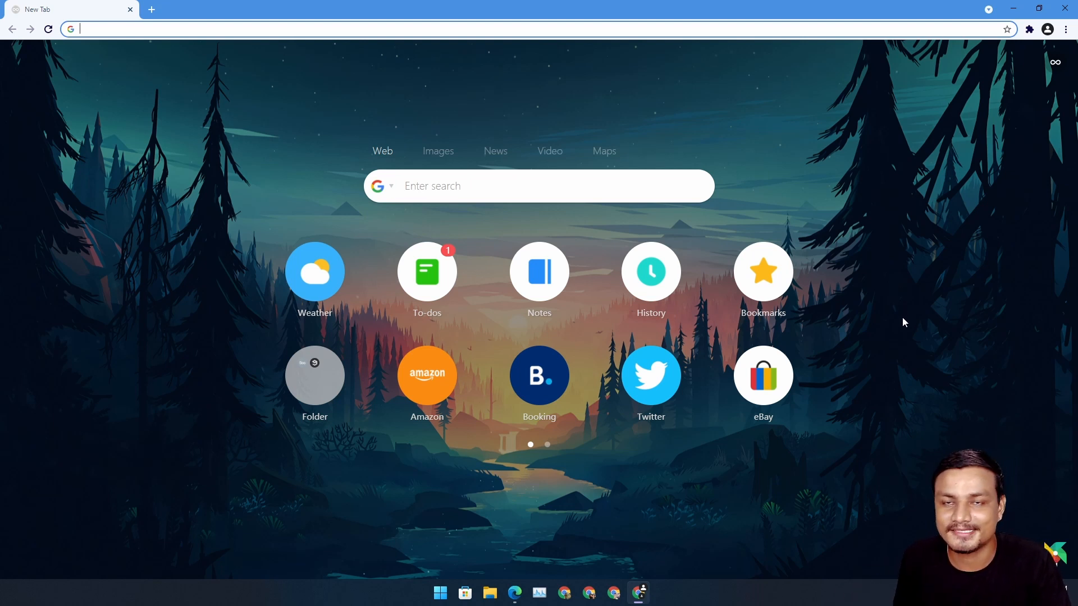
mouse_move(901, 328)
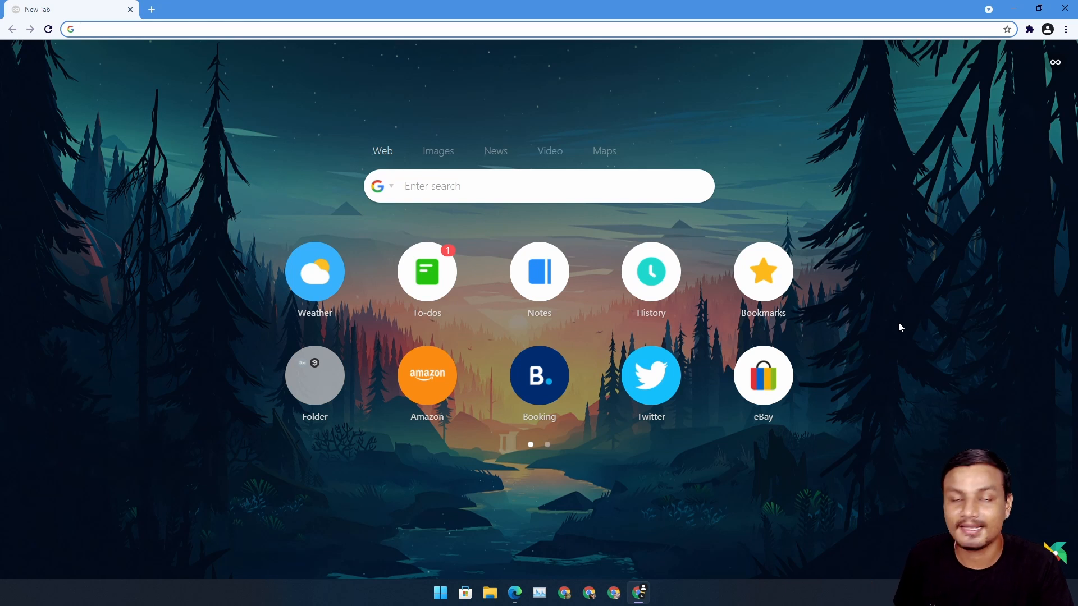
mouse_move(903, 319)
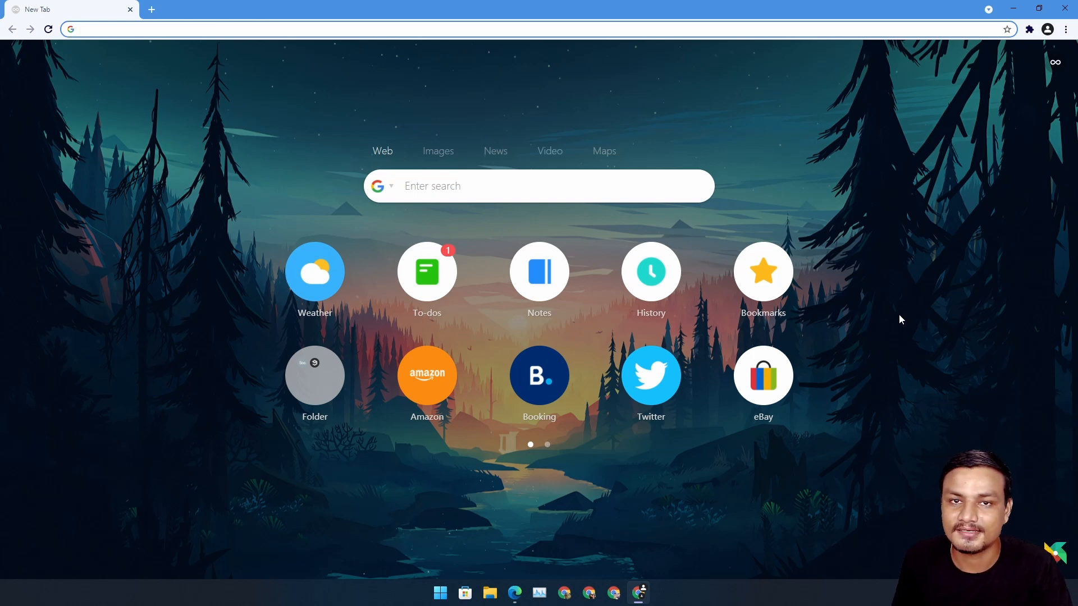
mouse_move(893, 314)
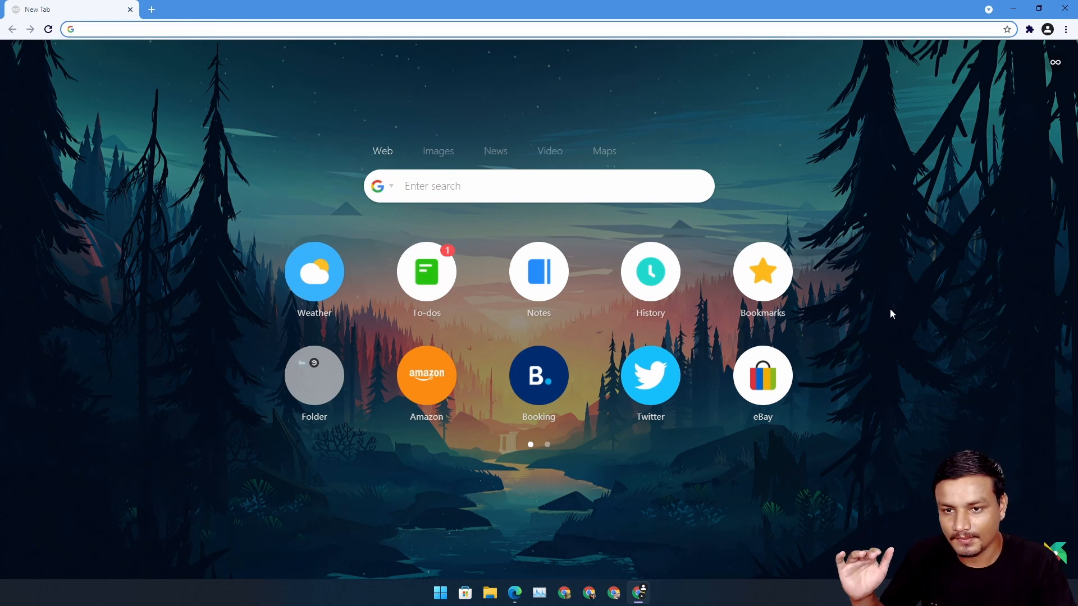
mouse_move(971, 283)
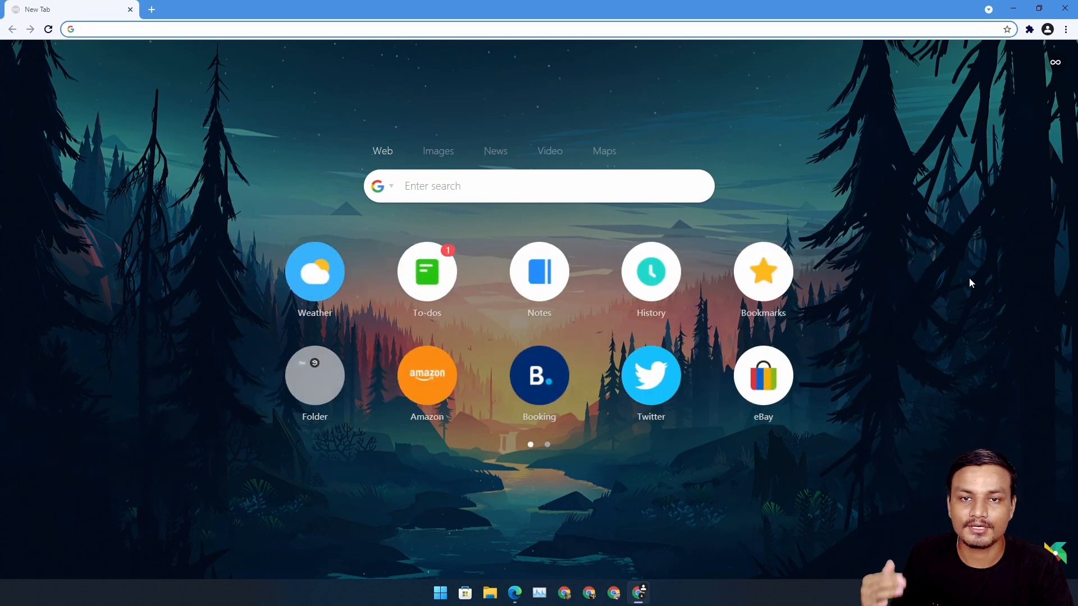
mouse_move(937, 269)
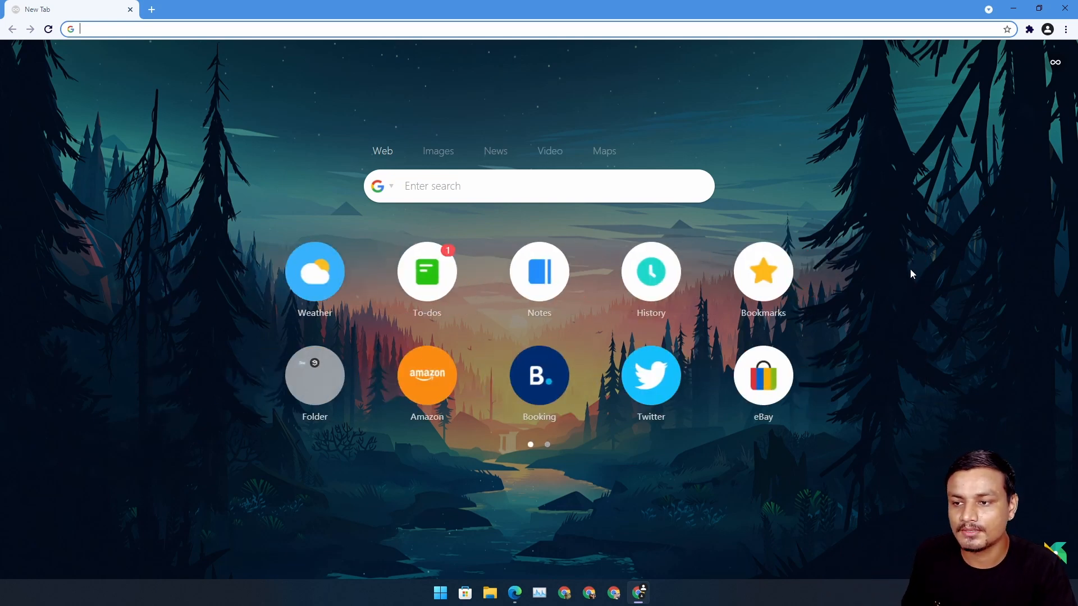
Step: View the Infinity New Tab Chrome Web Store listing and cycle through its screenshots
click(547, 444)
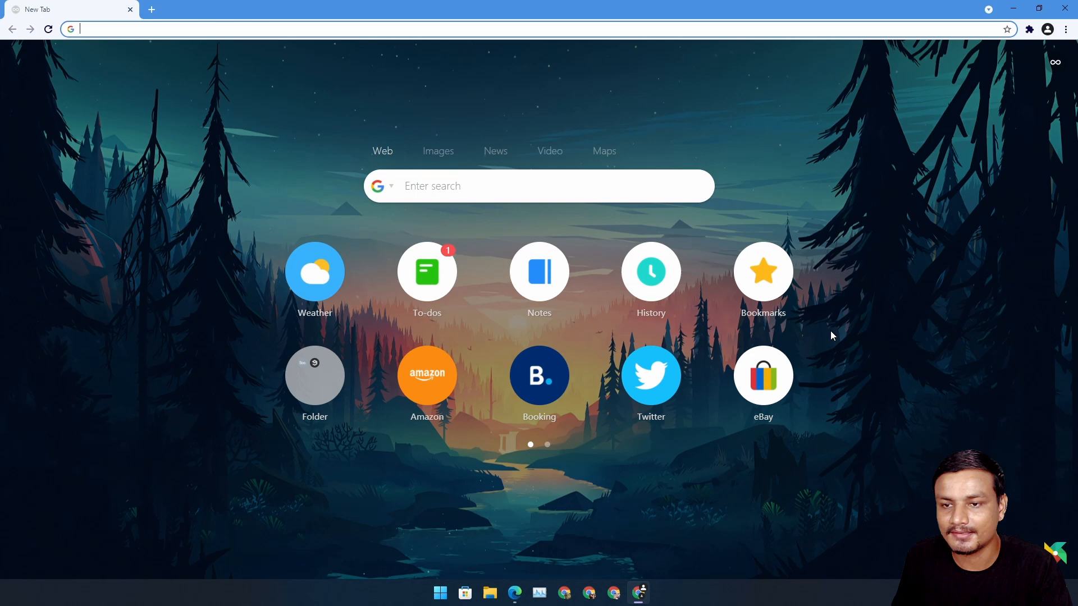
mouse_move(588, 230)
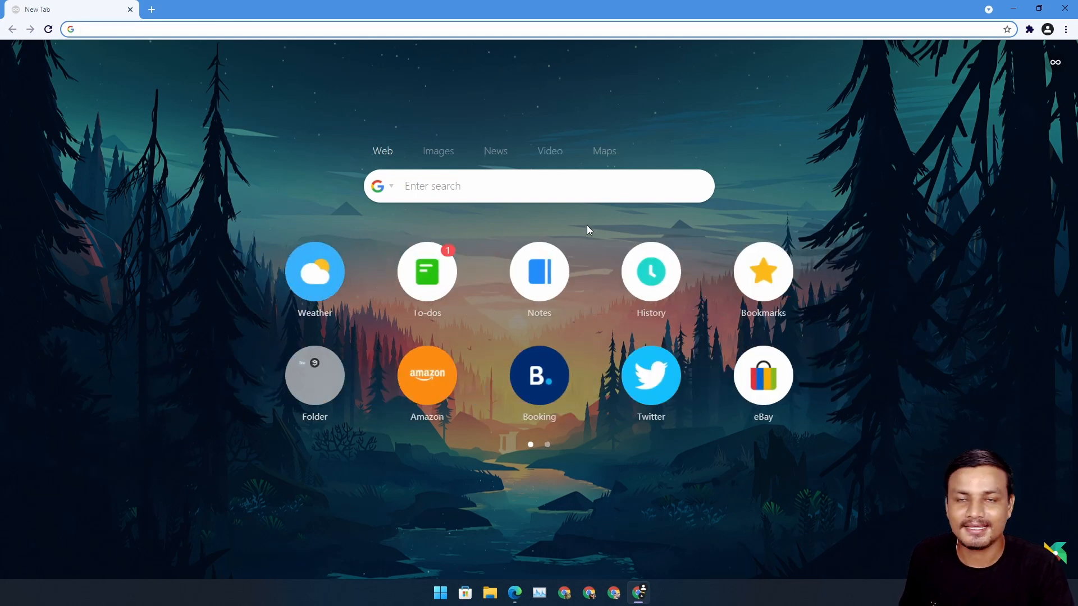
mouse_move(574, 222)
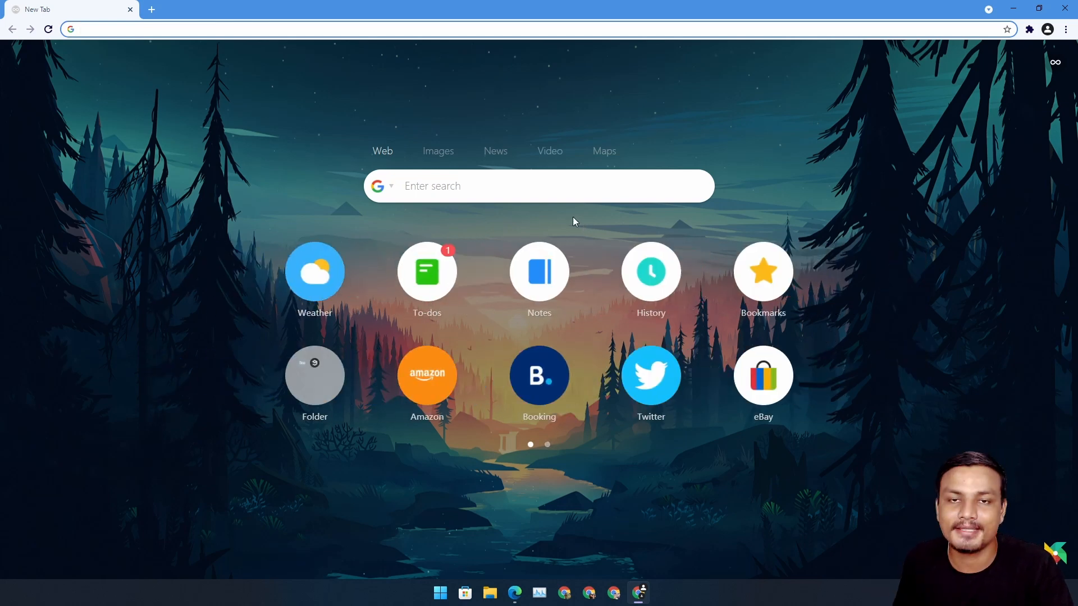
click(238, 29)
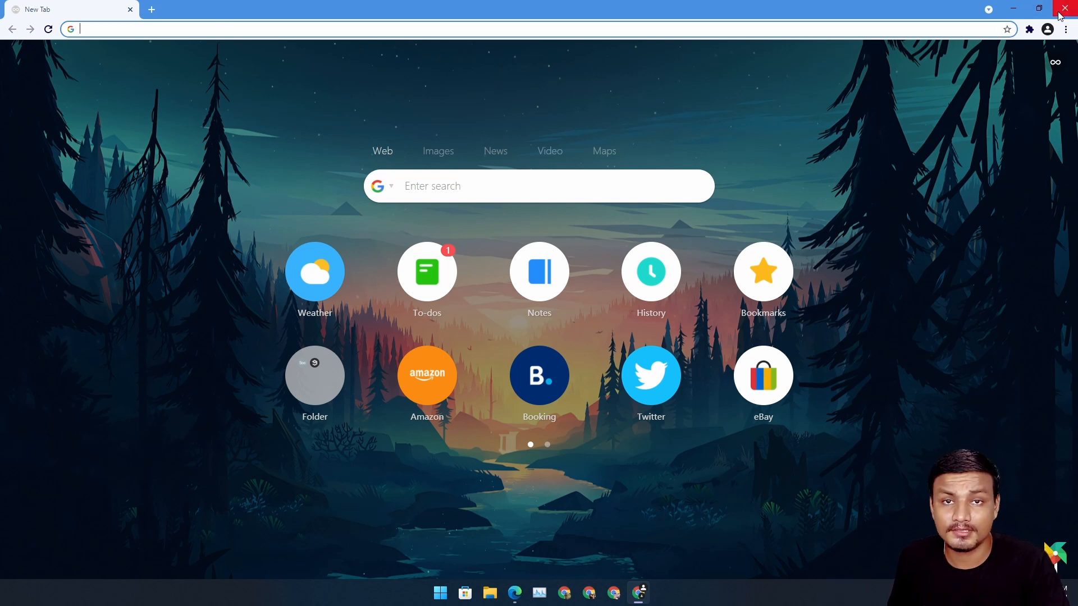
mouse_move(920, 158)
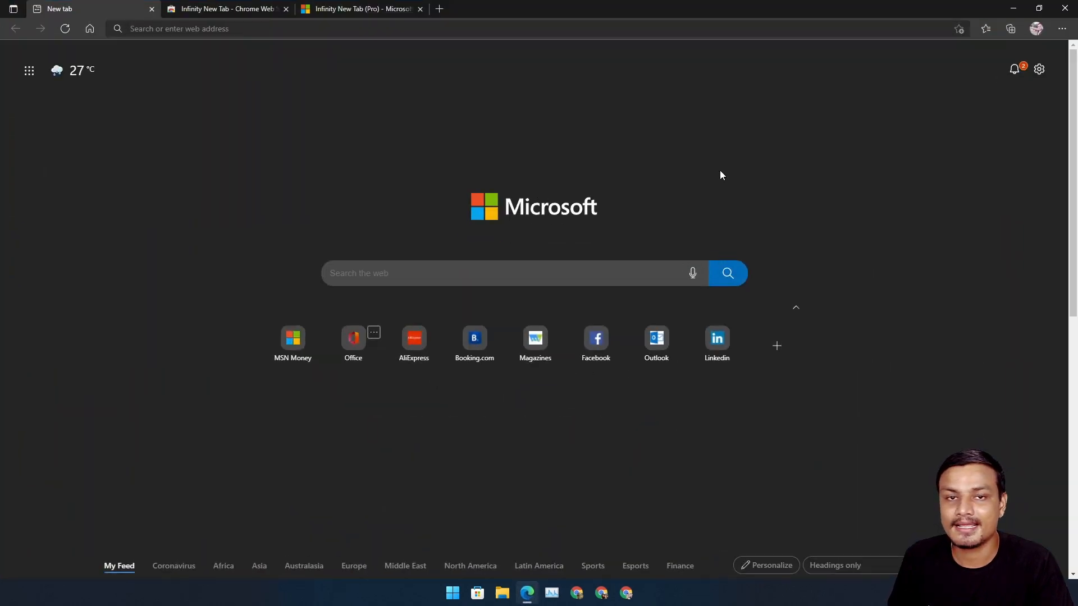
mouse_move(793, 126)
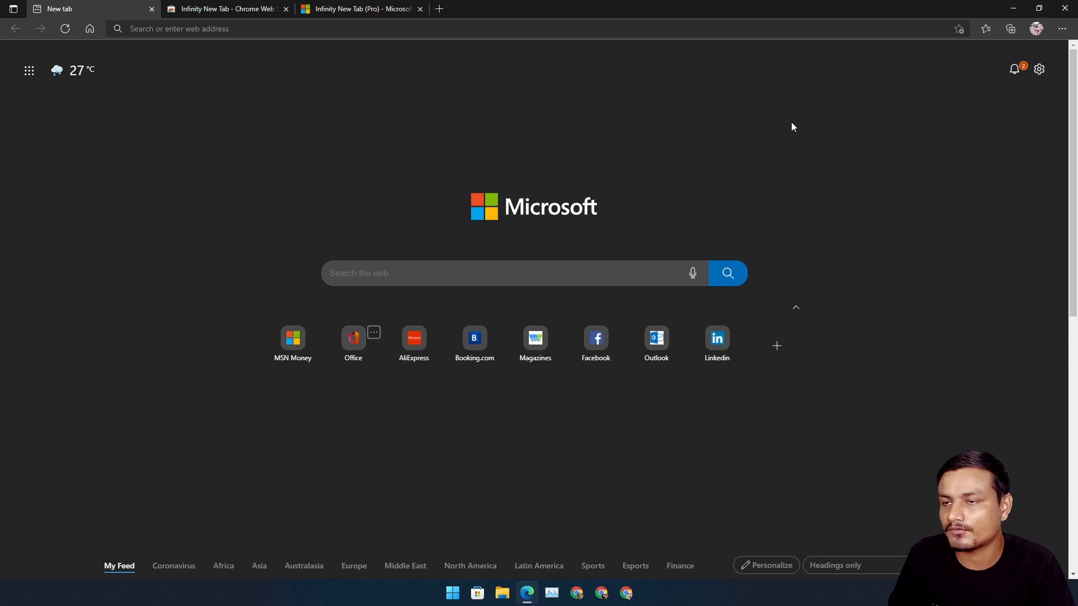
mouse_move(1005, 156)
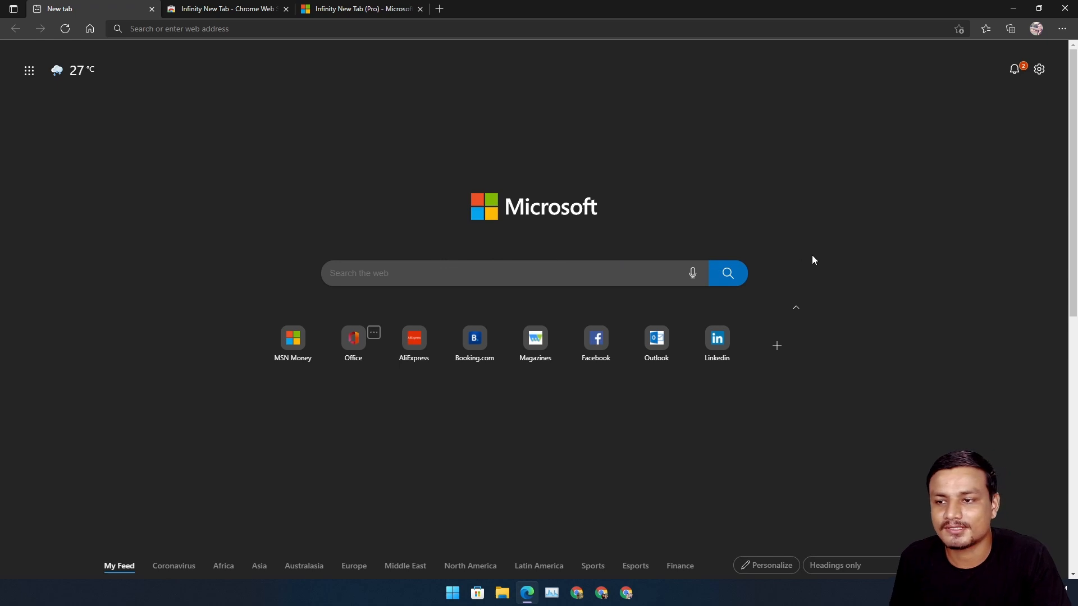
mouse_move(885, 306)
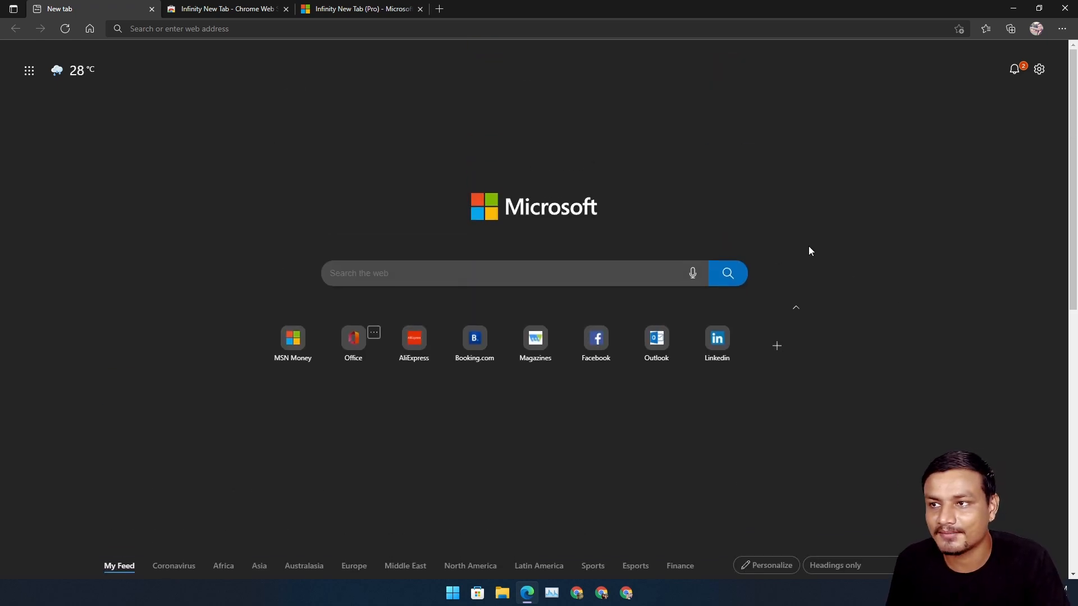
mouse_move(804, 189)
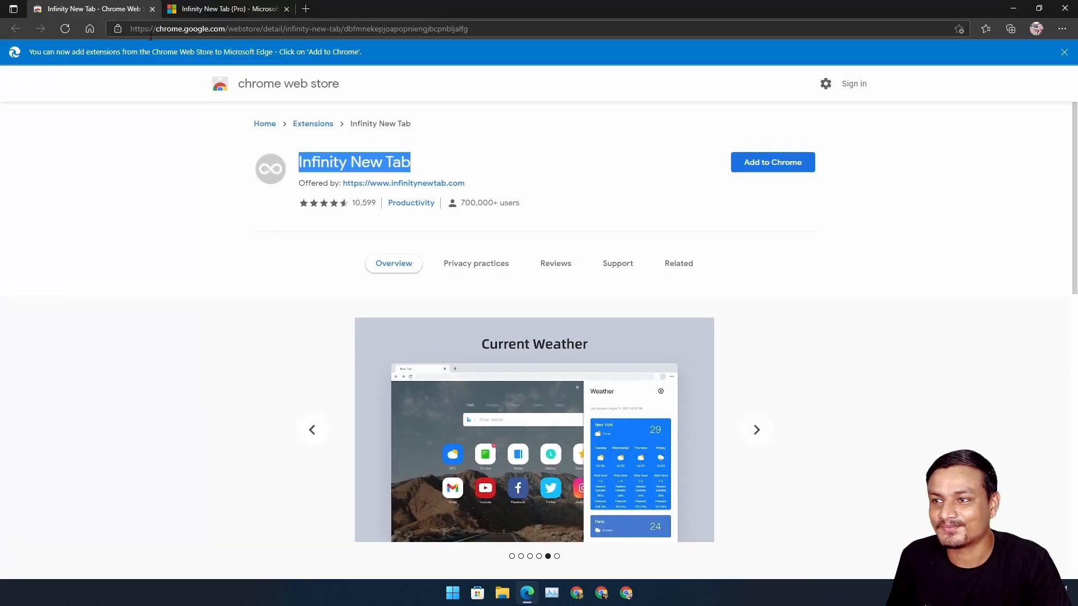
mouse_move(492, 153)
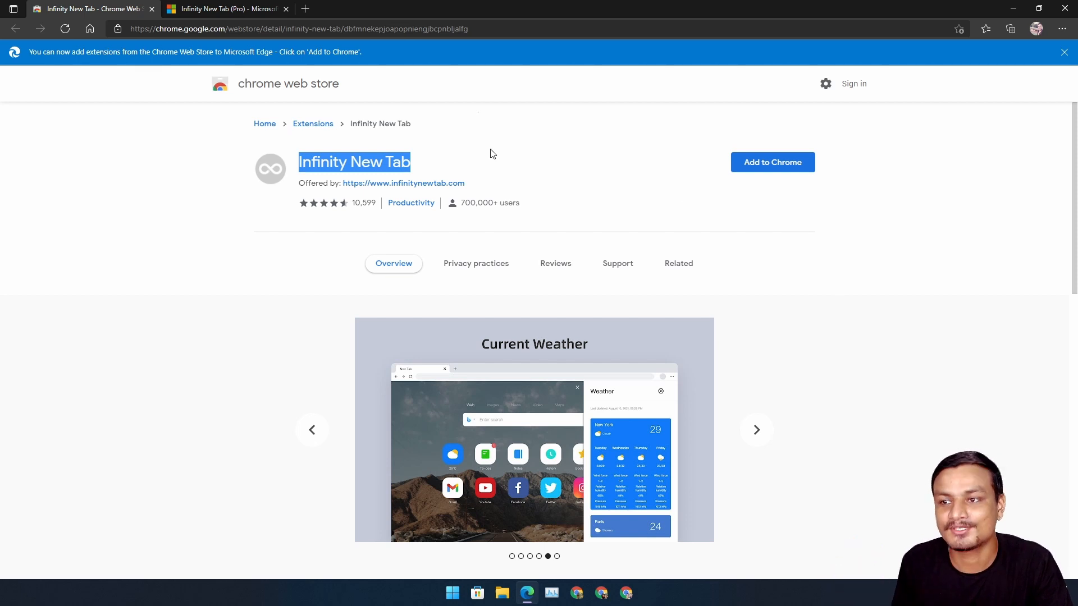
mouse_move(528, 166)
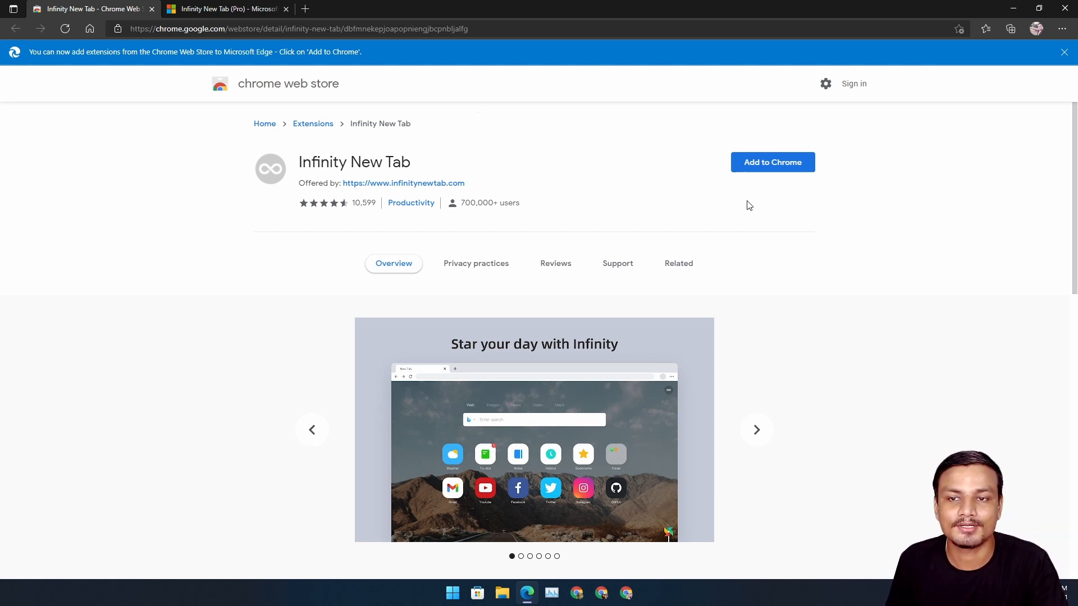
click(756, 430)
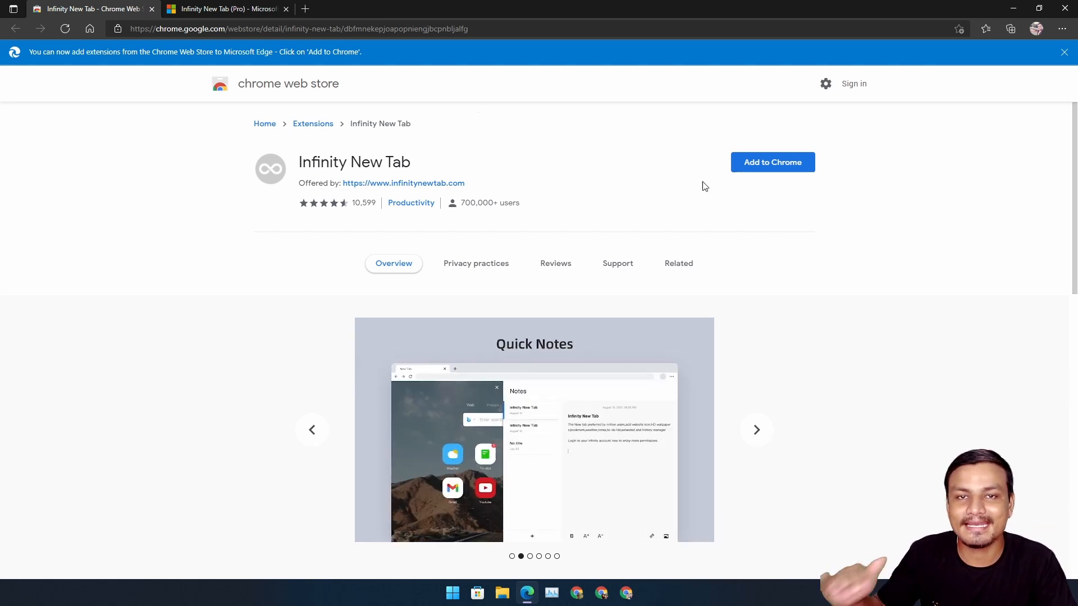
mouse_move(655, 179)
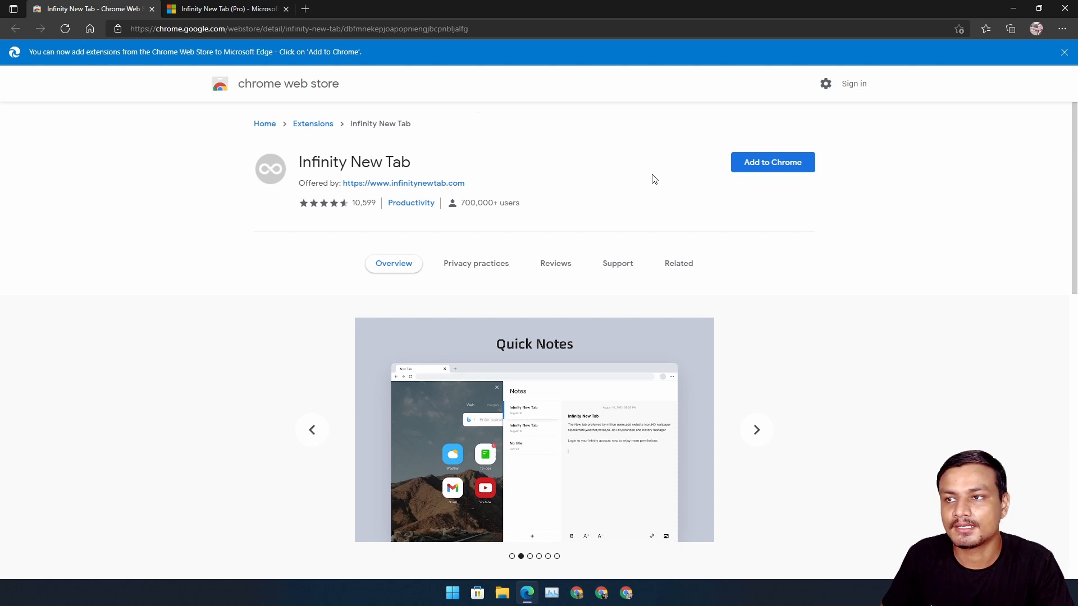
mouse_move(601, 165)
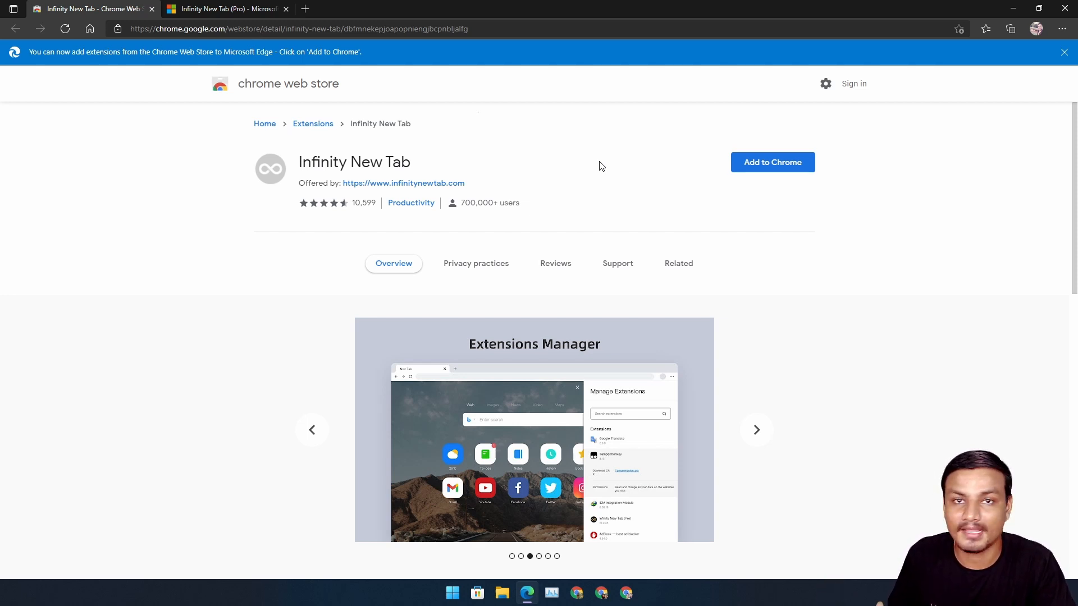
click(756, 430)
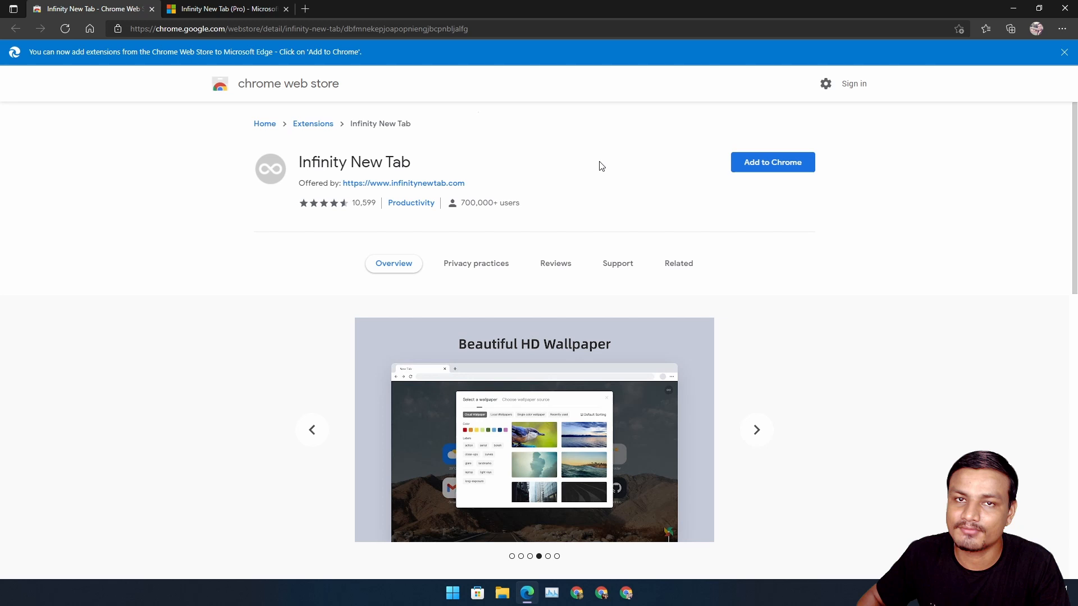
mouse_move(661, 173)
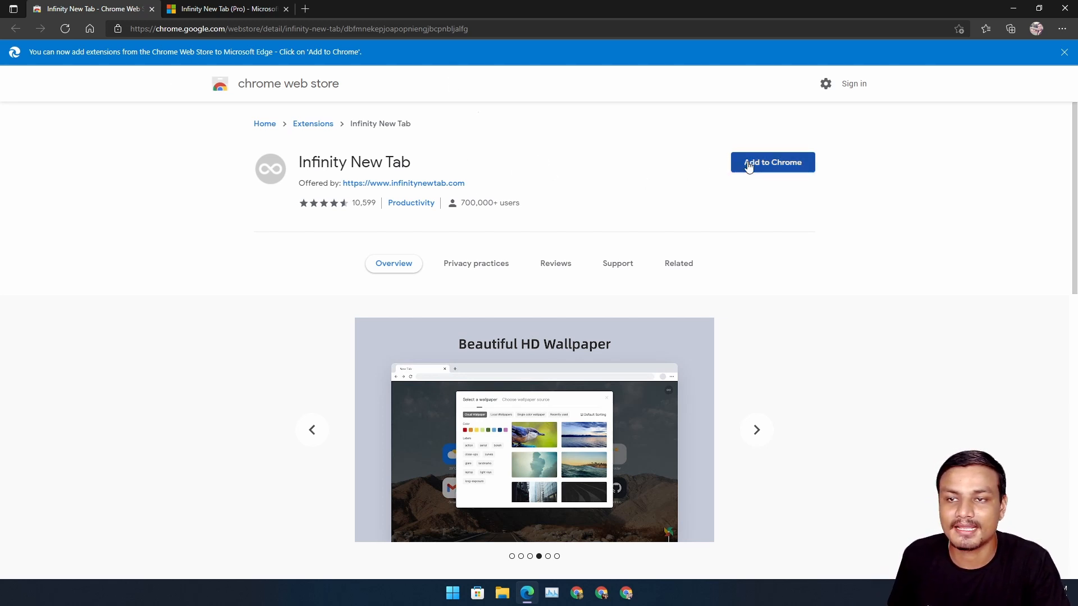
click(757, 430)
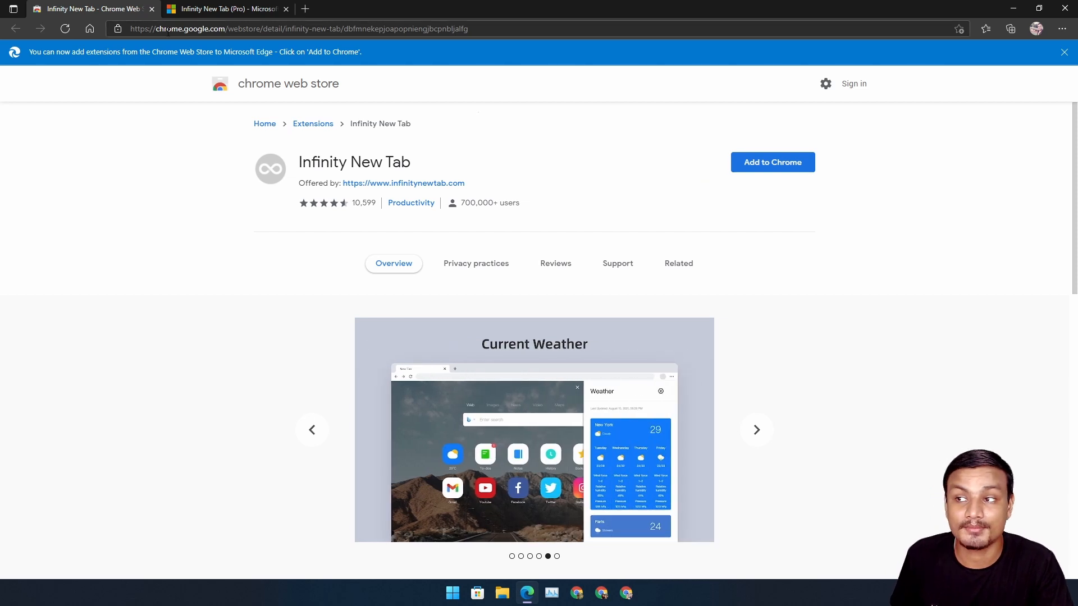
mouse_move(228, 9)
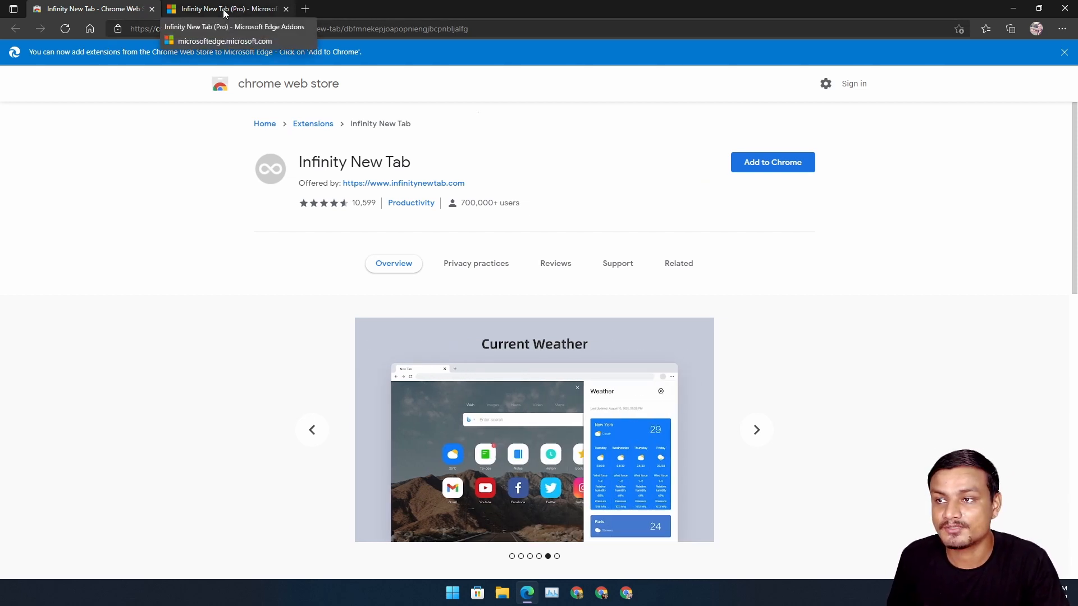
Step: Install Infinity New Tab (Pro) from Edge Add-ons and close the Chrome Web Store tab
click(223, 9)
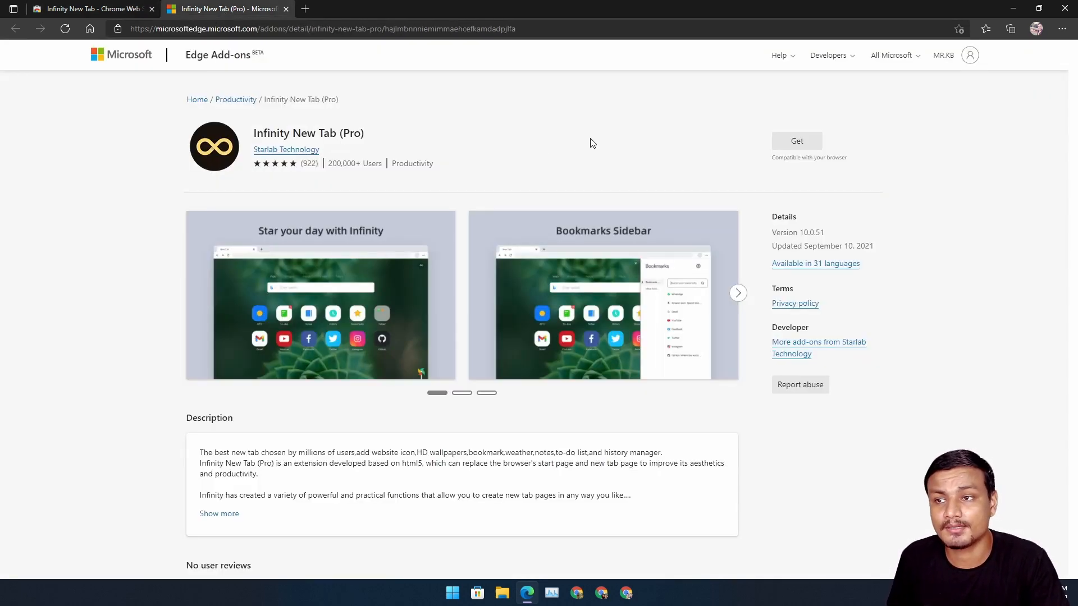
mouse_move(747, 155)
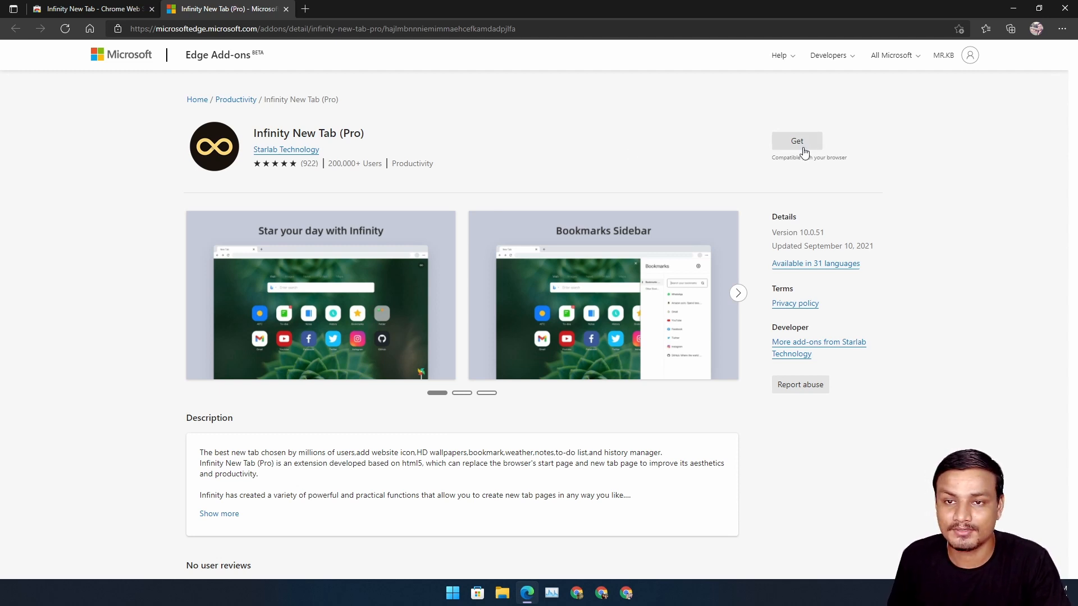
mouse_move(472, 152)
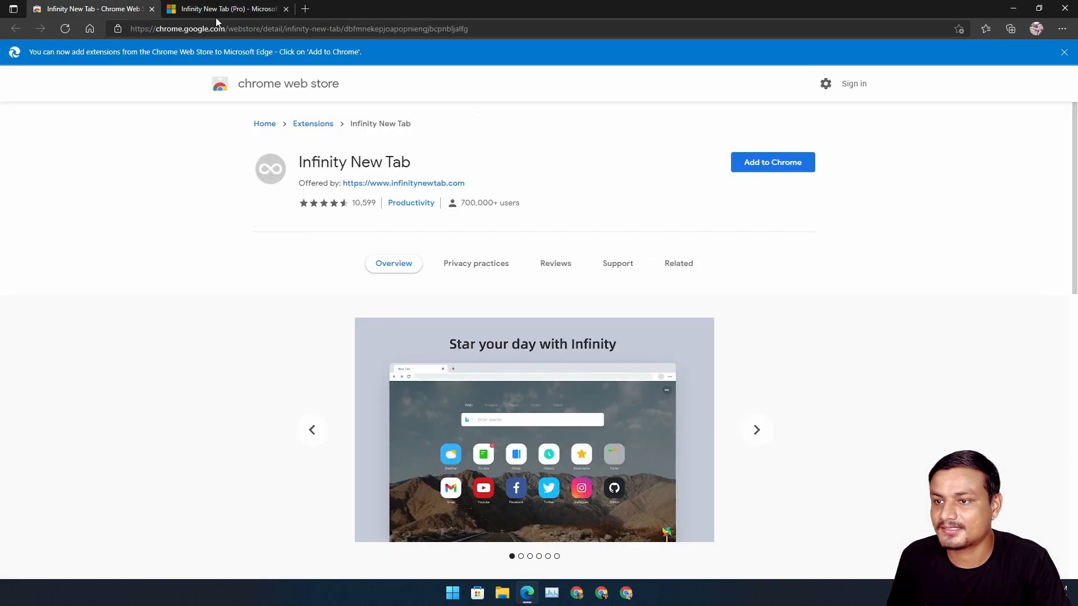
click(230, 8)
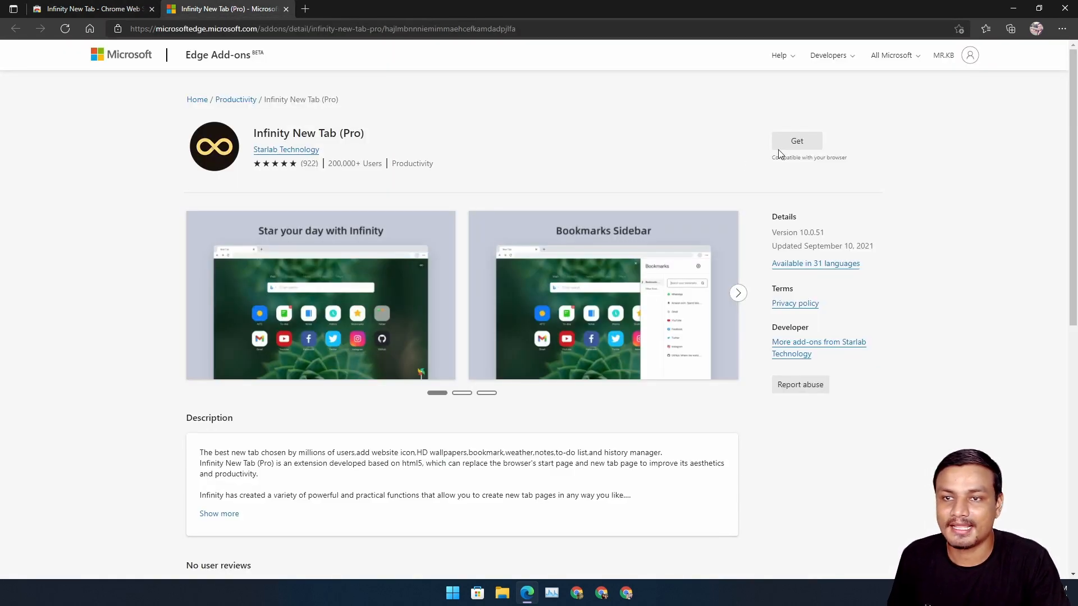
click(796, 141)
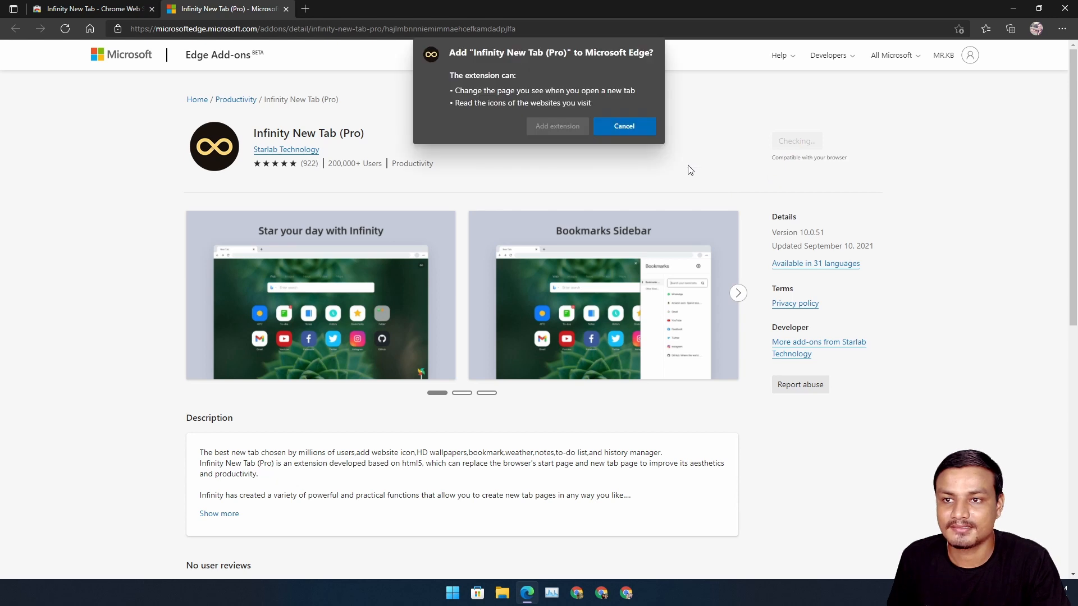
click(624, 126)
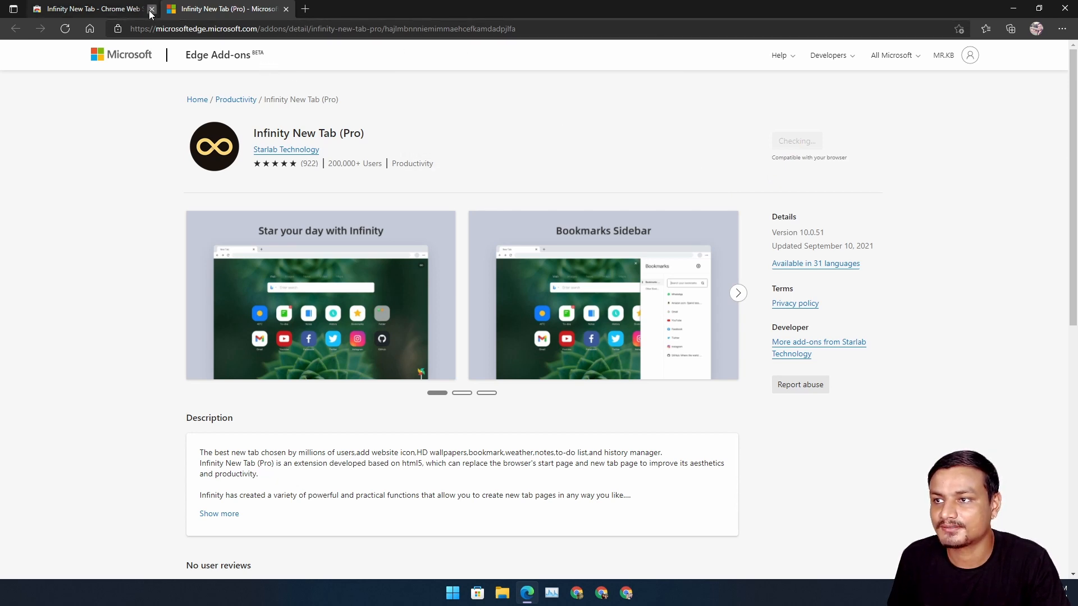
click(152, 9)
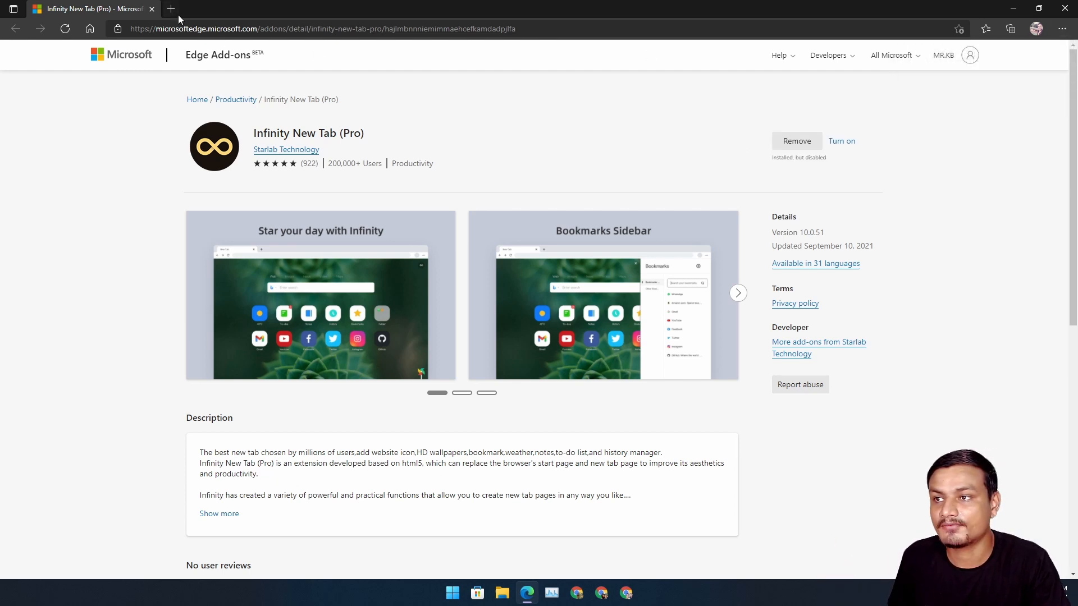
Step: Turn on Infinity New Tab in Edge's Extensions menu and open a fresh tab
click(172, 9)
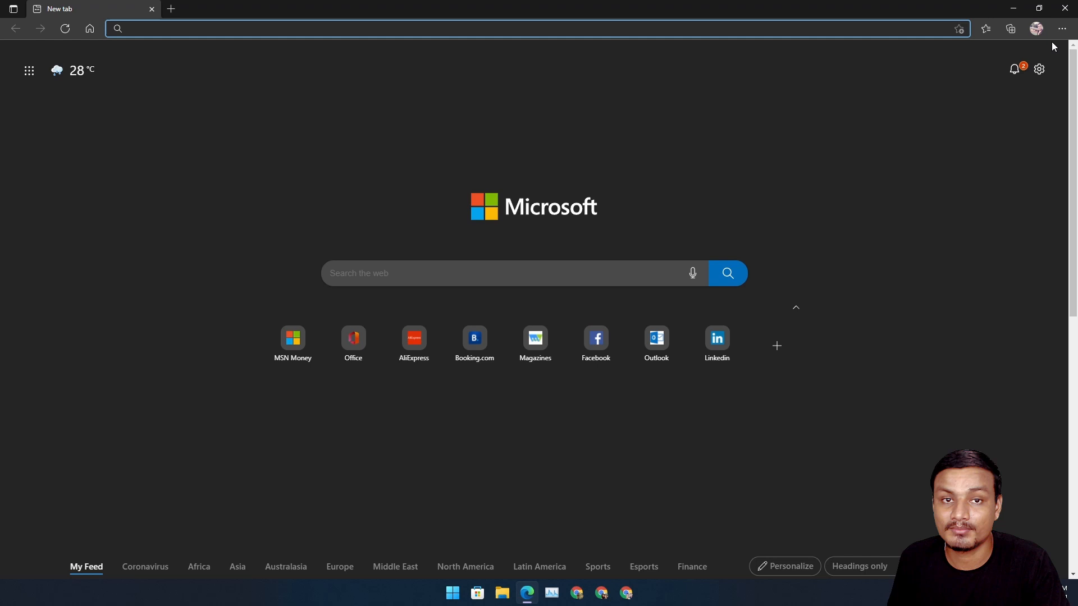
click(1074, 29)
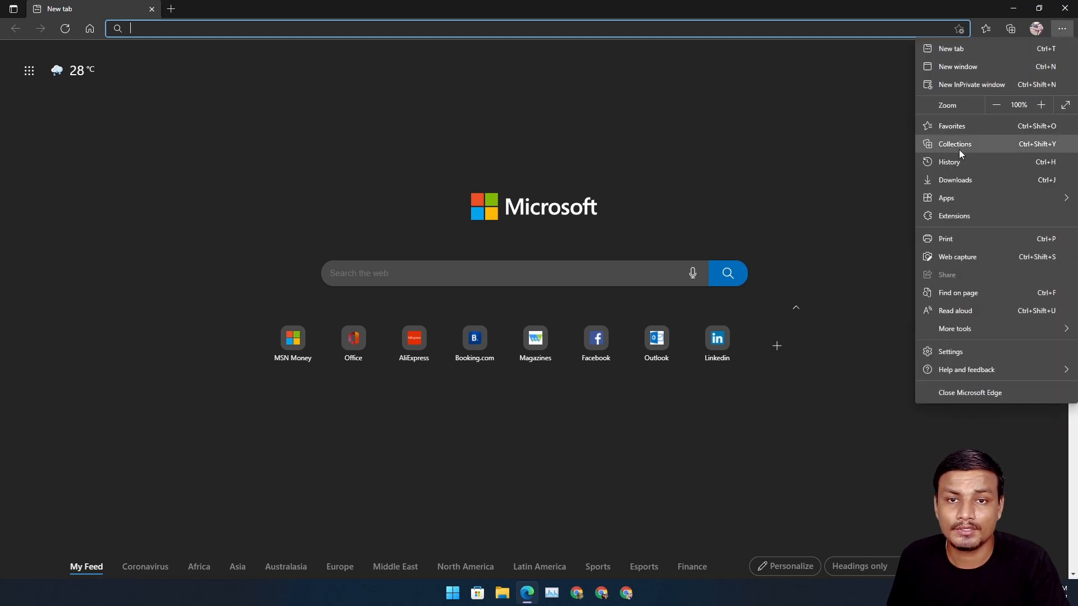
click(954, 216)
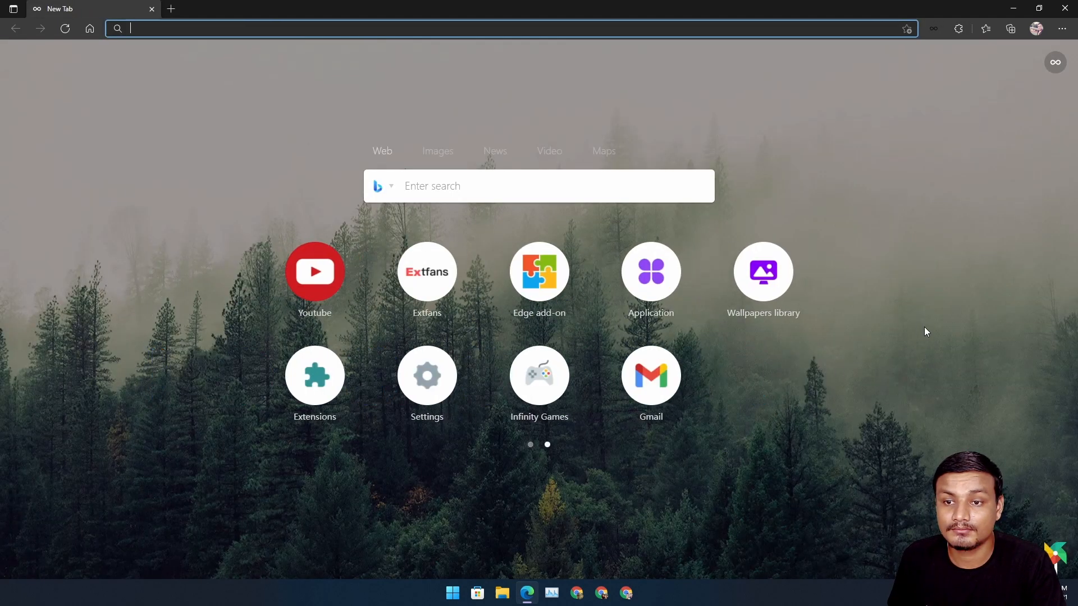
click(530, 445)
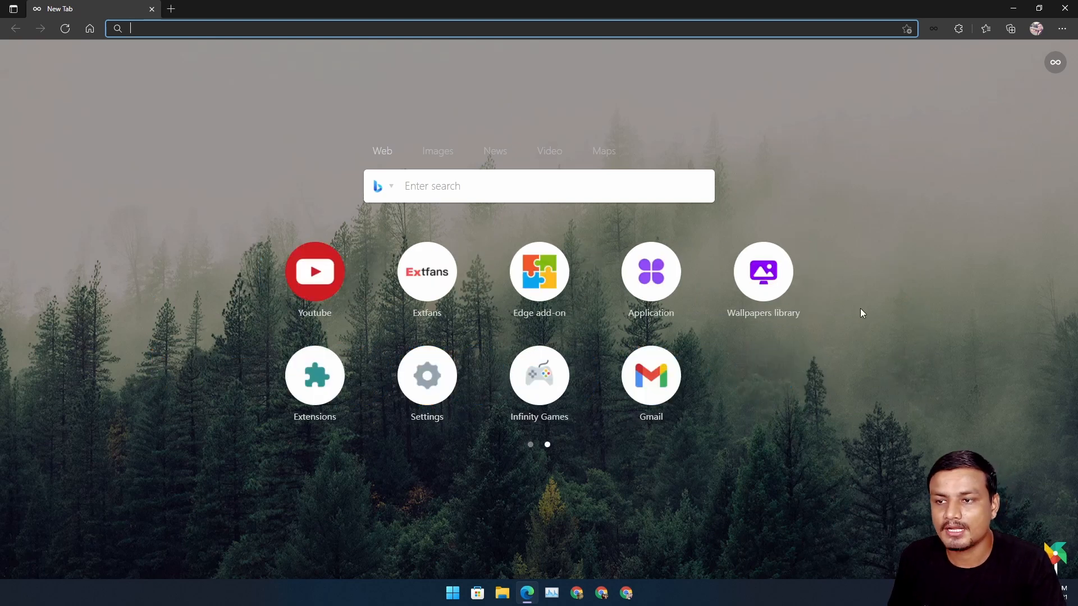
mouse_move(831, 311)
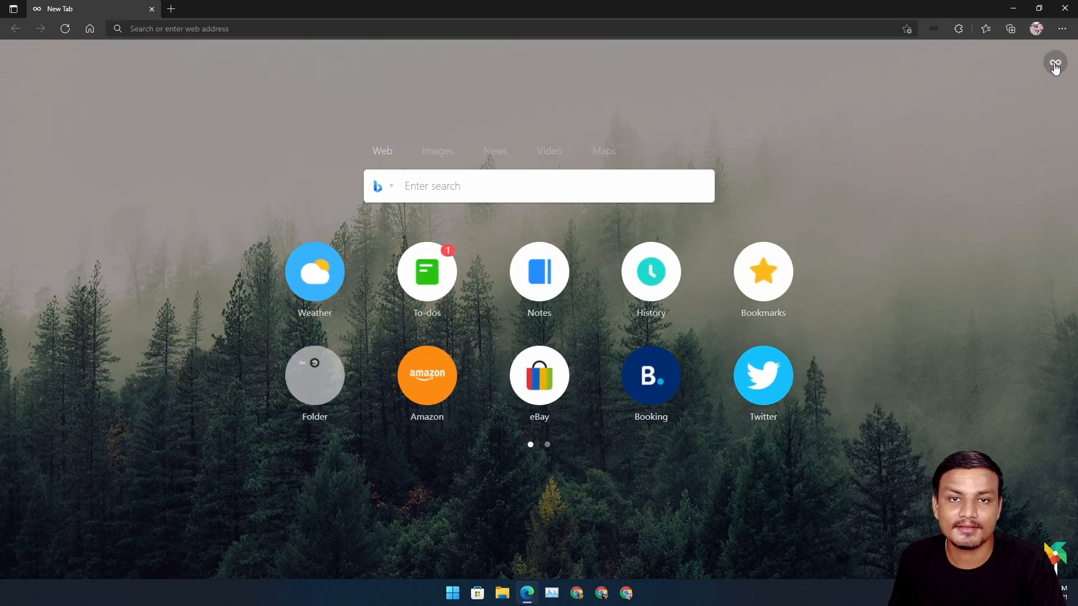
Step: Add the Cricbuzz shortcut from the News sites, then open and cancel the Custom Website form
click(1055, 62)
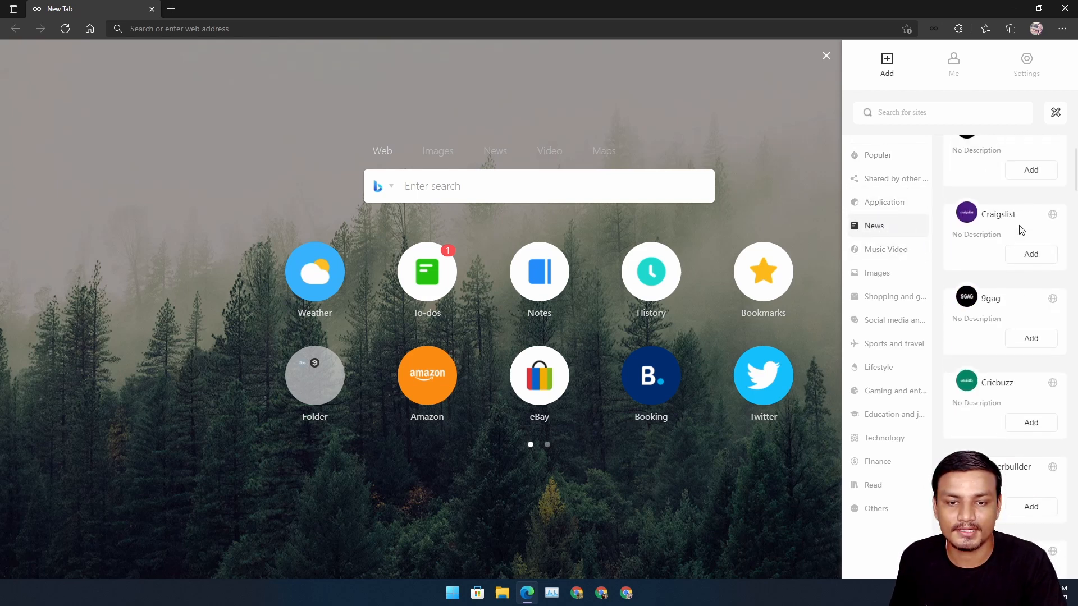
scroll(down, 3)
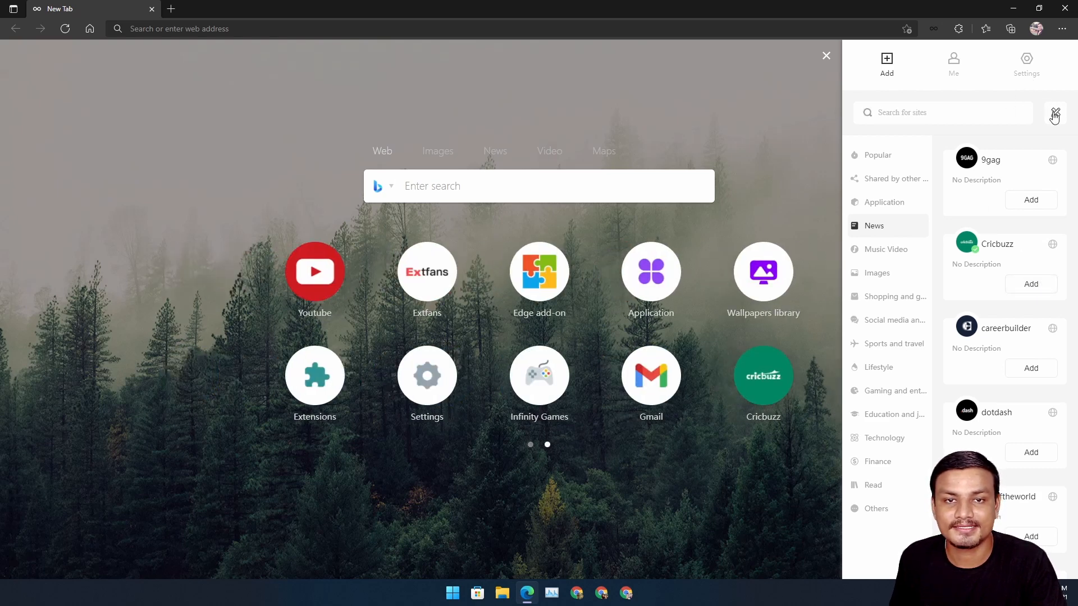
click(1055, 114)
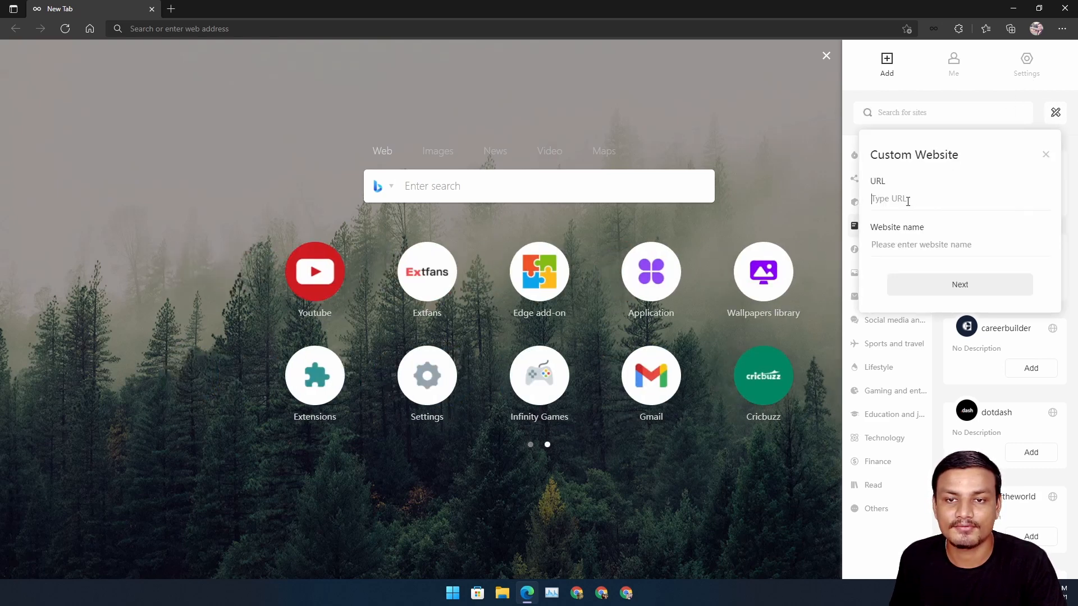
text(k)
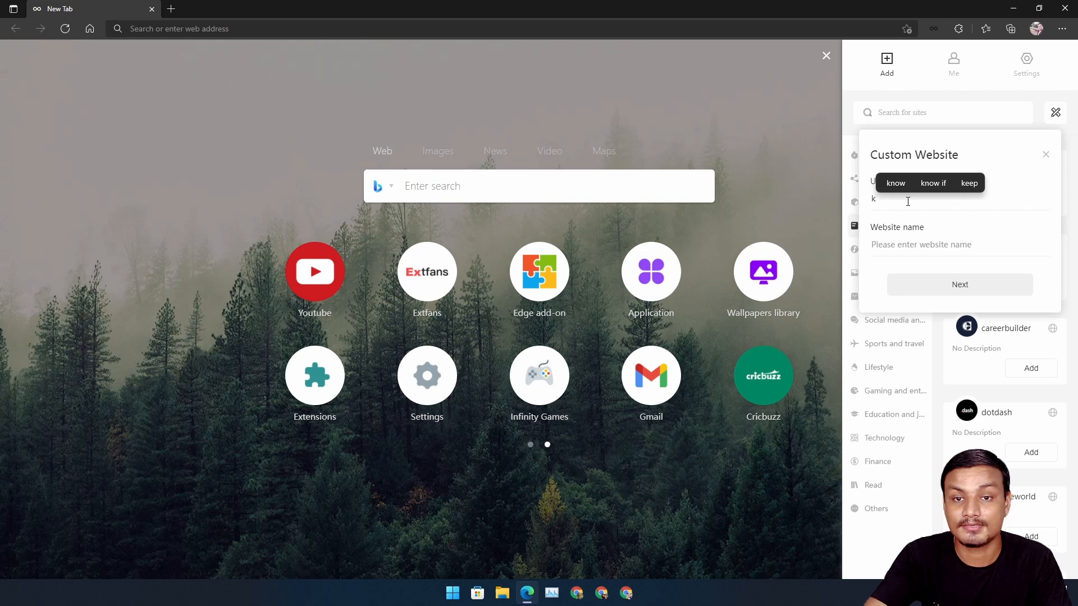
text(il)
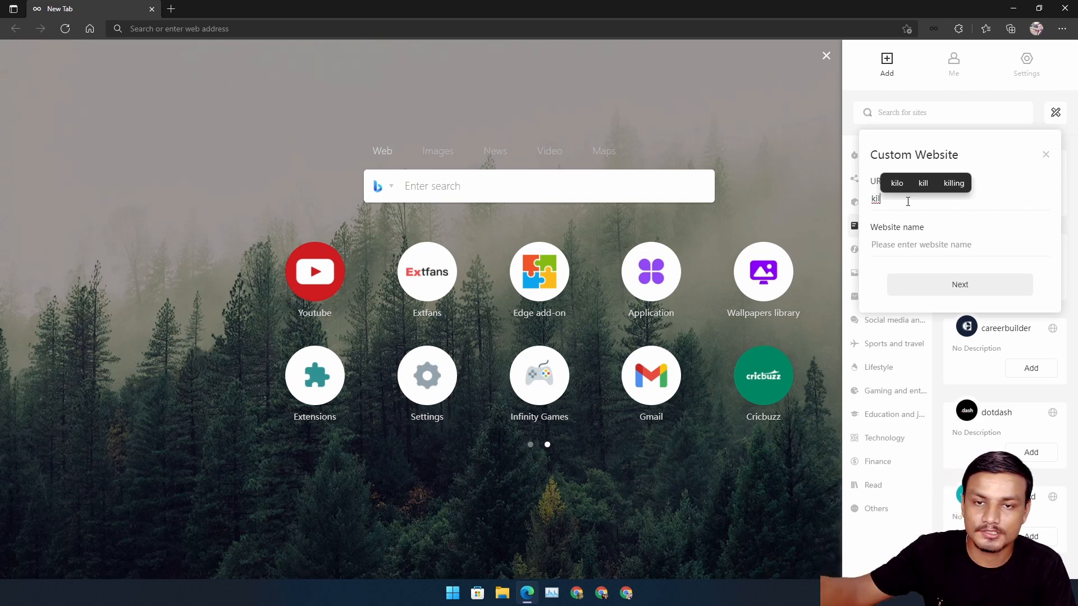
click(1046, 154)
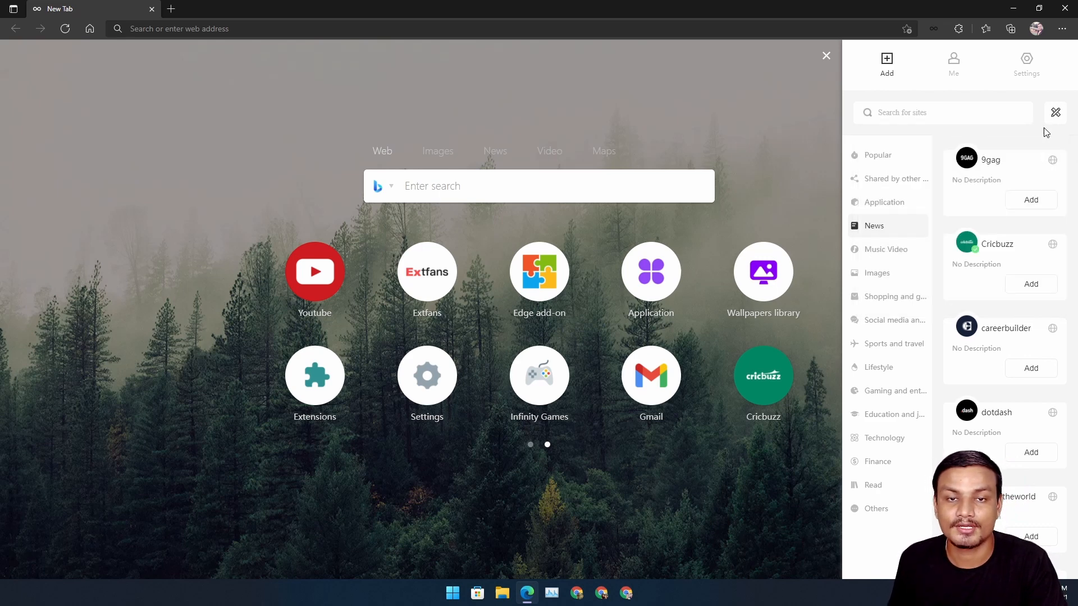
mouse_move(516, 483)
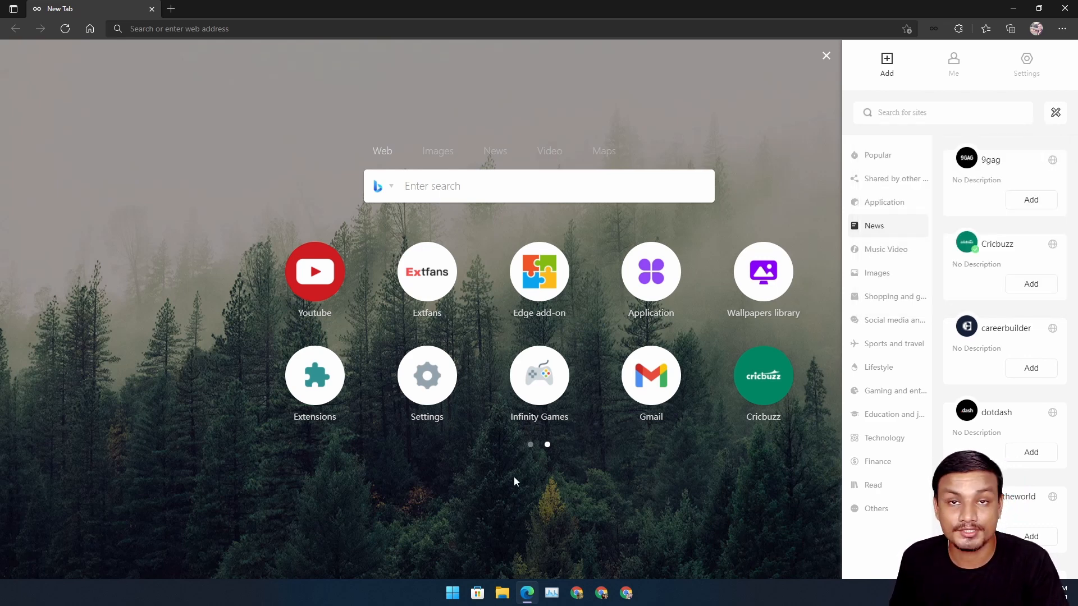
click(626, 592)
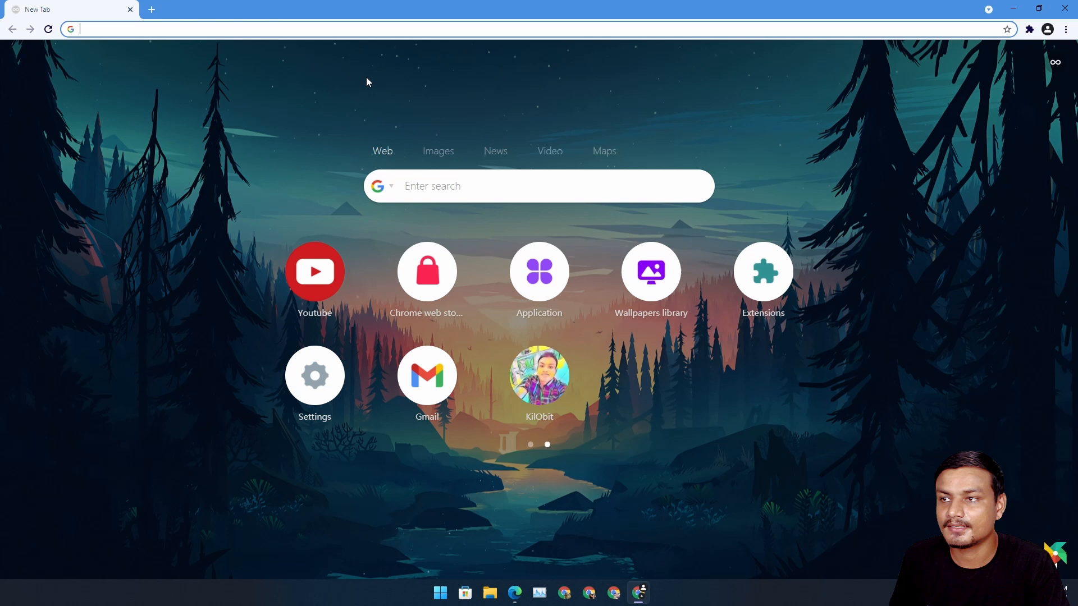
mouse_move(546, 376)
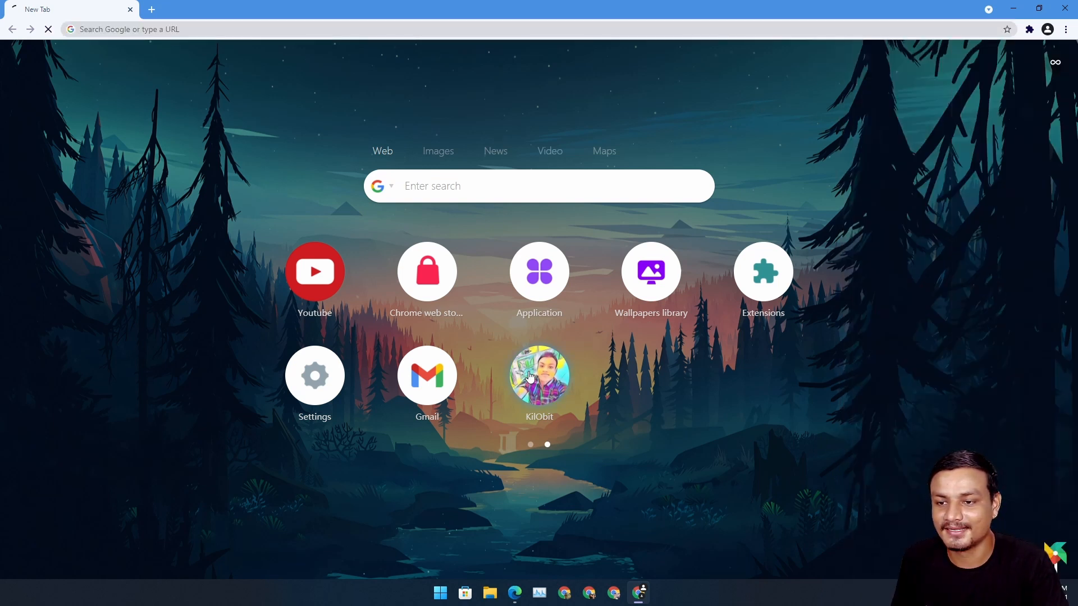
mouse_move(249, 146)
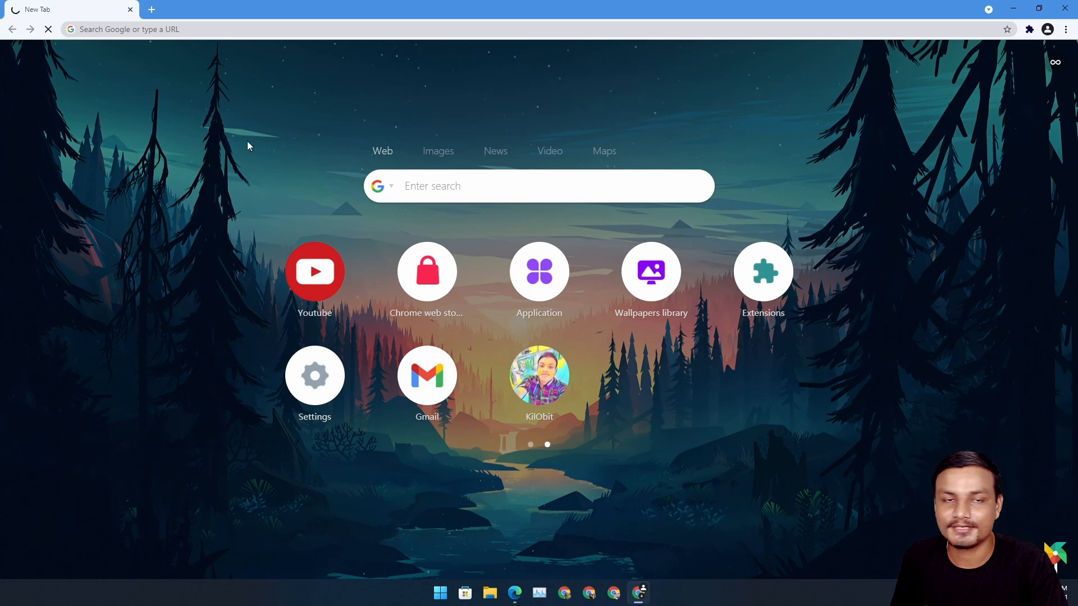
click(539, 375)
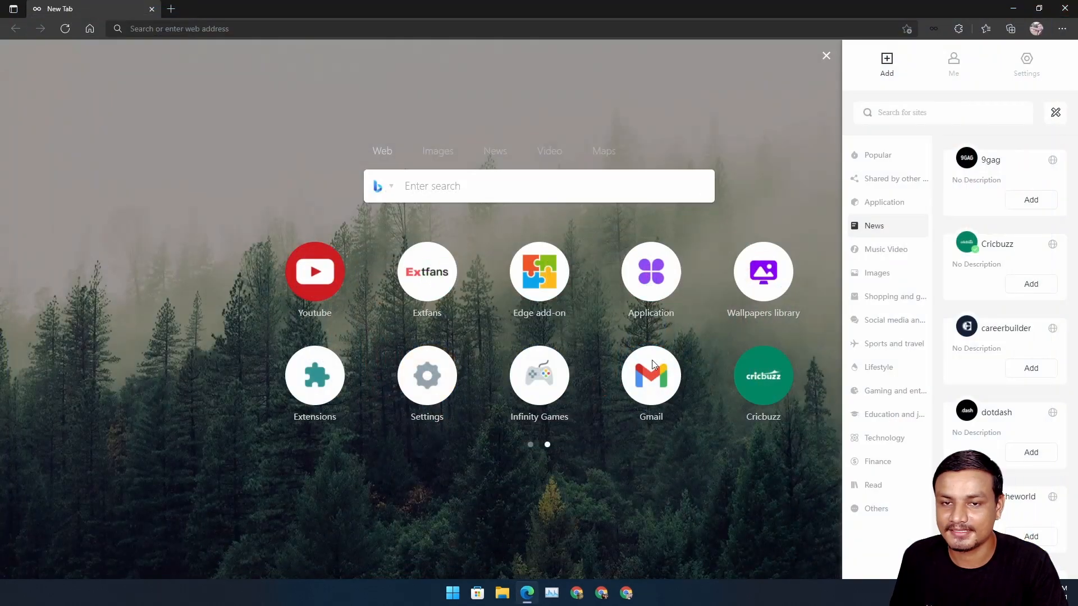
Step: Close the site panel, delete the Amazon tile in edit mode, and exit editing
click(826, 56)
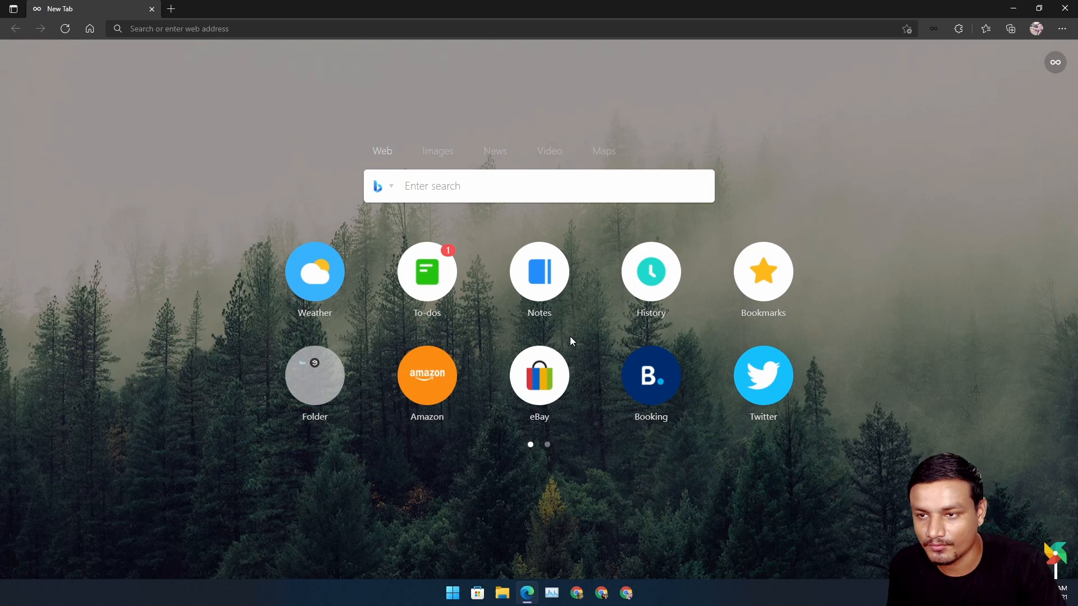
mouse_move(539, 323)
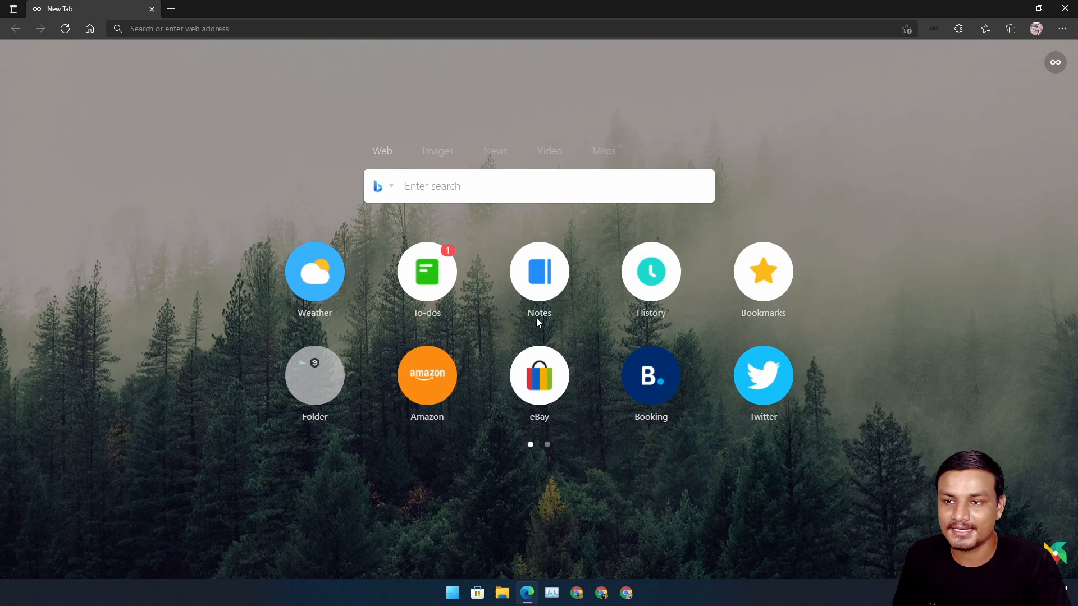
mouse_move(847, 328)
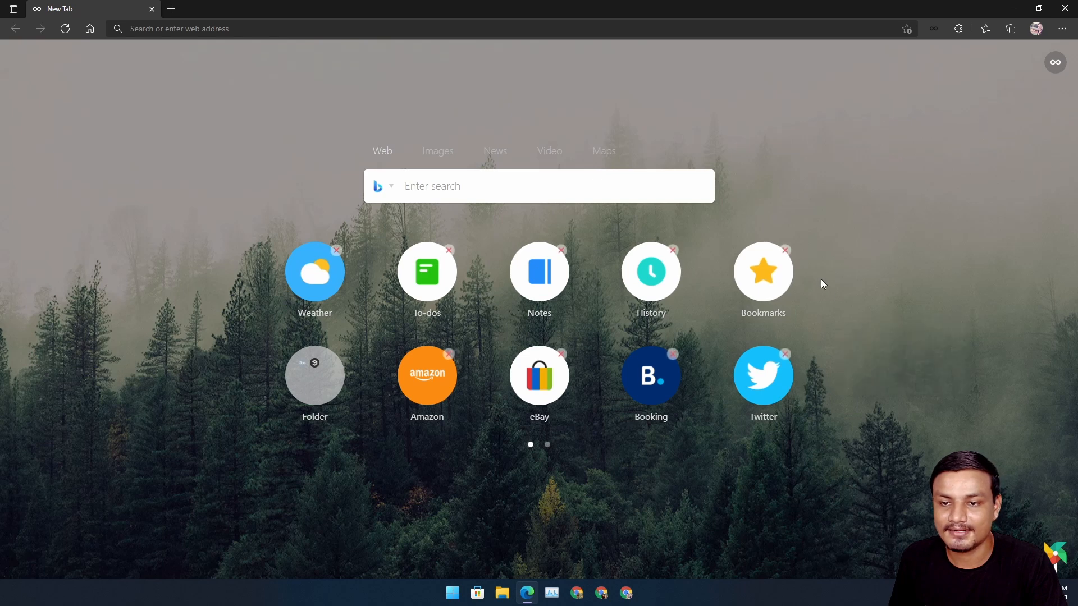
mouse_move(651, 363)
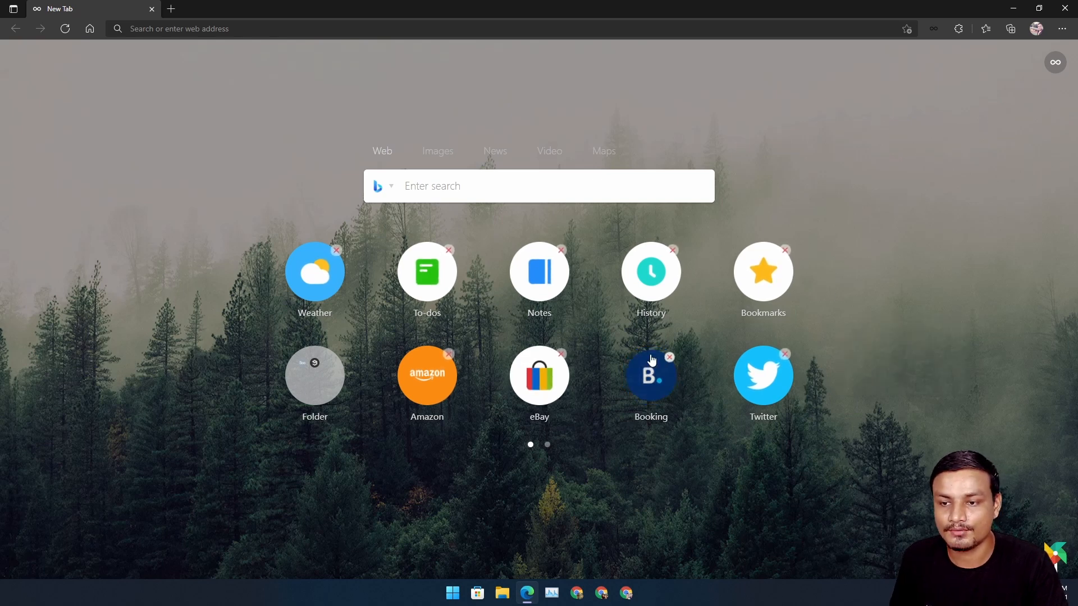
click(669, 356)
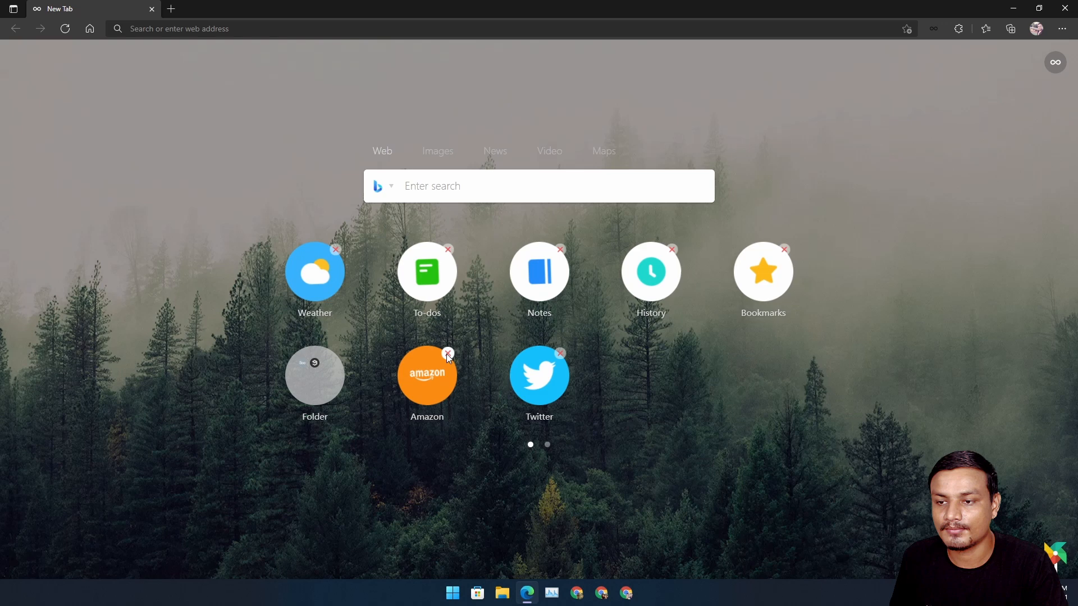
click(448, 353)
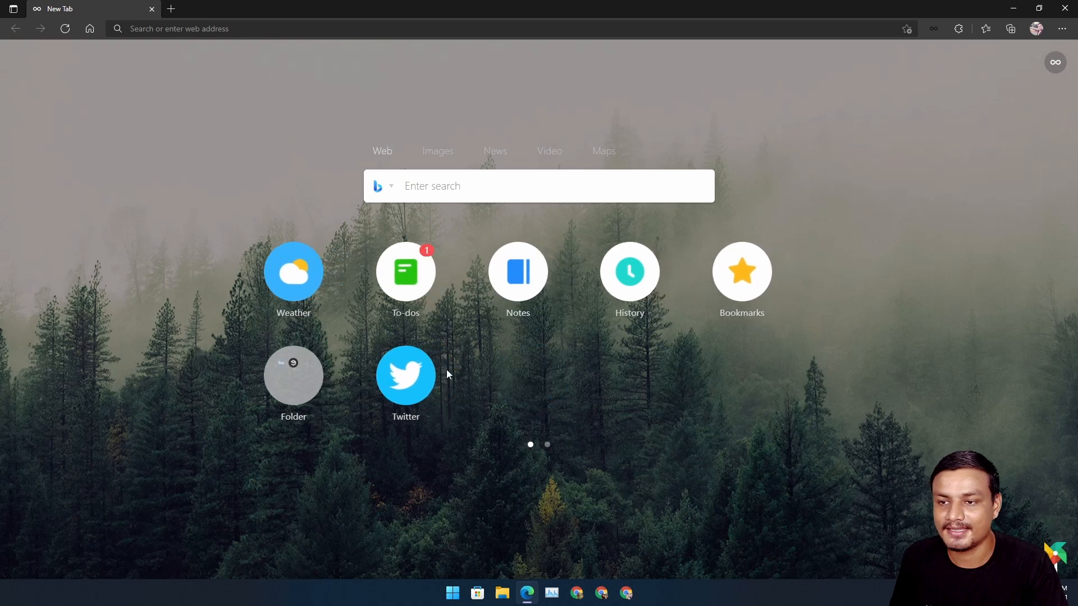
click(547, 444)
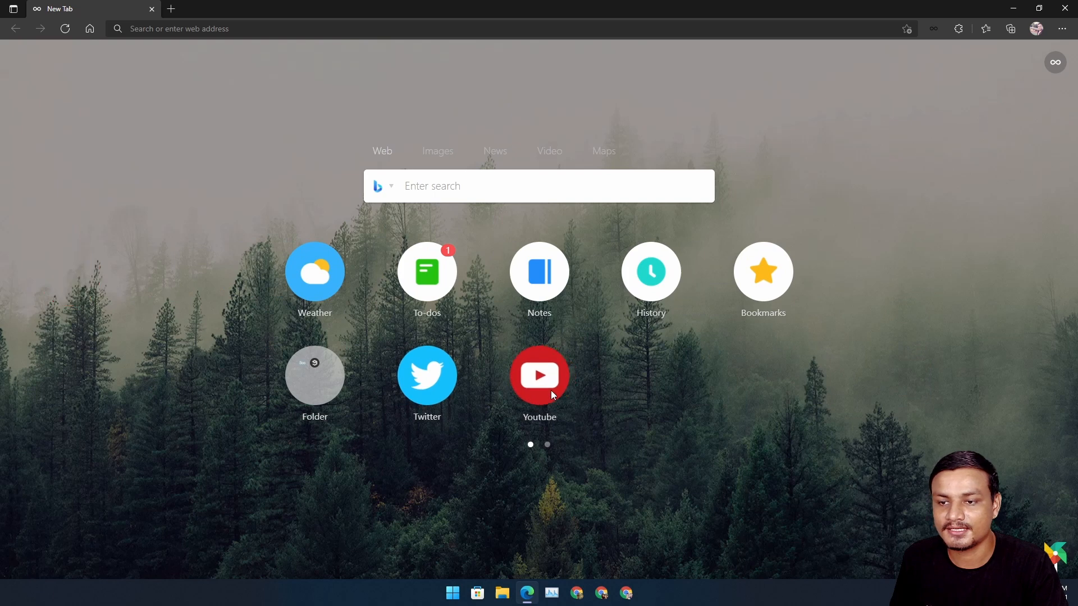
mouse_move(730, 439)
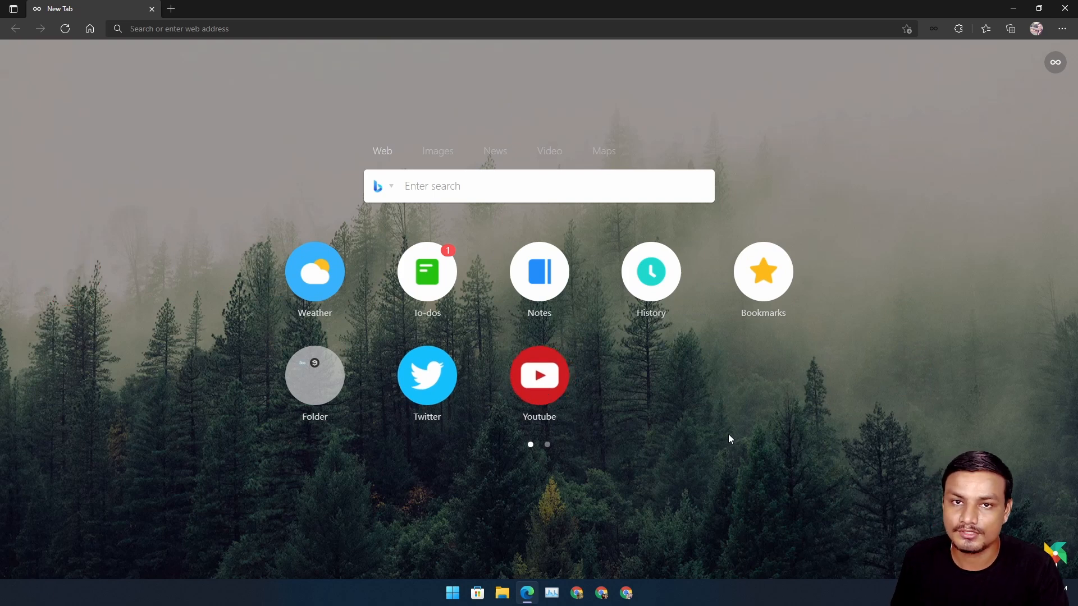
mouse_move(741, 390)
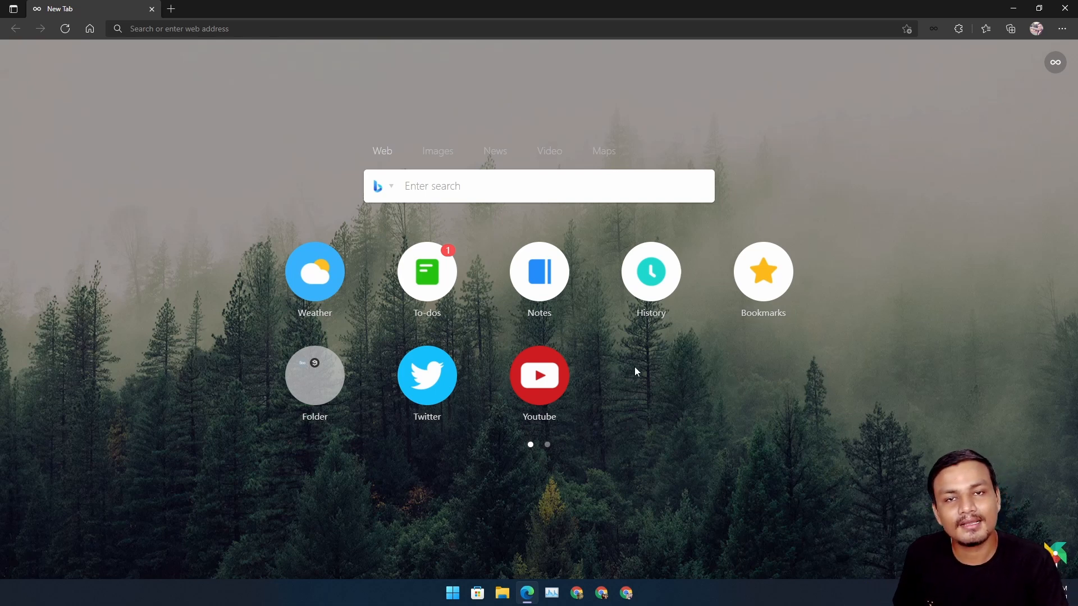
mouse_move(427, 281)
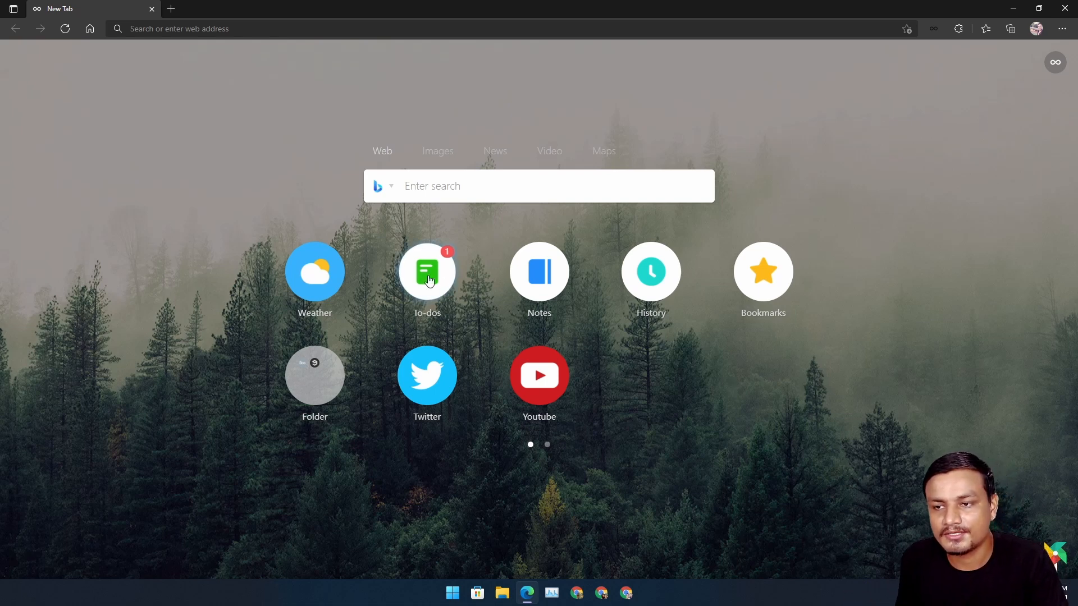
Step: Check off the sample to-do, add an 'asasdasd' entry, and close the To-dos panel
click(427, 272)
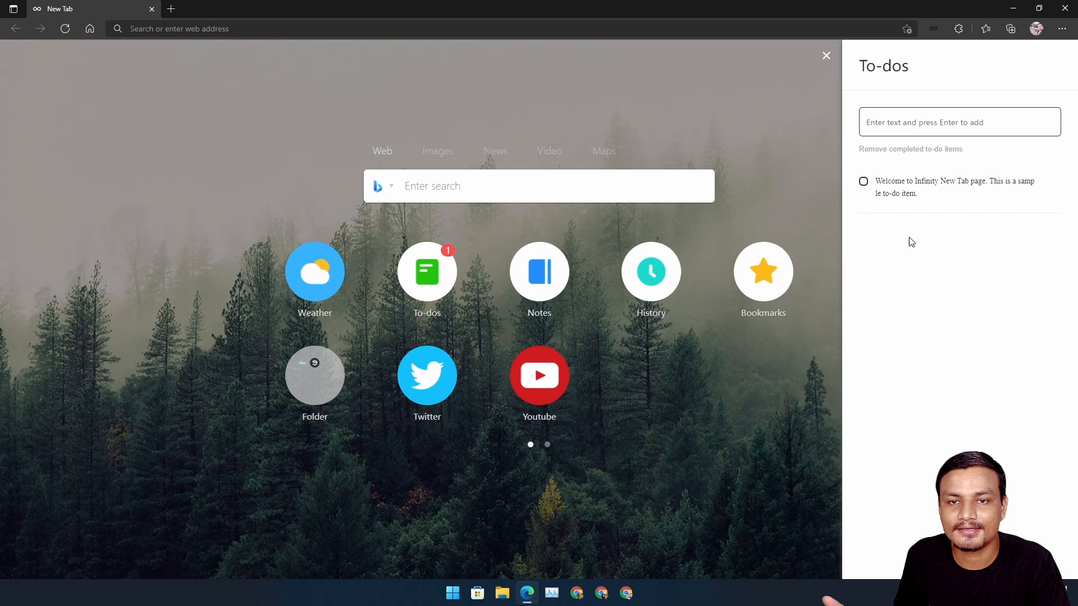
click(863, 181)
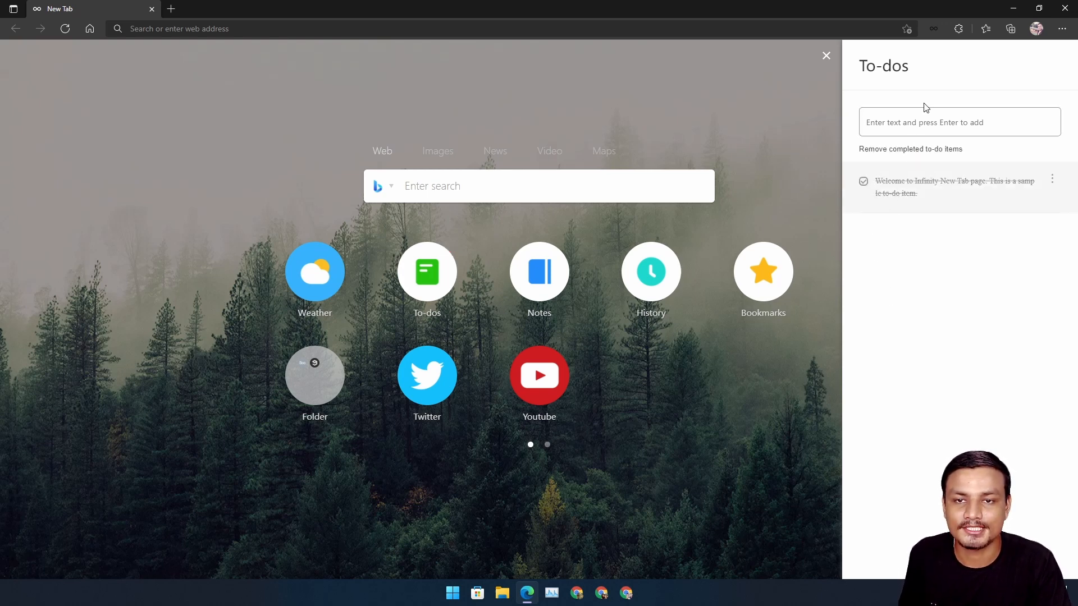
text(asasdasd)
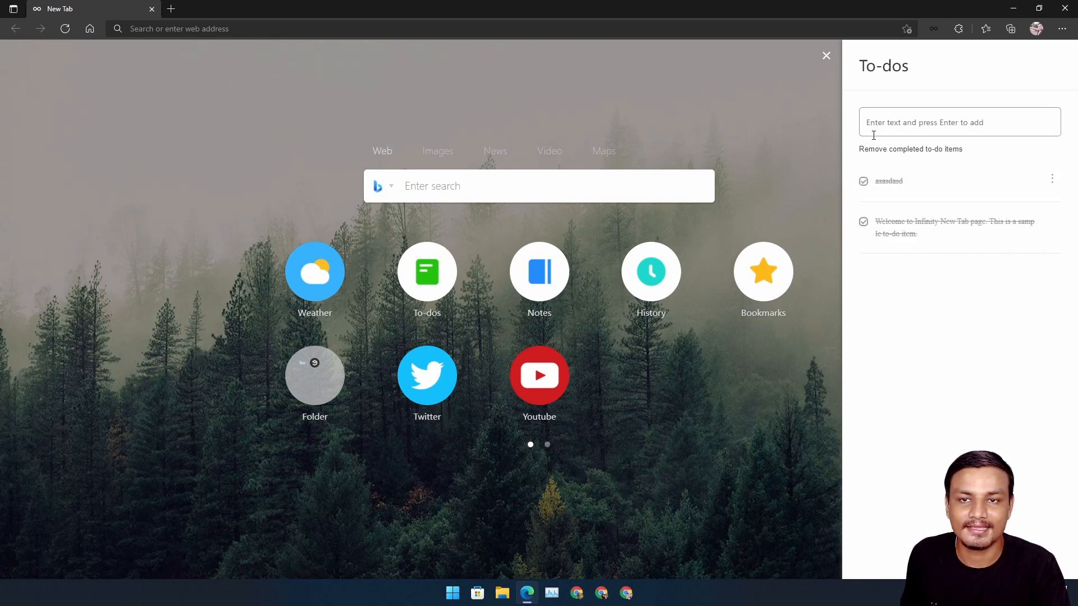
click(826, 55)
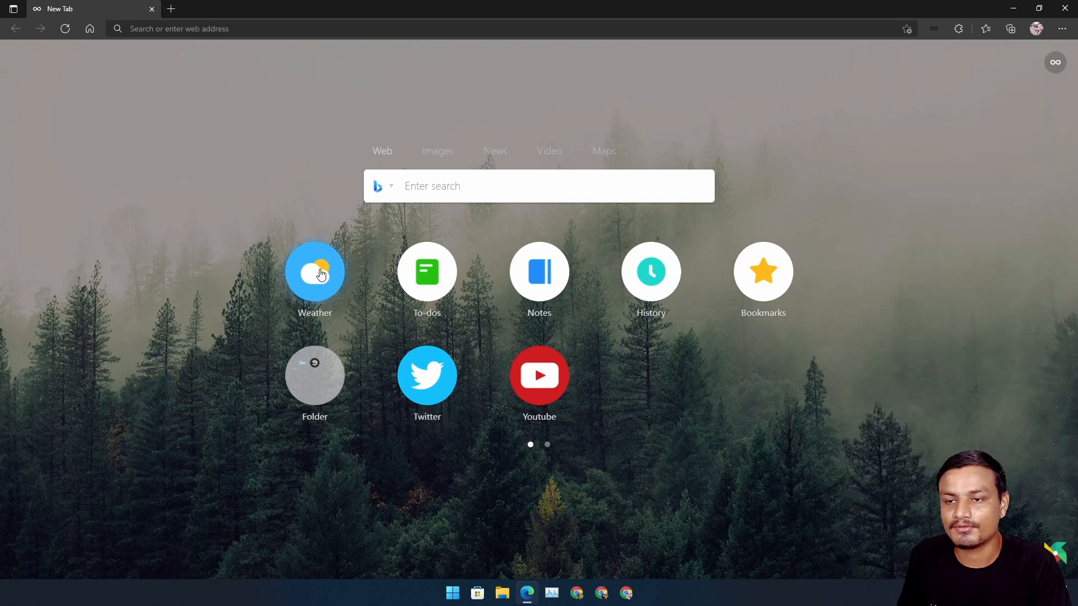
mouse_move(545, 284)
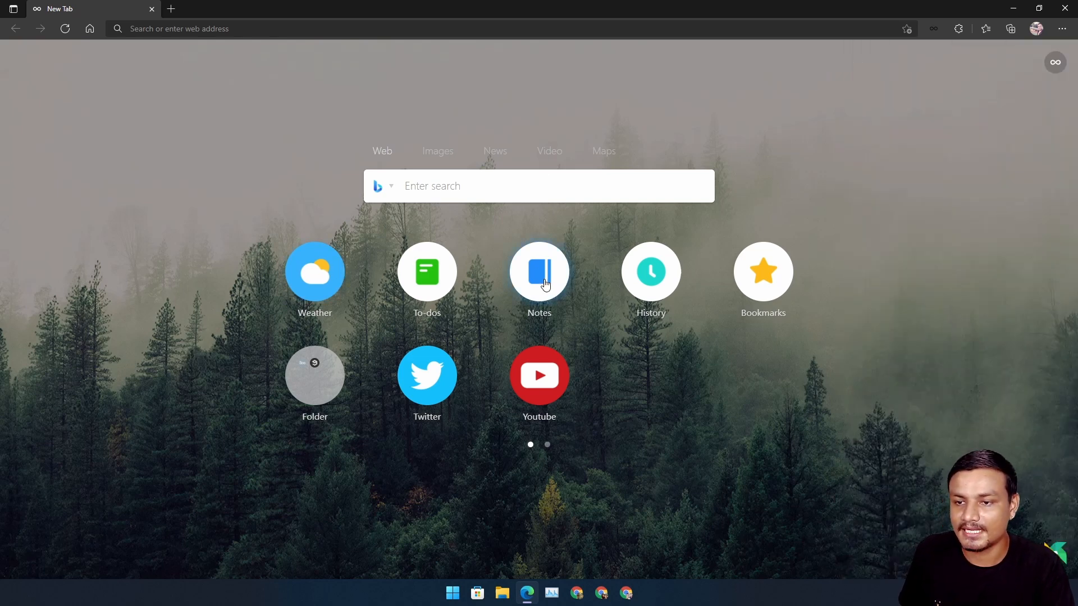
mouse_move(641, 105)
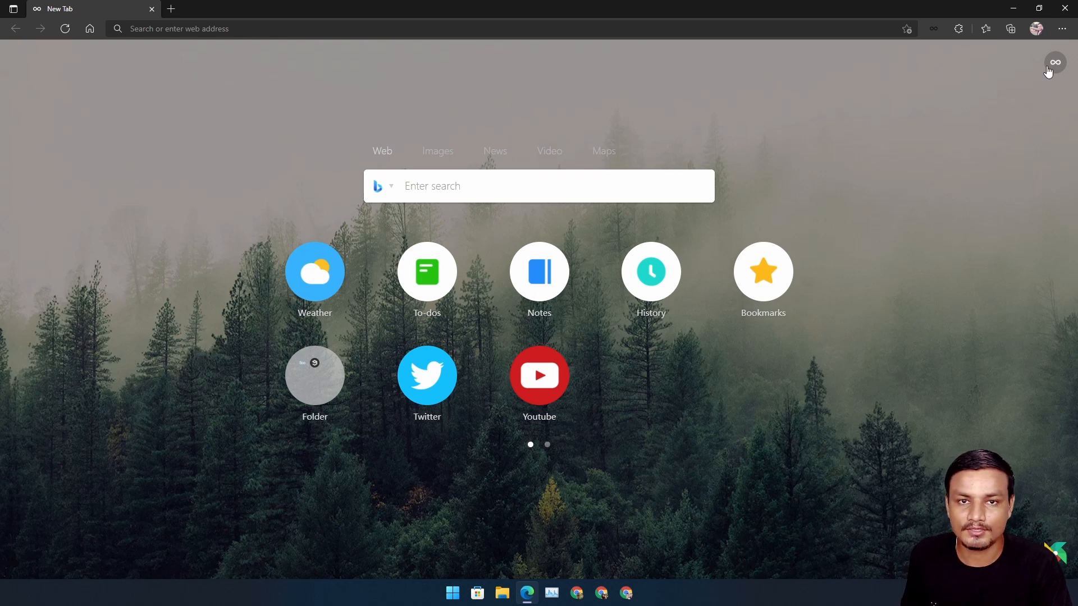
click(1055, 61)
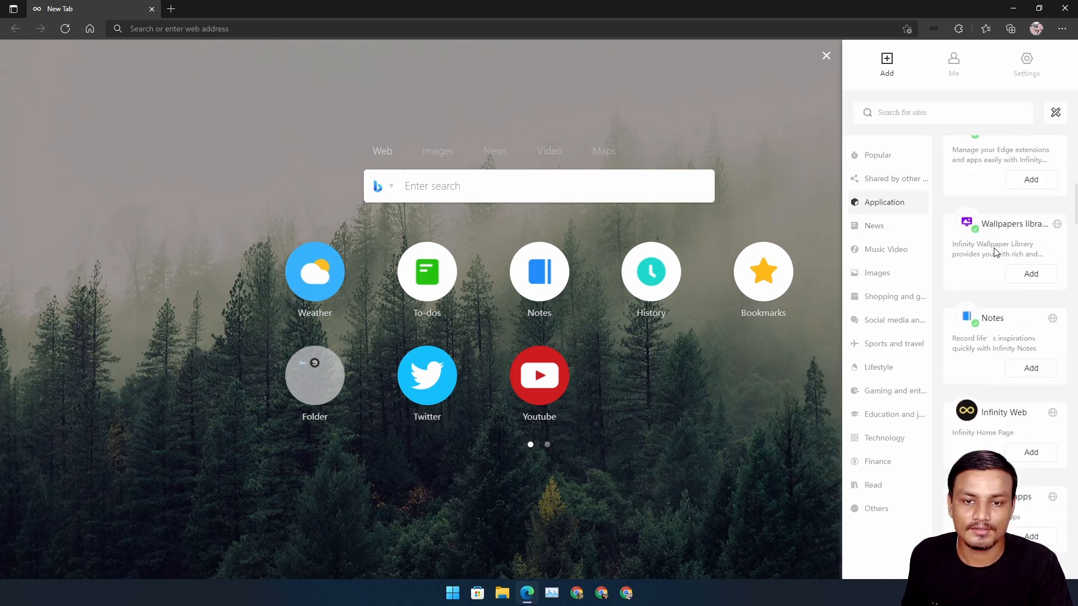
scroll(down, 3)
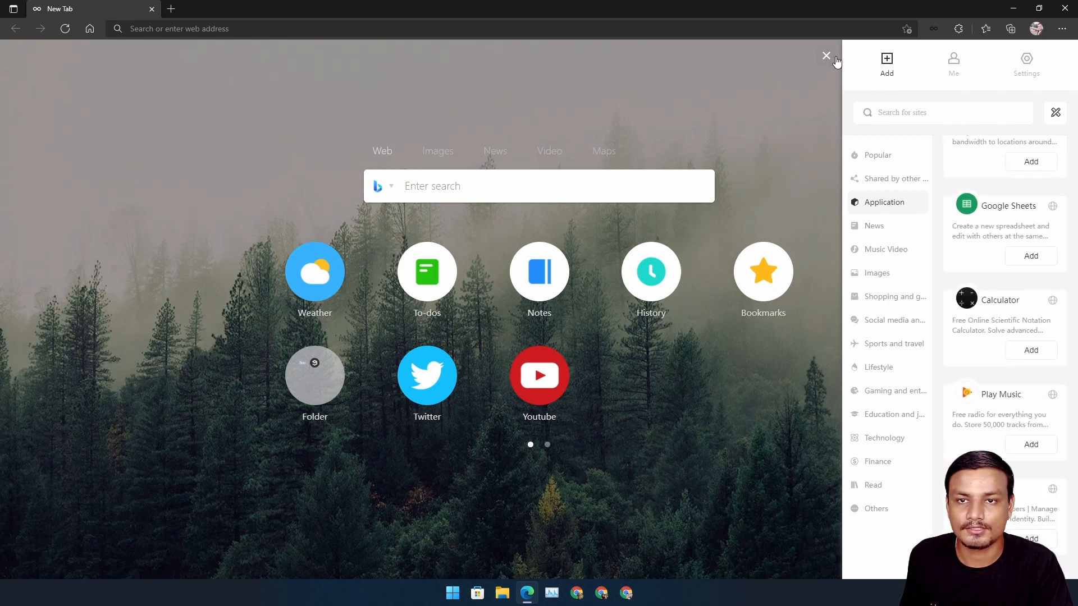
click(826, 57)
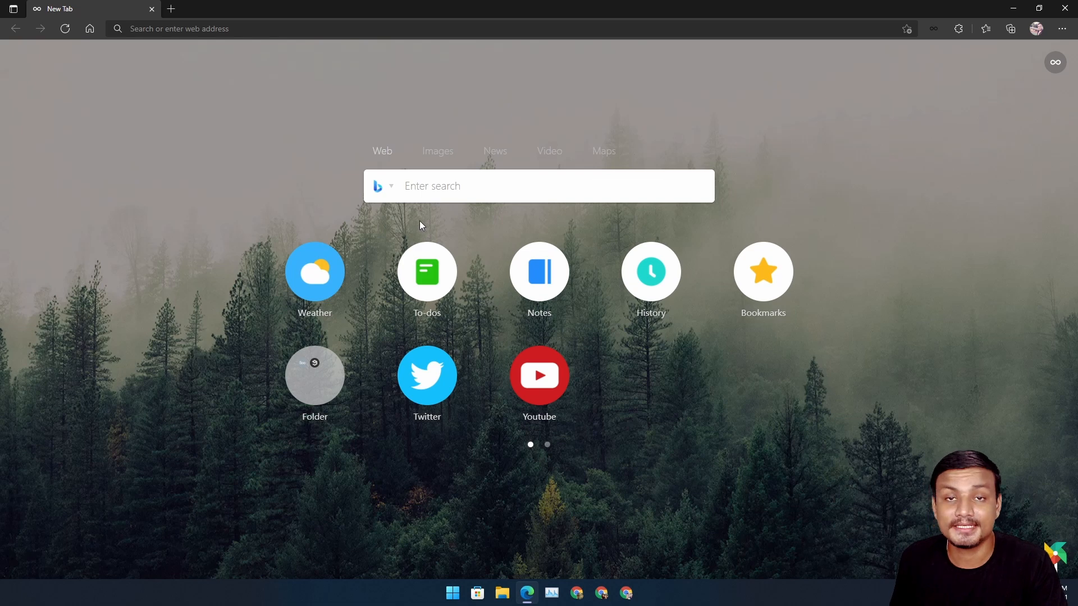
mouse_move(508, 242)
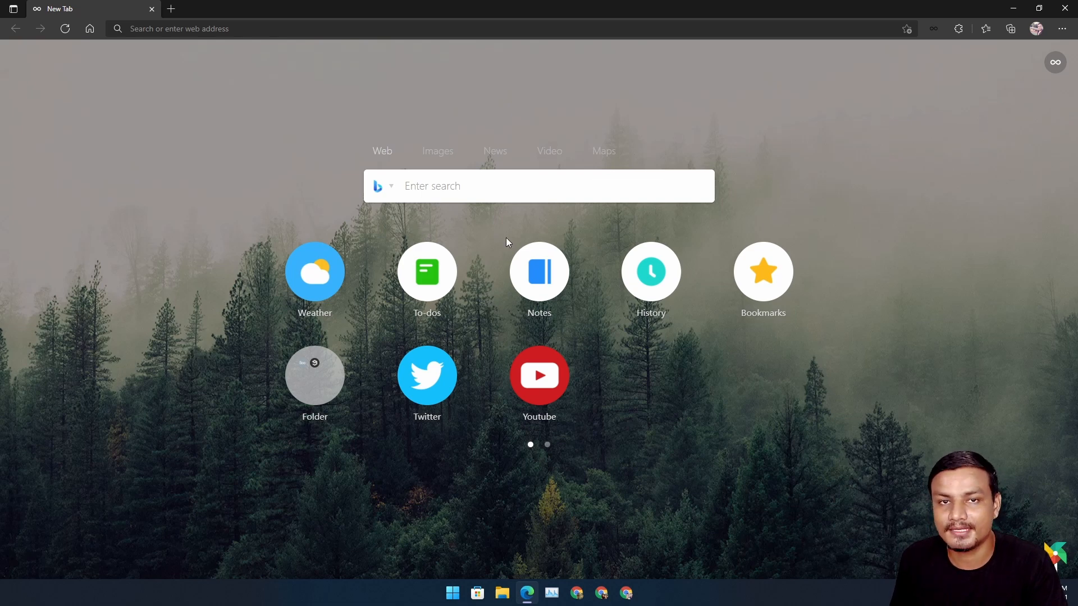
mouse_move(388, 194)
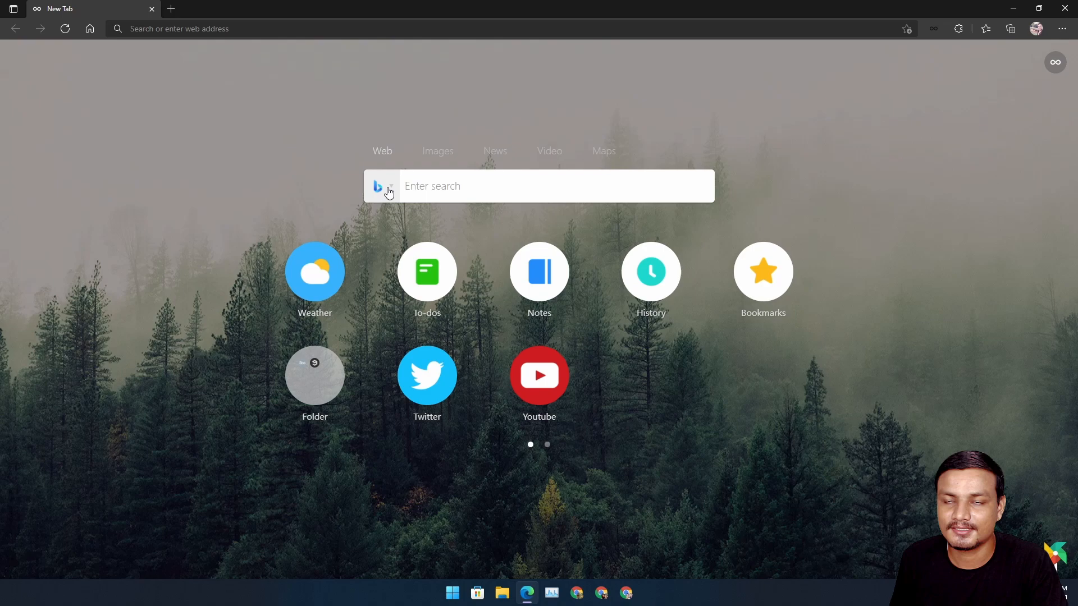
click(381, 186)
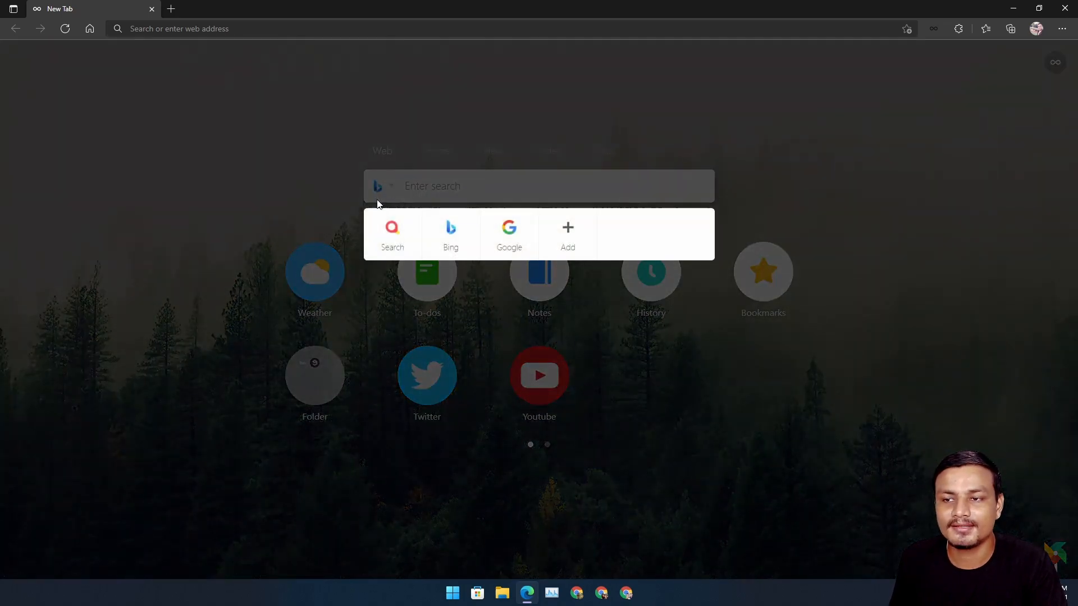
click(509, 229)
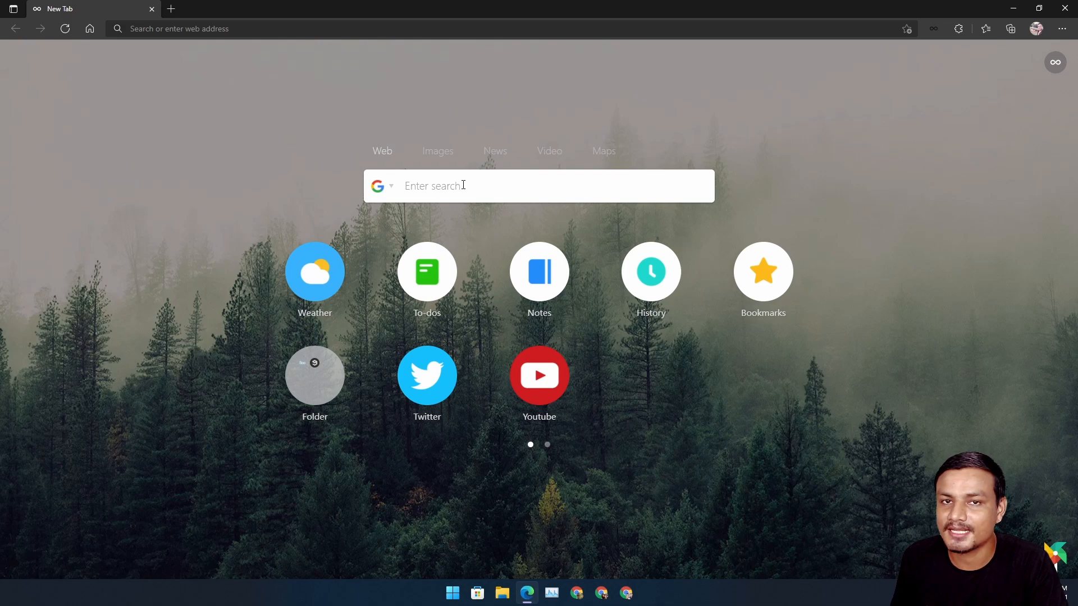
click(391, 185)
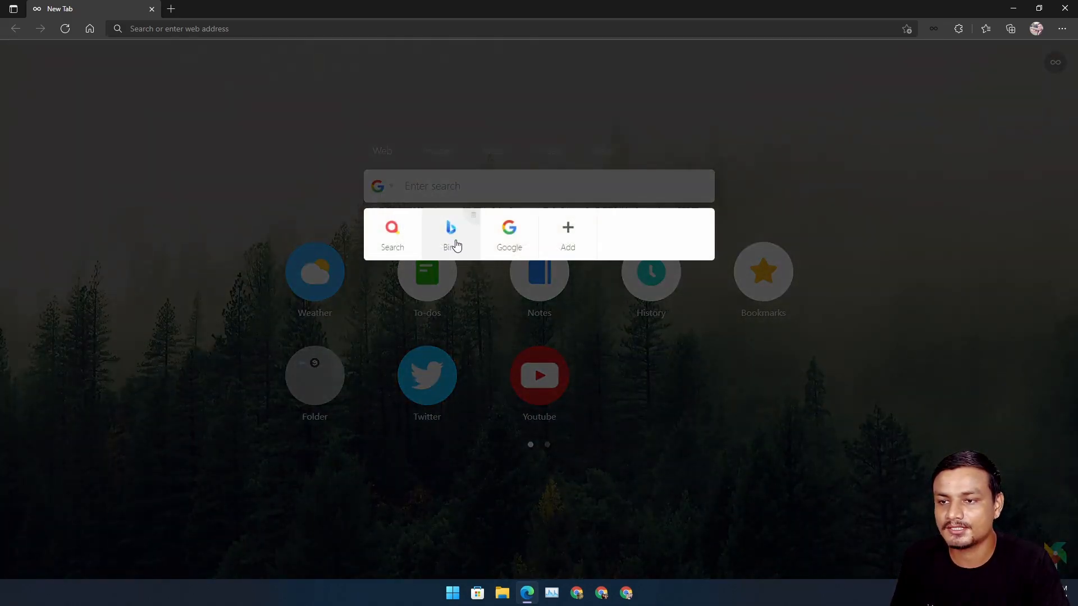
click(450, 234)
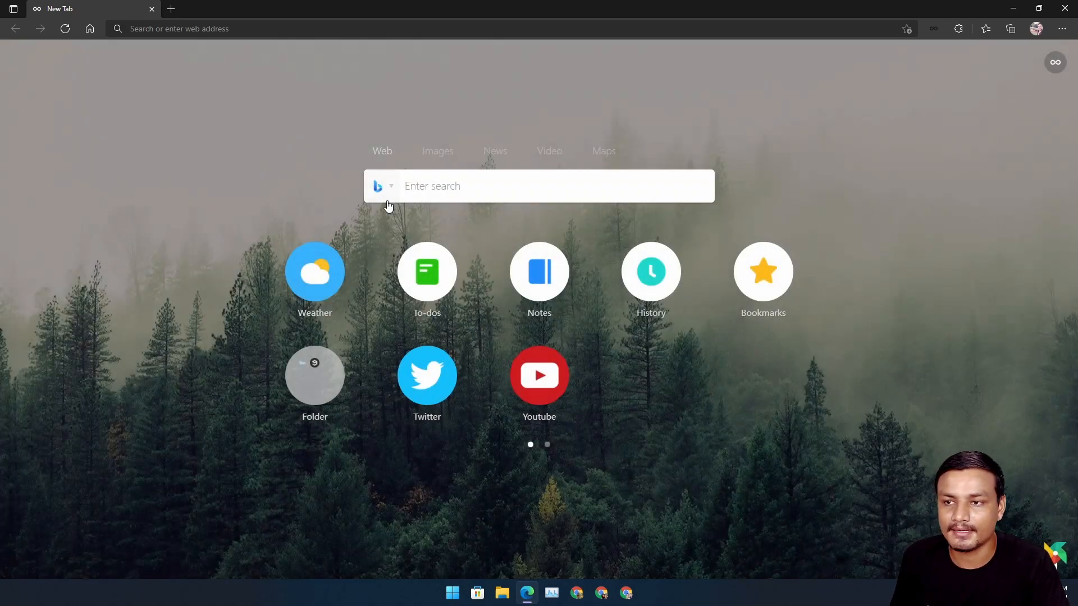
Step: Add DuckDuckGo from the search engine panel's list of engines
click(390, 186)
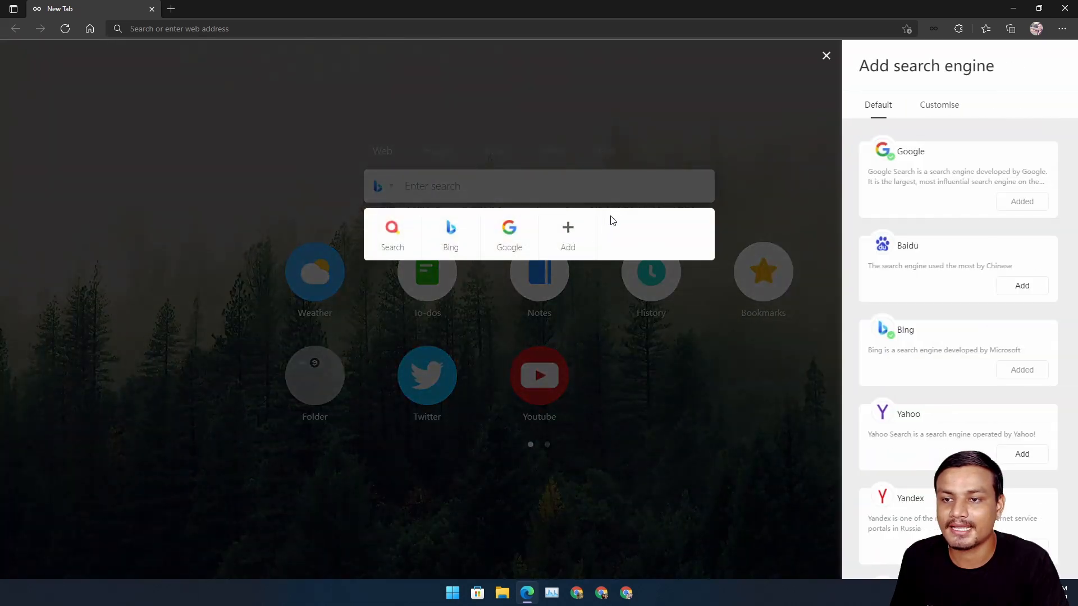
scroll(down, 3)
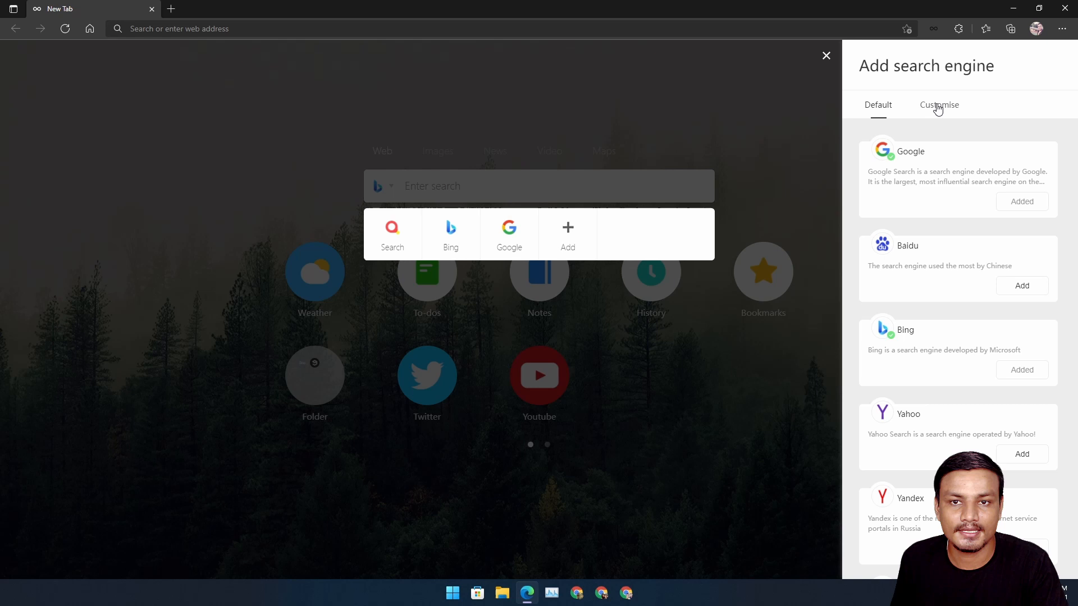
scroll(down, 3)
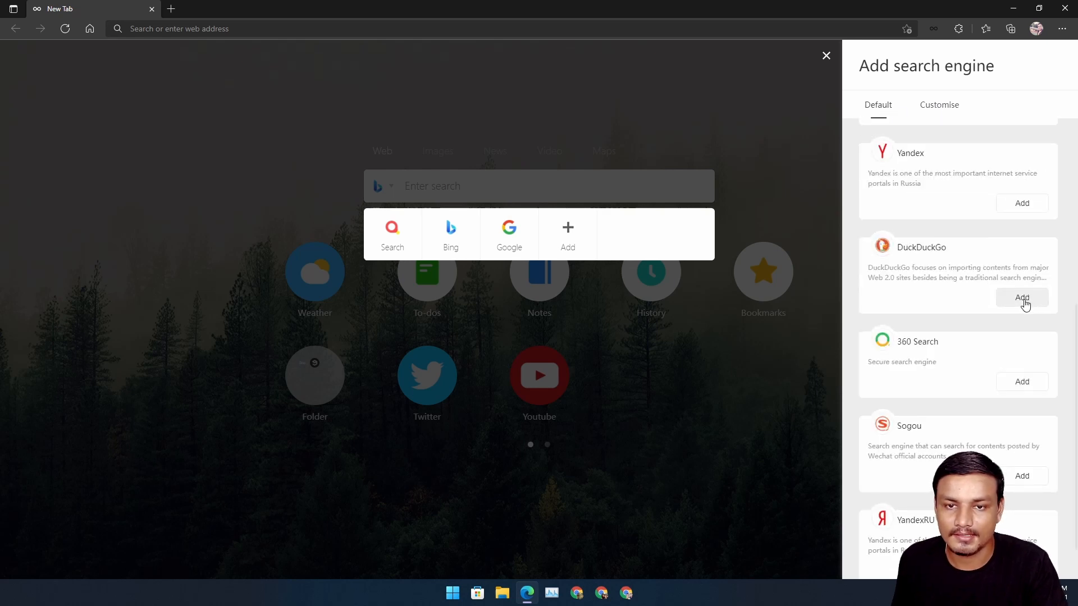
click(1022, 297)
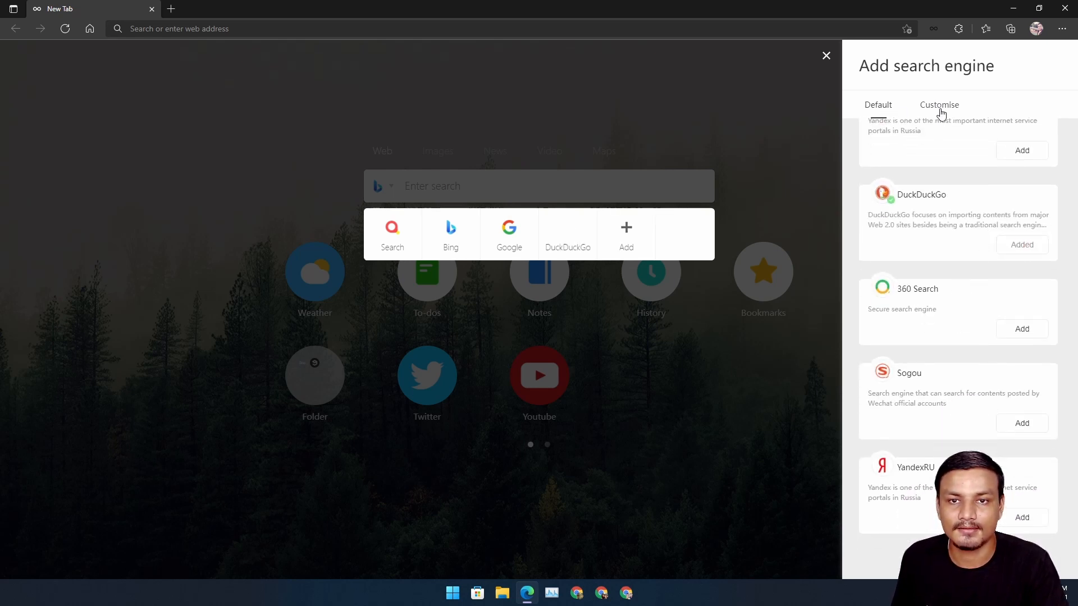
Step: Open the custom search engine form, then close the Add search engine panel
click(939, 105)
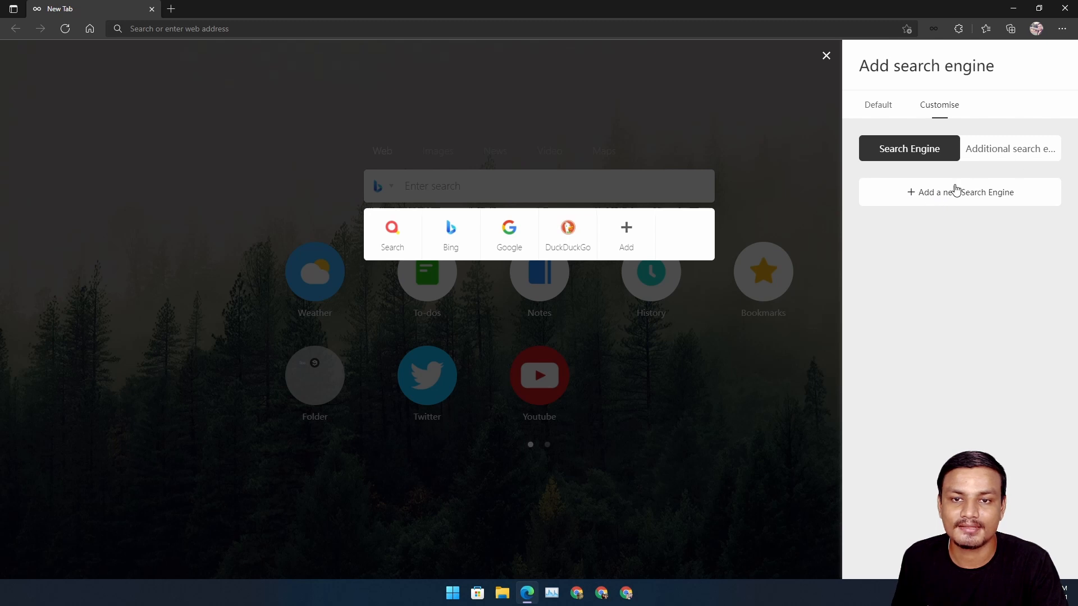
click(959, 192)
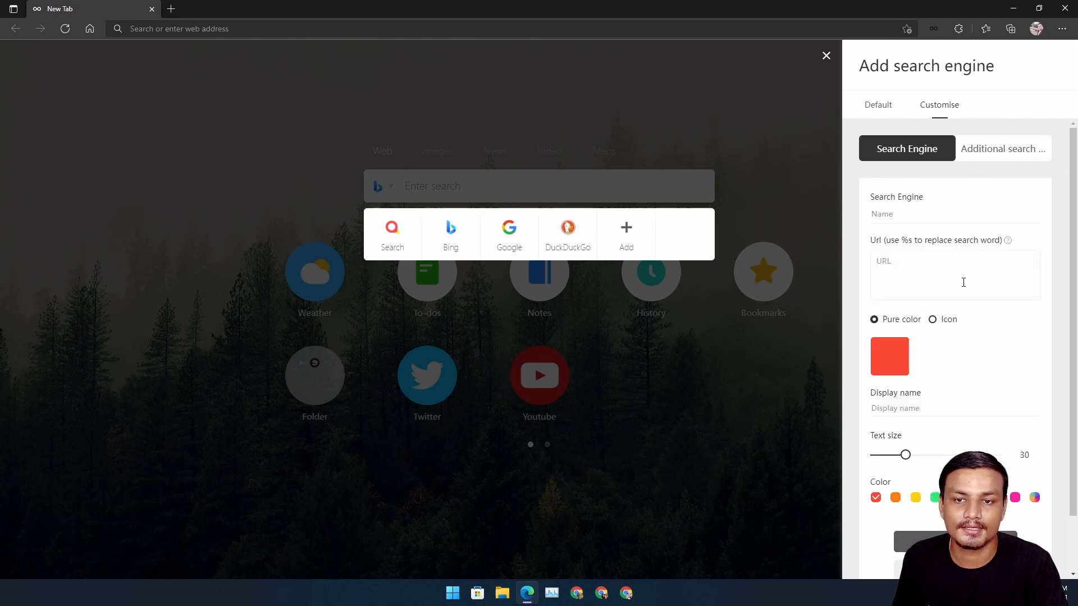
click(948, 277)
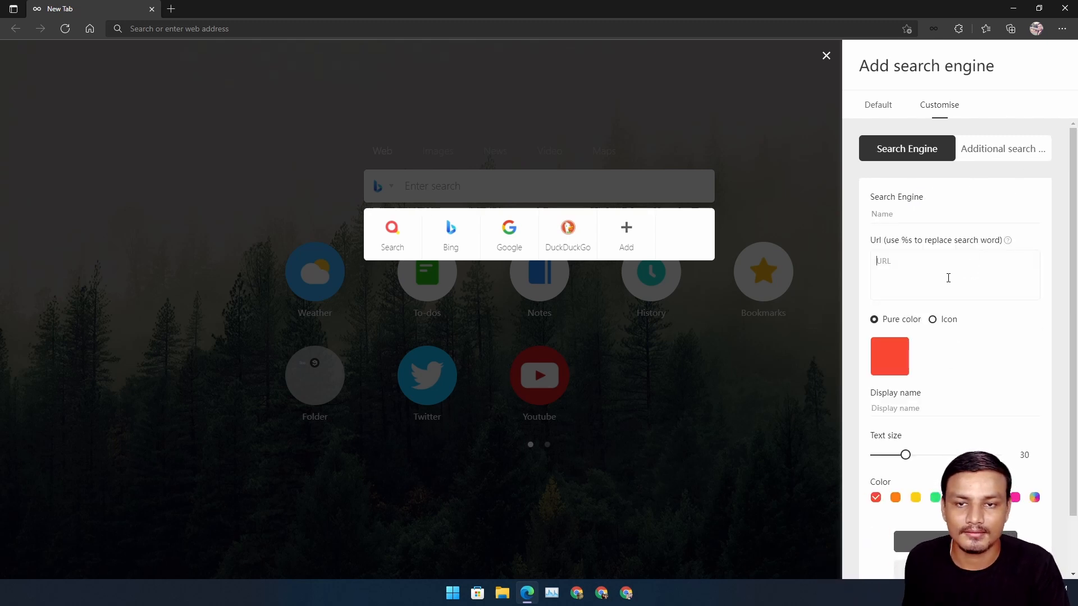
click(826, 55)
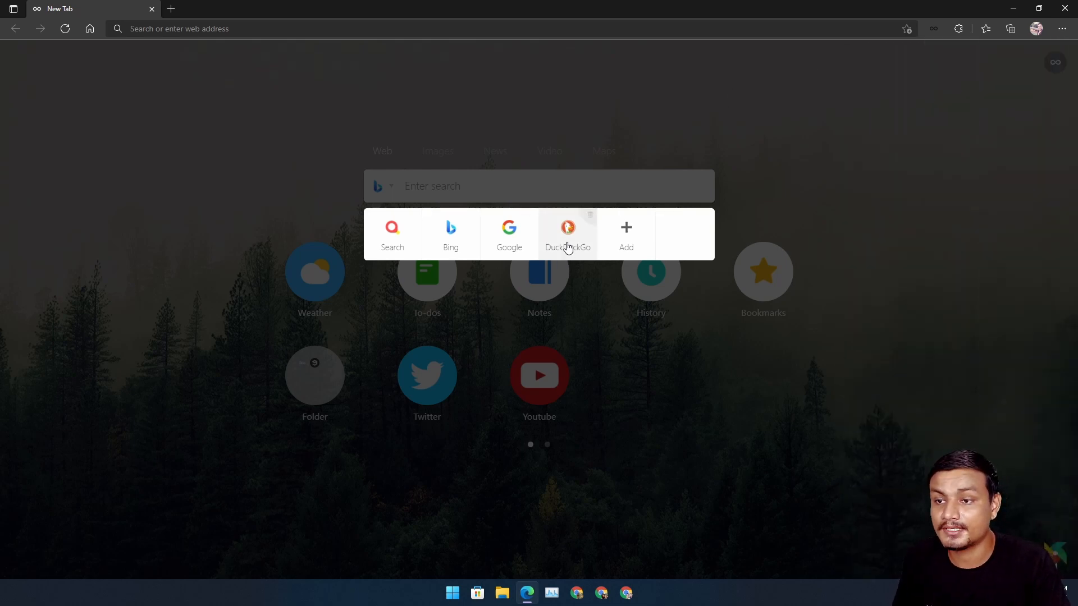
Step: Select DuckDuckGo as the search engine and flip the shortcut pages back to the first
click(567, 231)
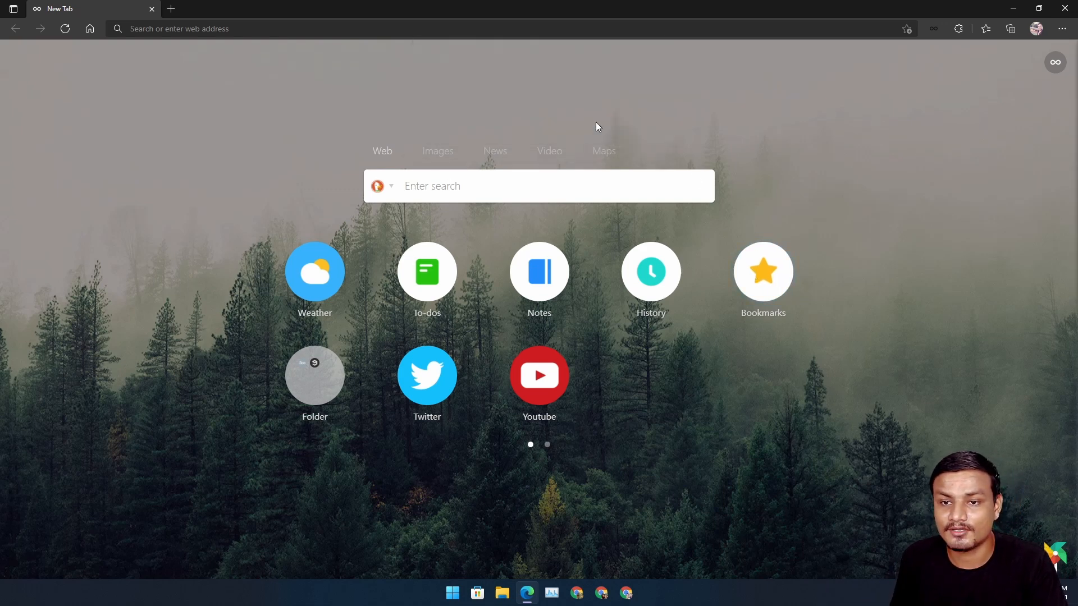
click(763, 272)
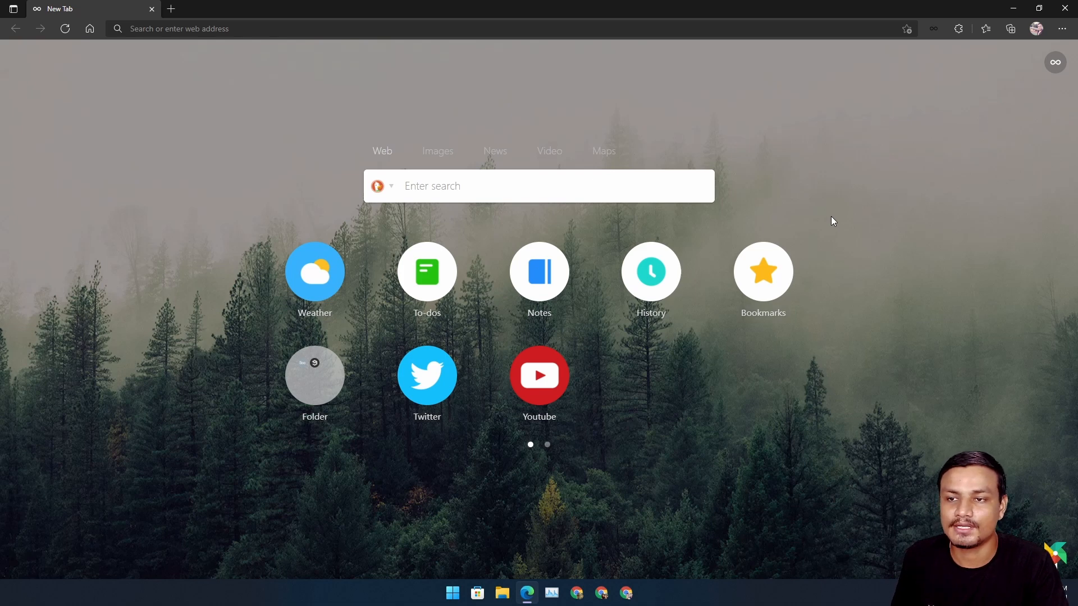
mouse_move(814, 206)
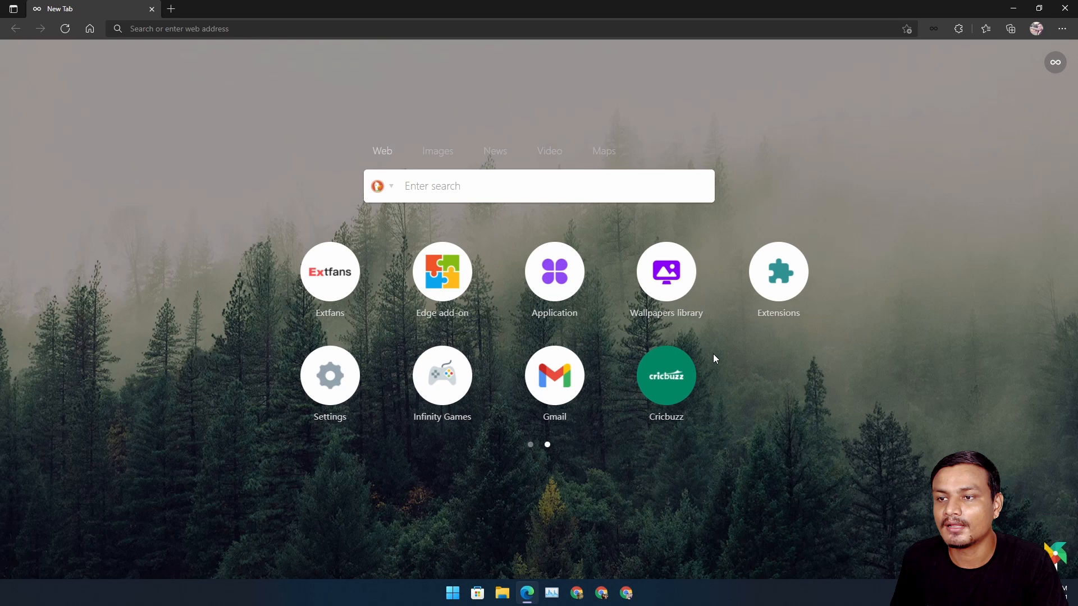
click(530, 445)
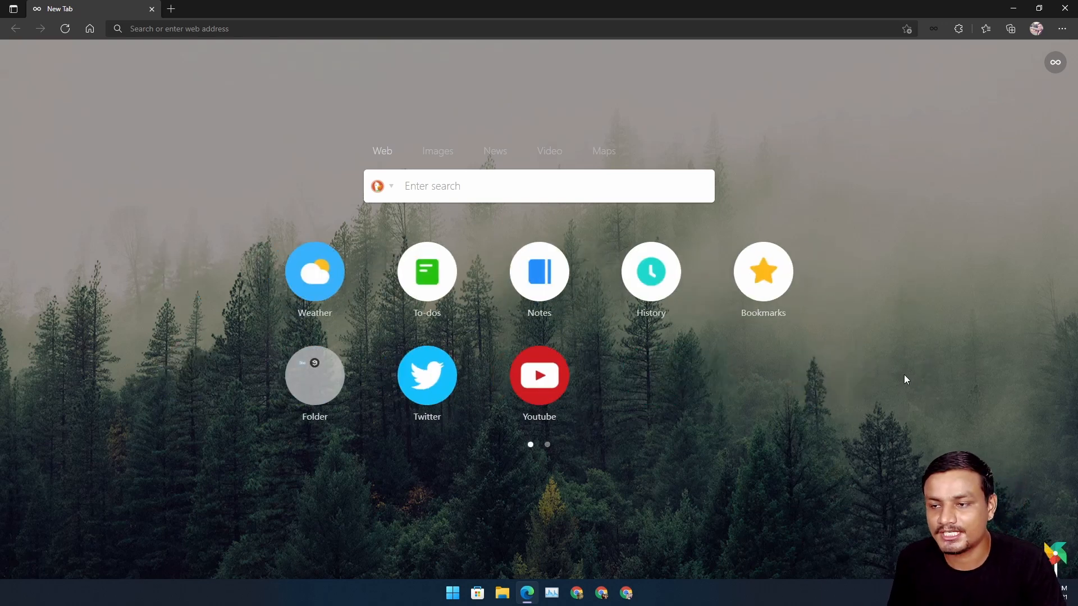
mouse_move(923, 285)
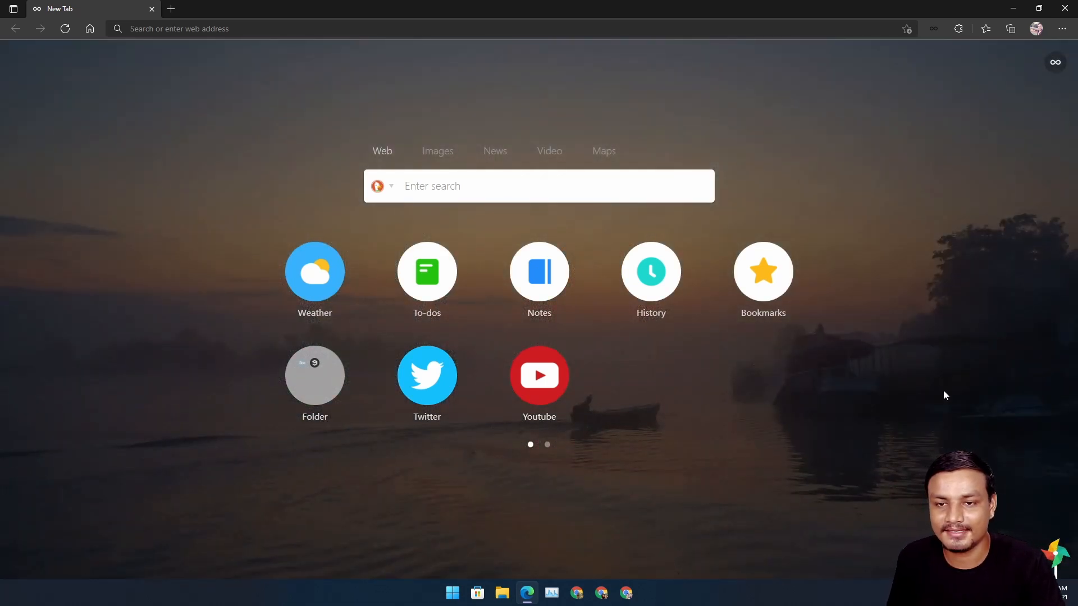
mouse_move(905, 280)
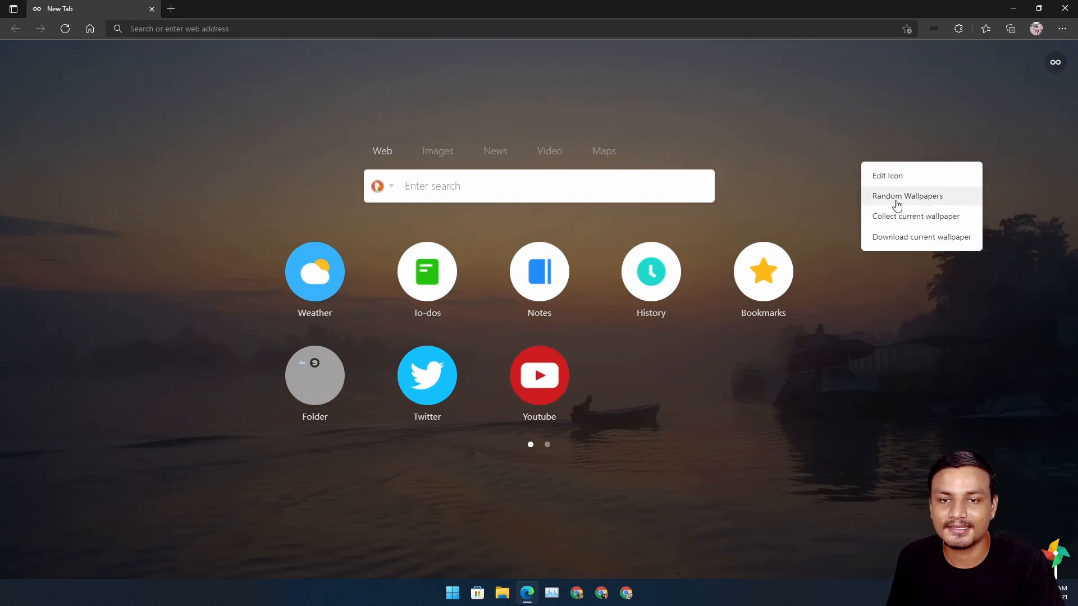
Step: Apply a random wallpaper from the background's right-click menu
click(907, 196)
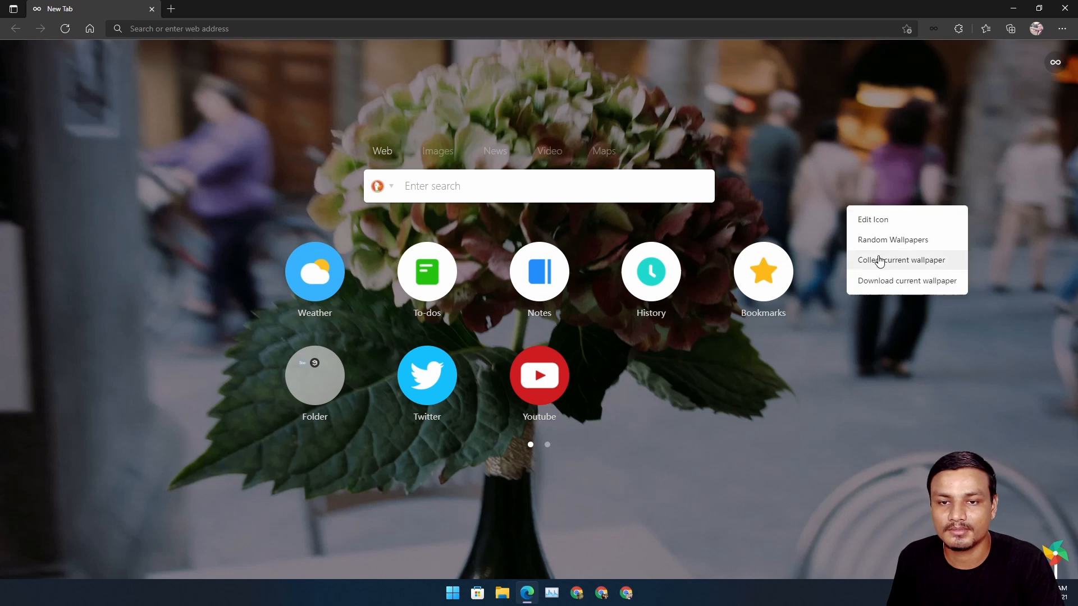
mouse_move(921, 294)
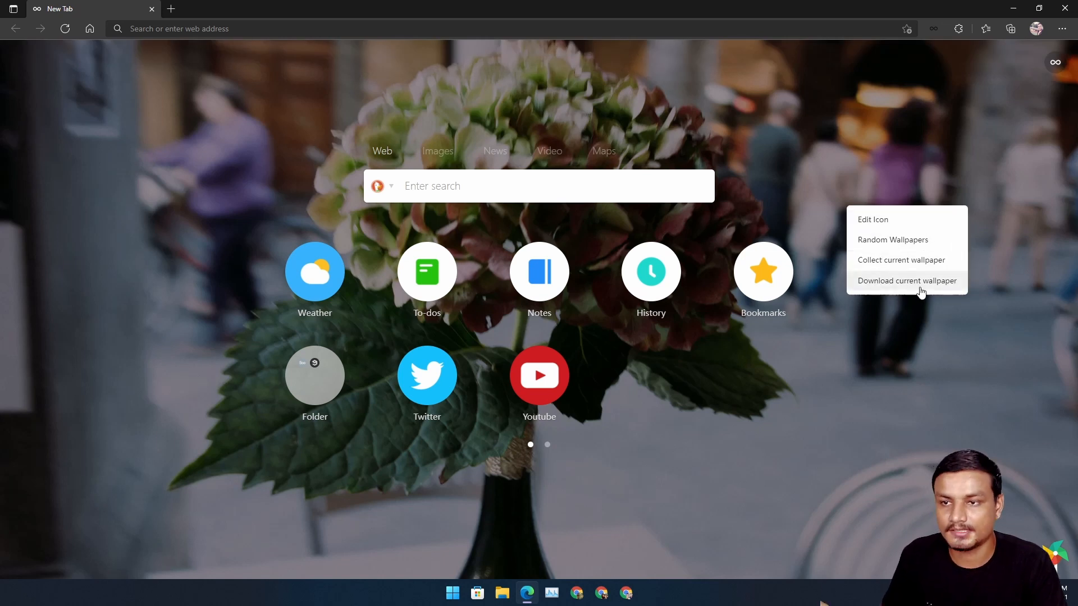
mouse_move(896, 337)
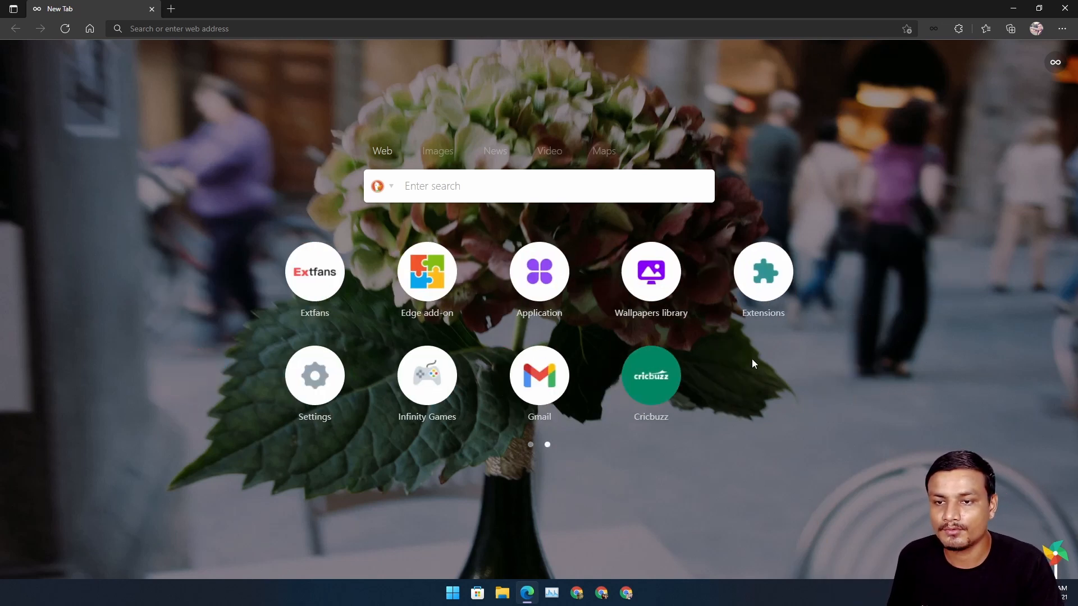
mouse_move(779, 405)
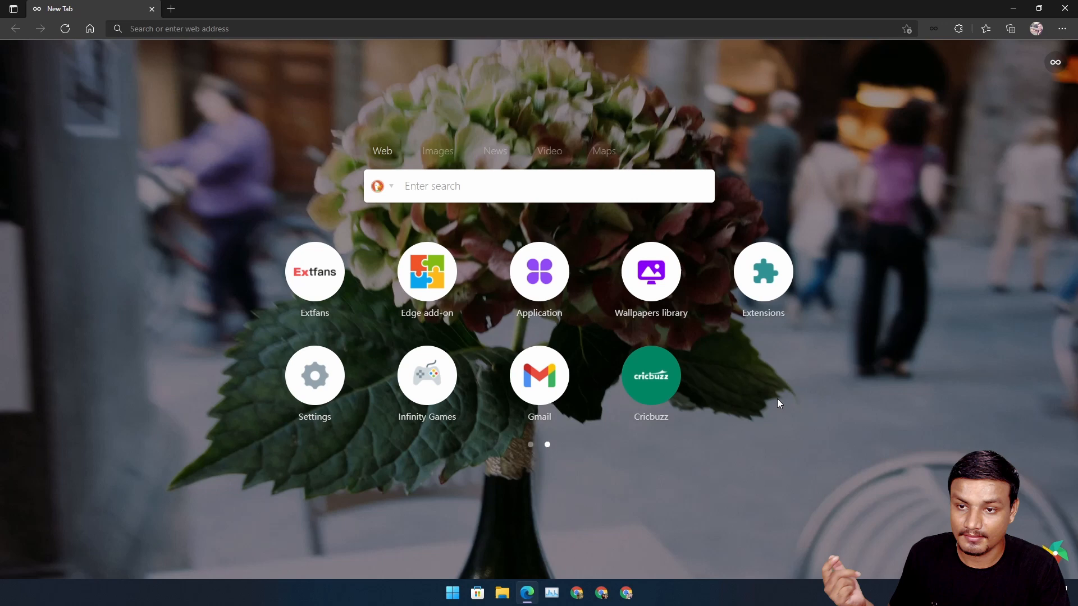
mouse_move(660, 295)
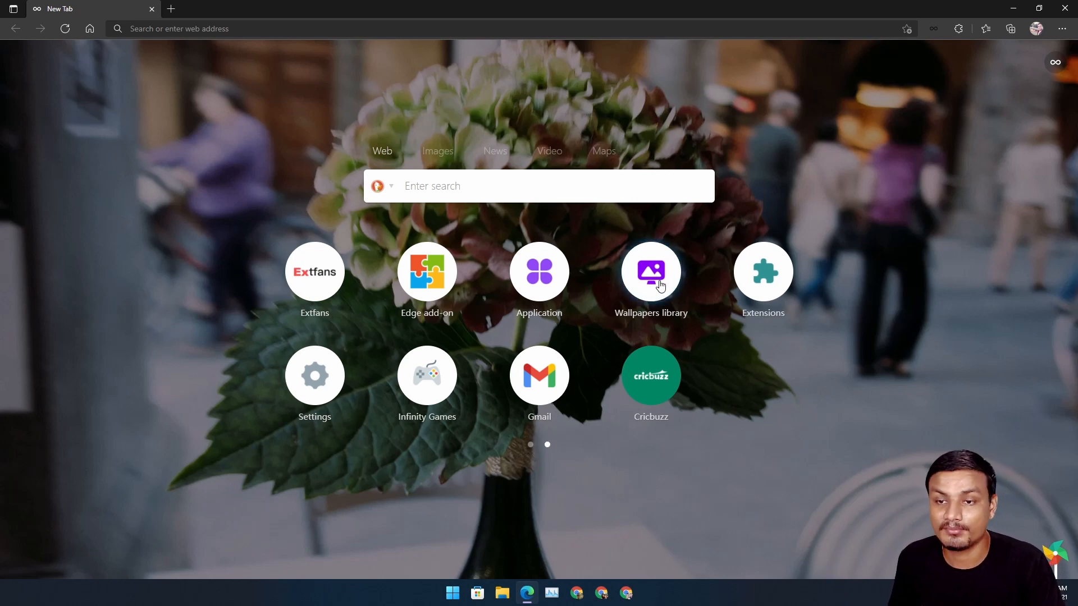
Step: Set the forest-at-sunset photo from Local Wallpapers as the background and close the picker
click(652, 272)
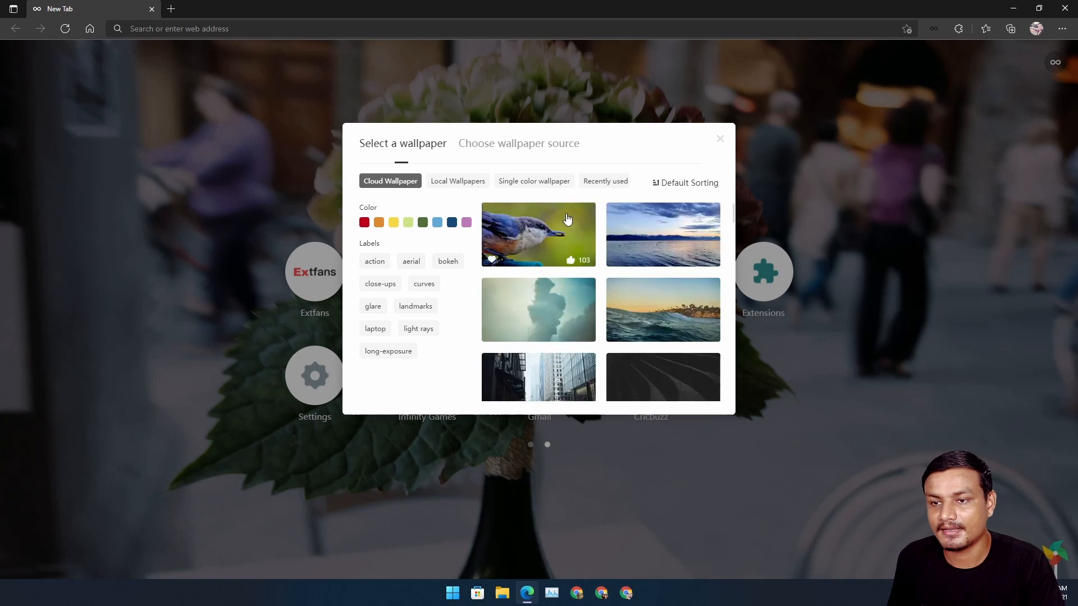
scroll(down, 3)
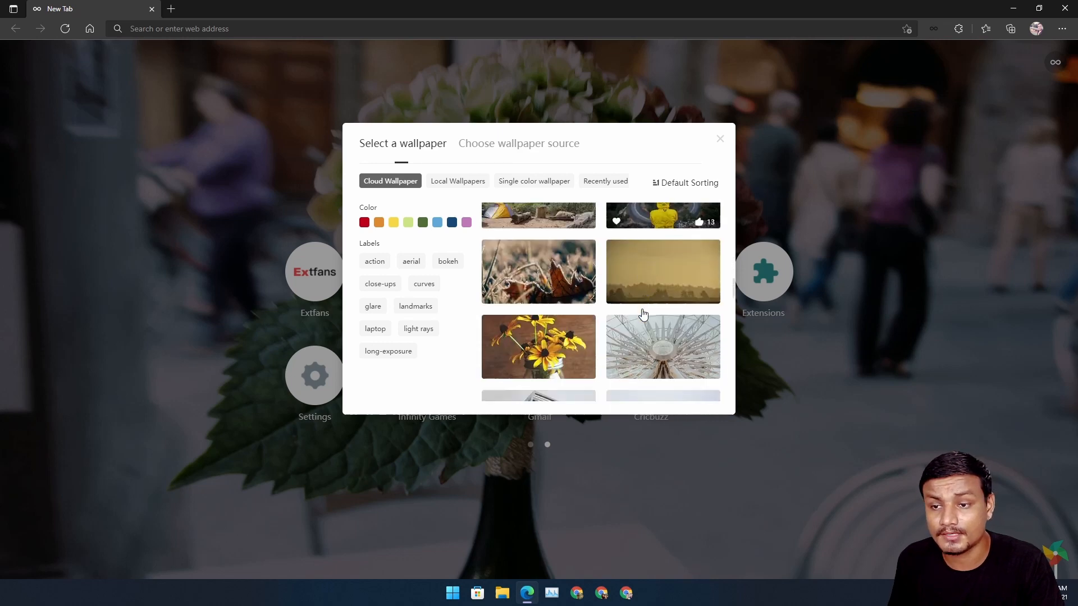
scroll(down, 3)
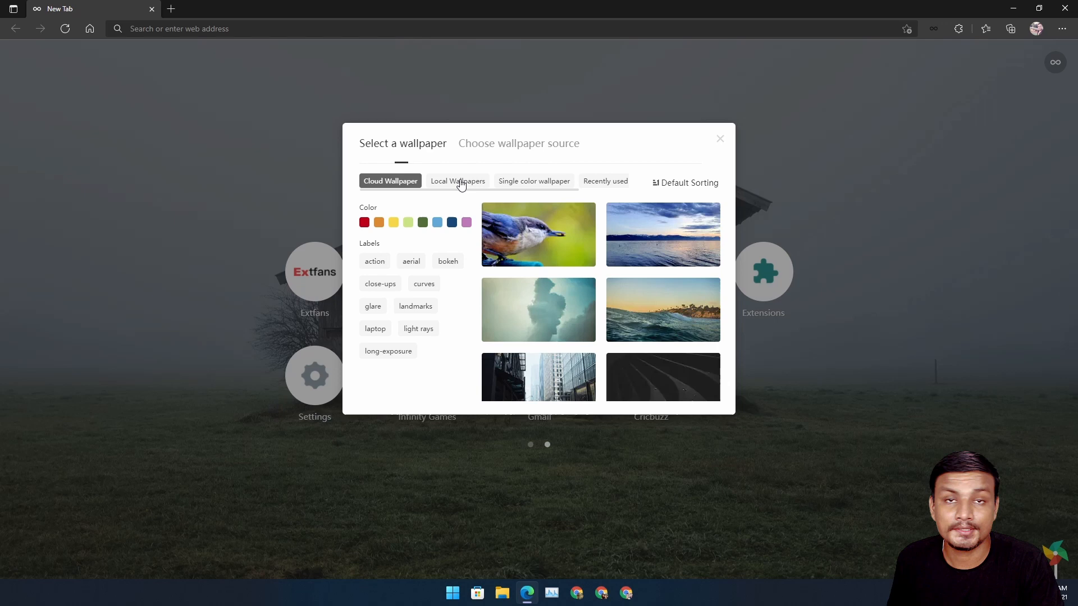
click(458, 181)
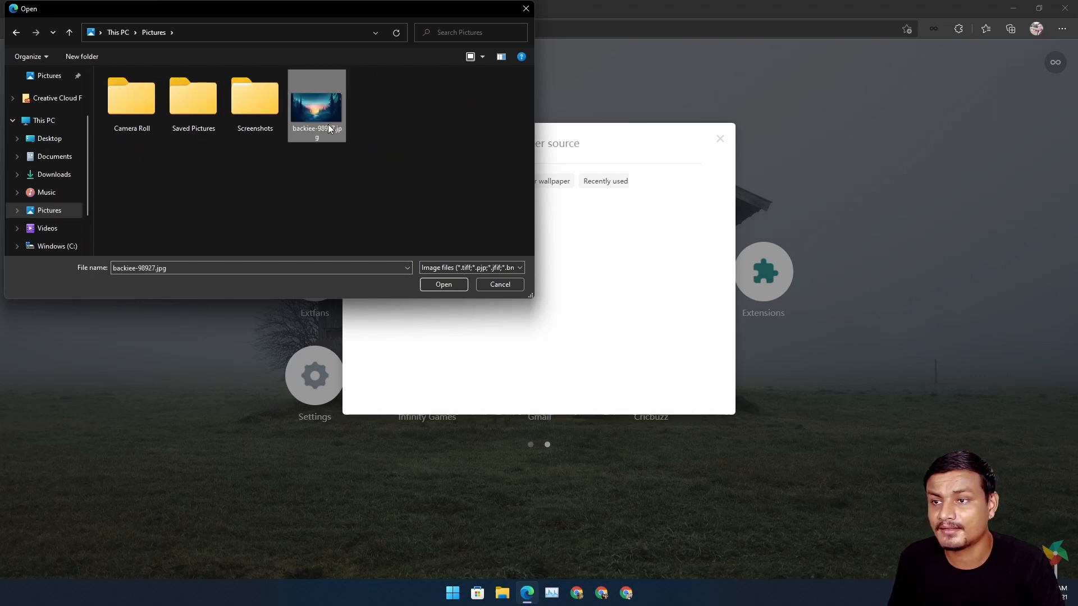
click(500, 285)
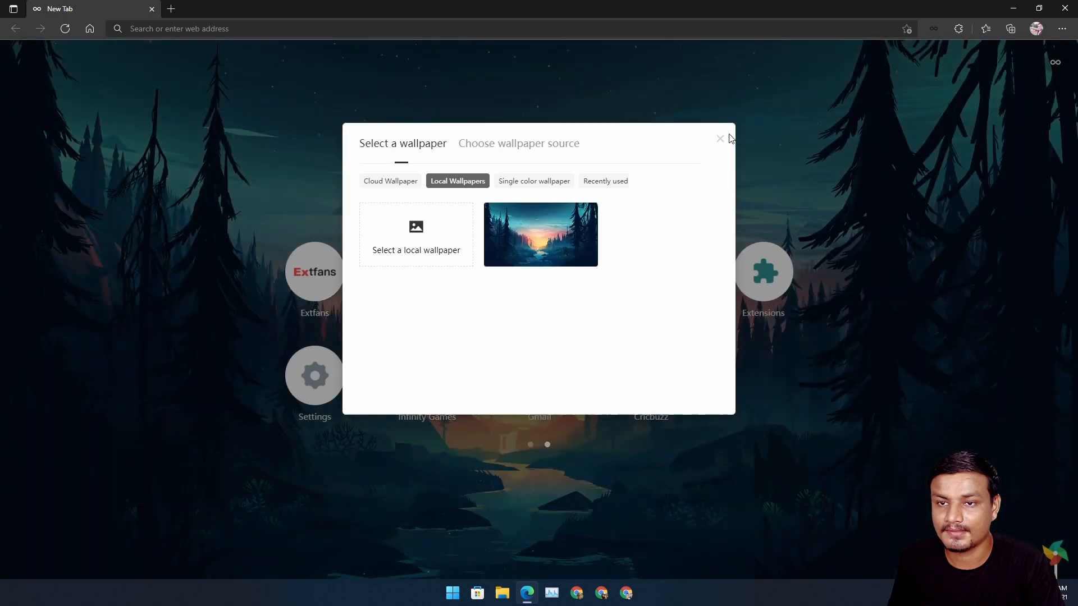
click(720, 139)
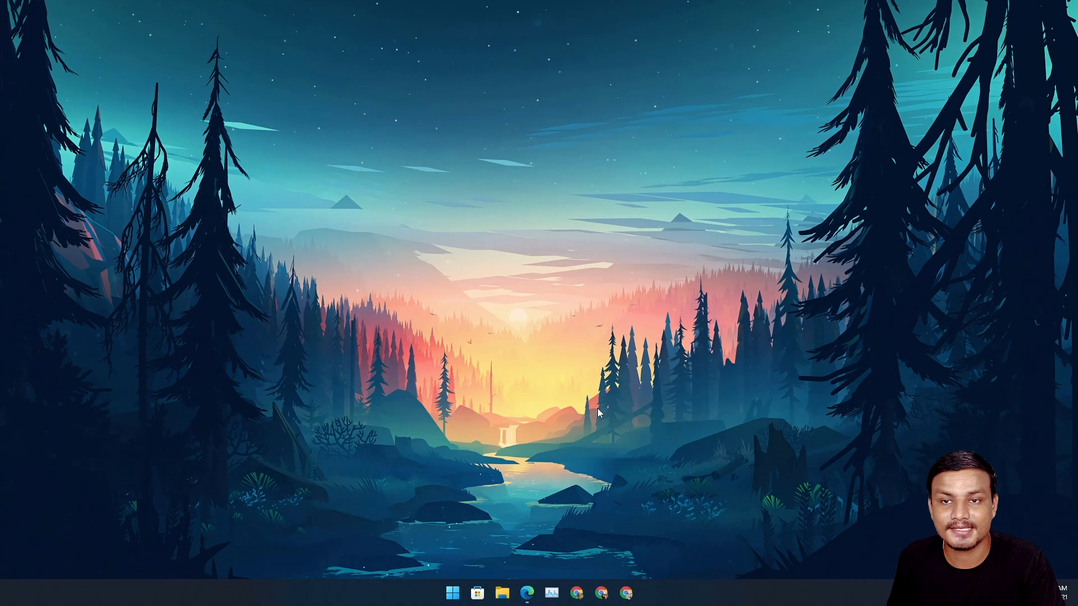
mouse_move(547, 536)
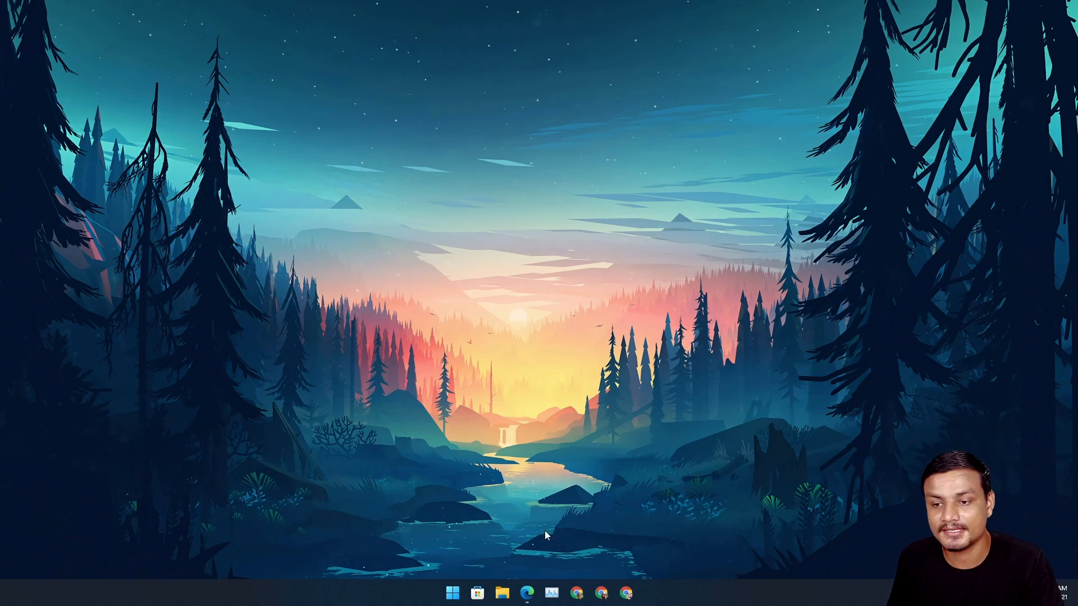
click(529, 593)
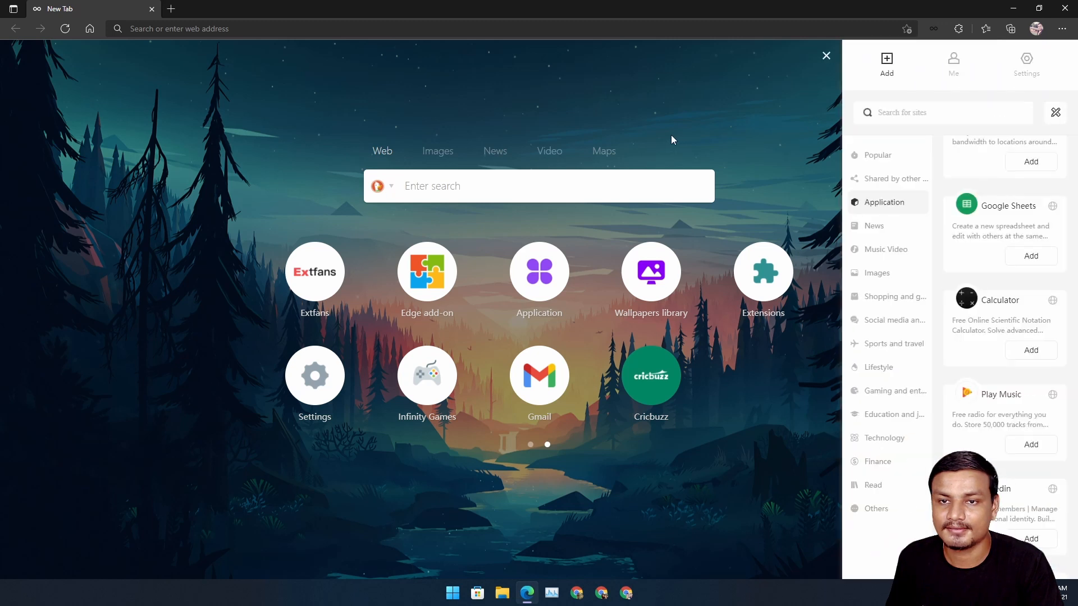
click(826, 56)
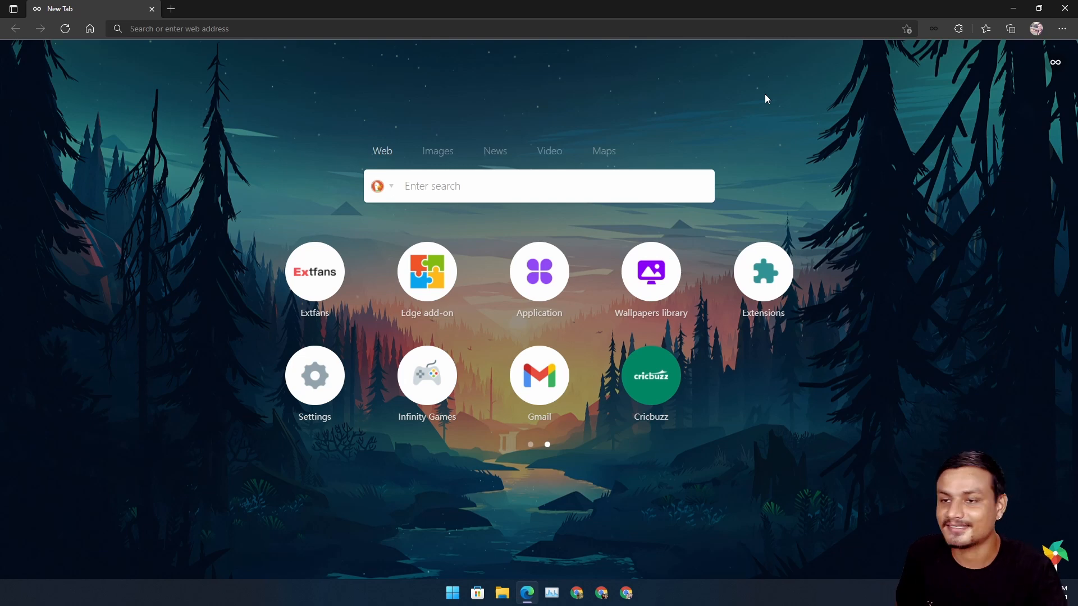
click(391, 186)
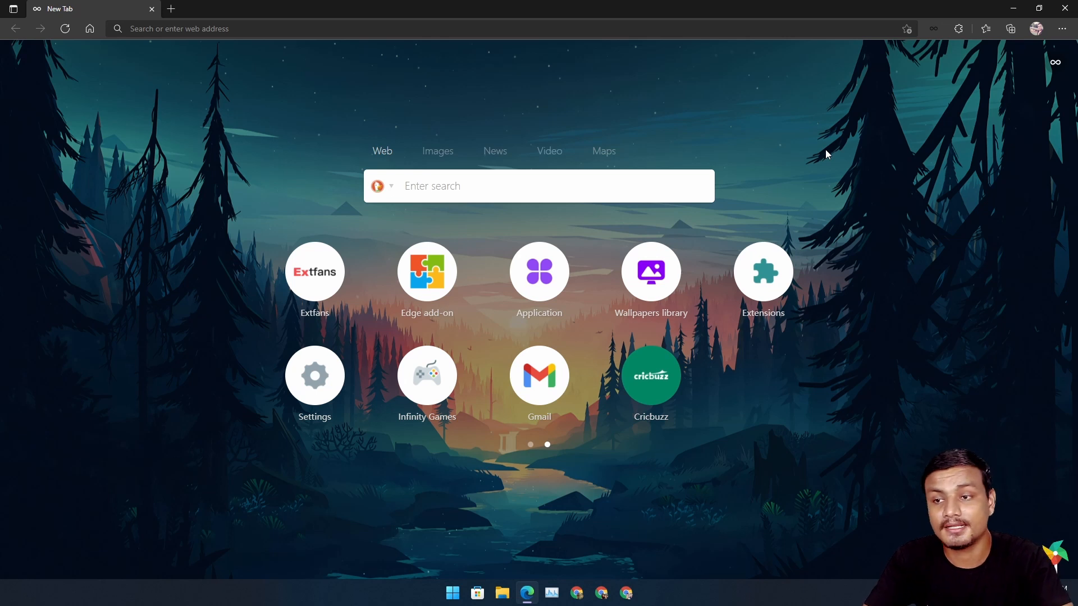
mouse_move(857, 154)
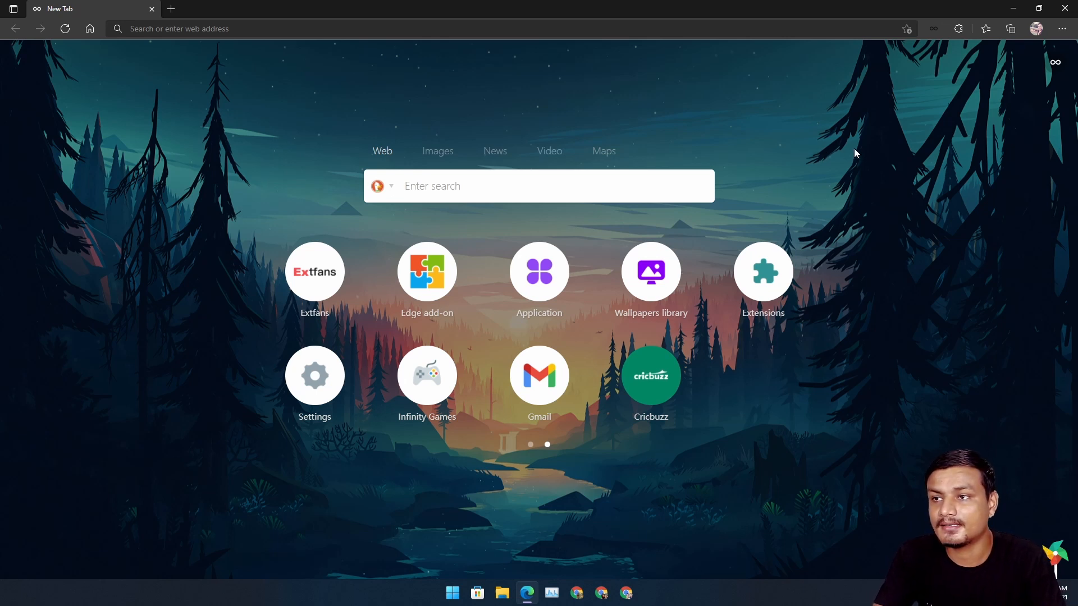
mouse_move(848, 152)
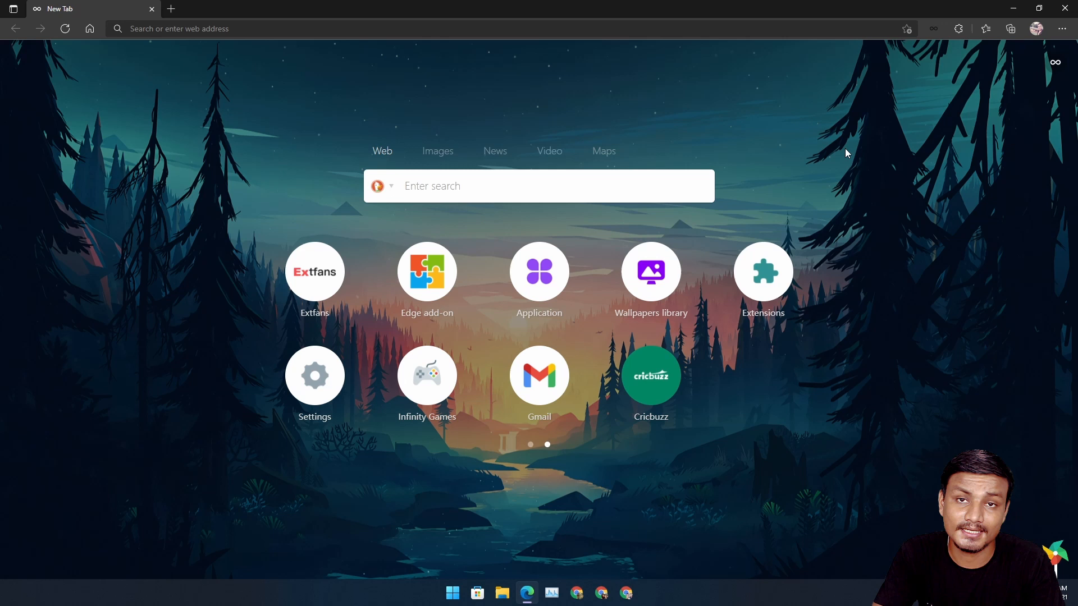
mouse_move(836, 148)
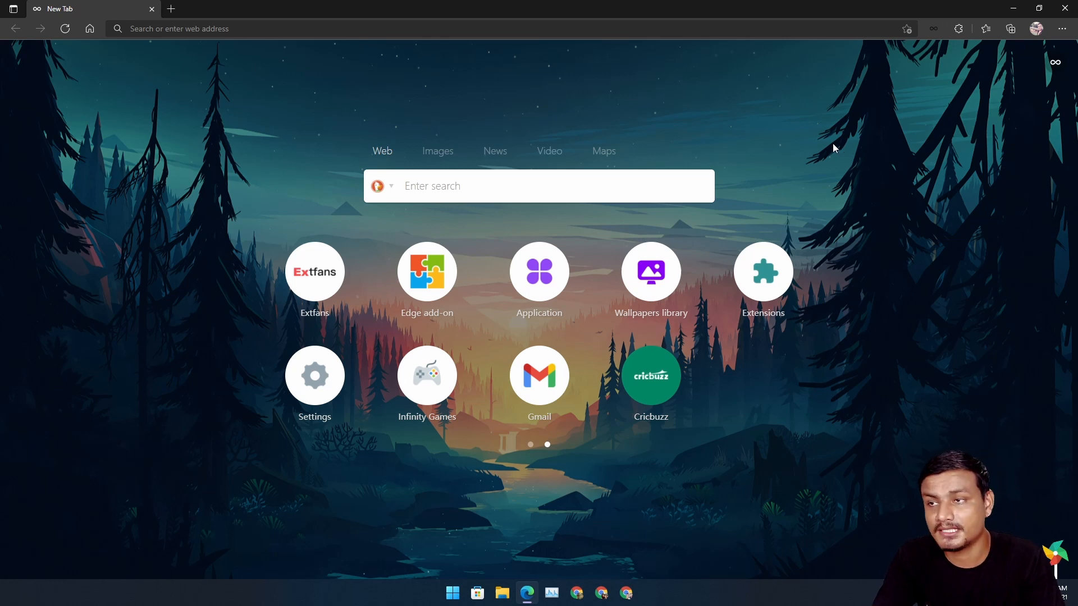